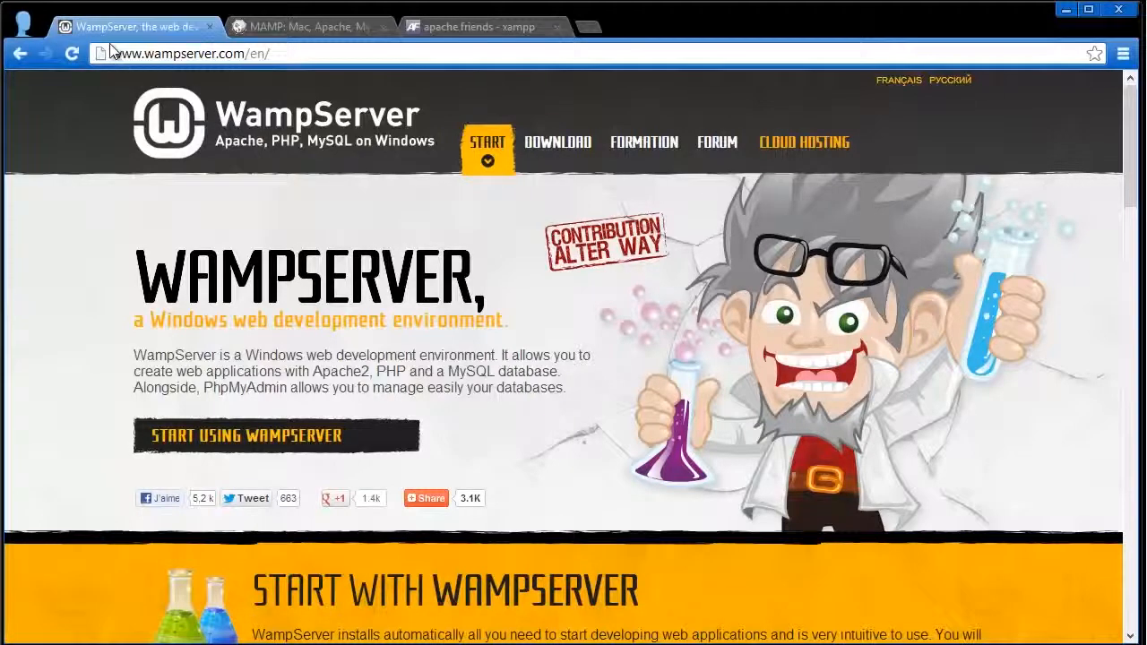
- Switch from the WampServer tab to the MAMP tab and scroll its download options
left_click(206, 53)
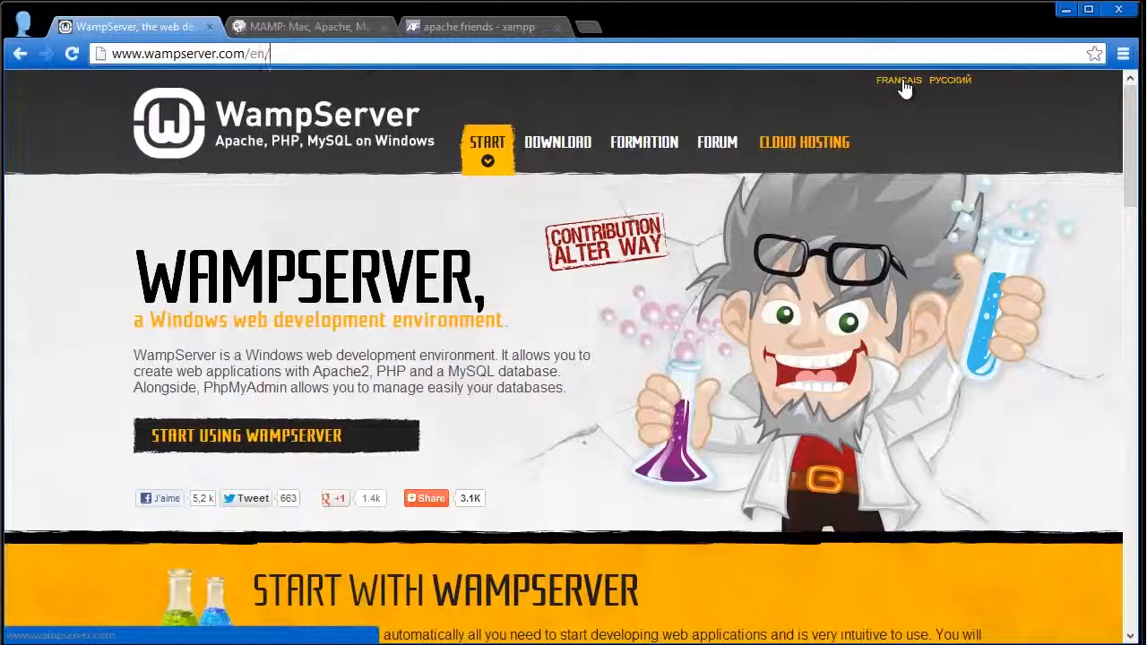
mouse_move(948, 93)
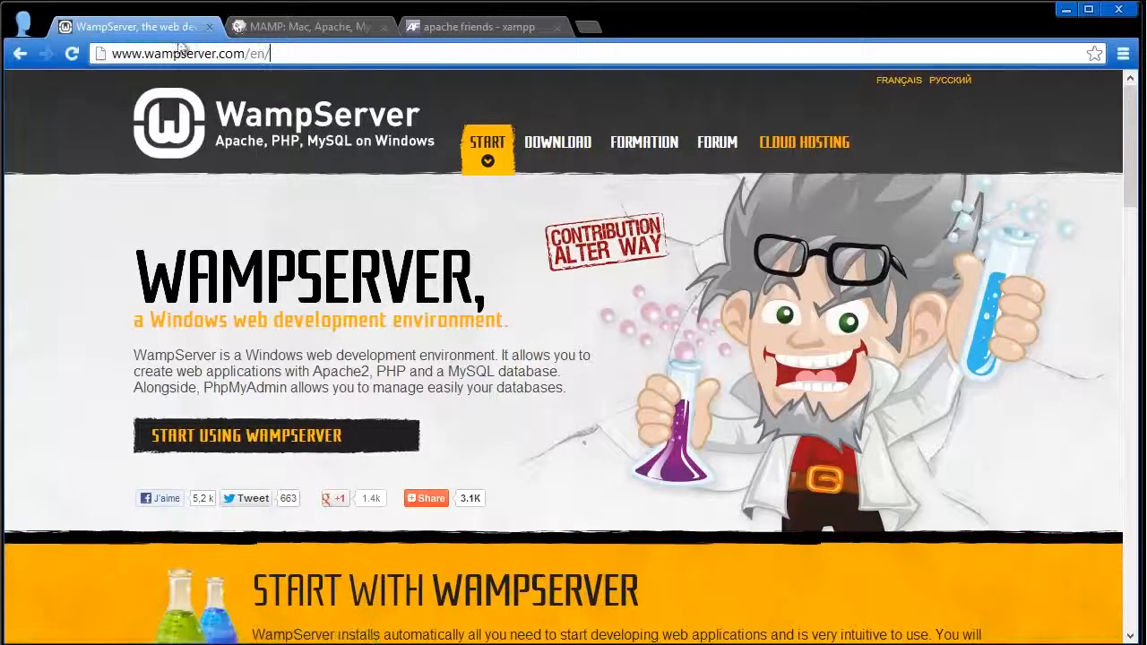
left_click(310, 25)
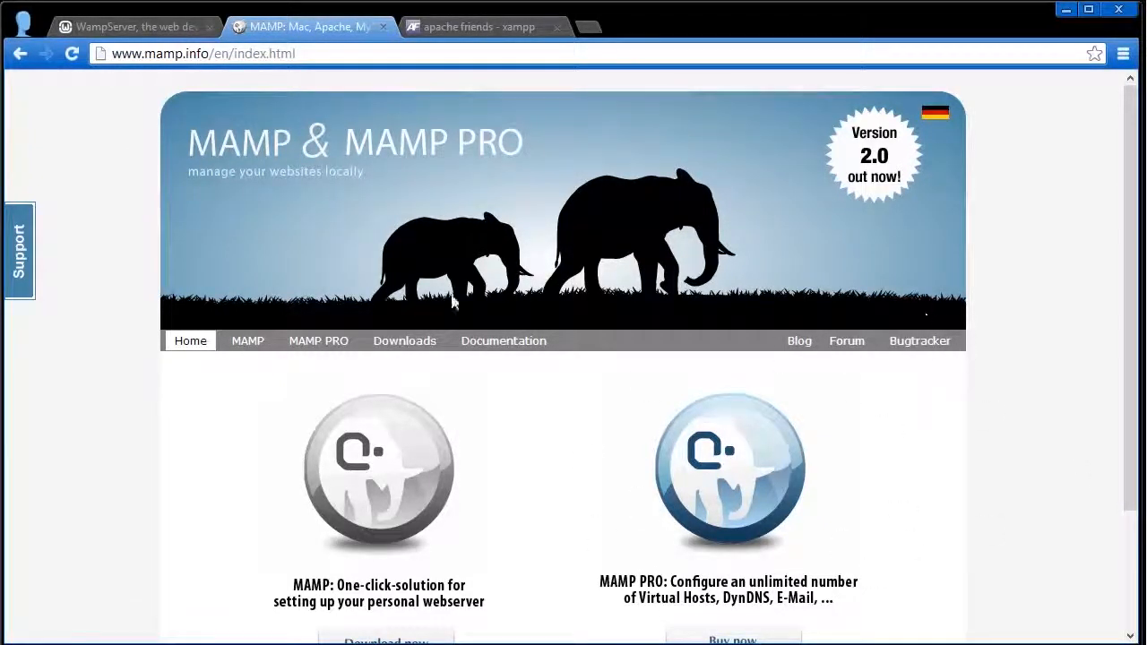
scroll("down", 3)
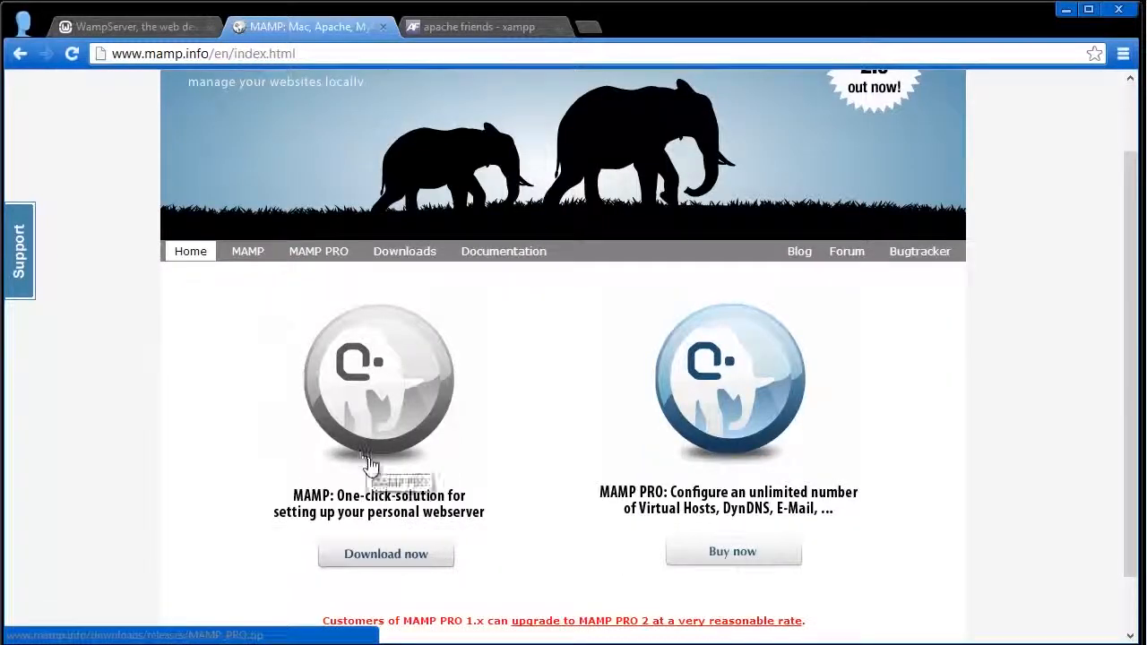
mouse_move(696, 260)
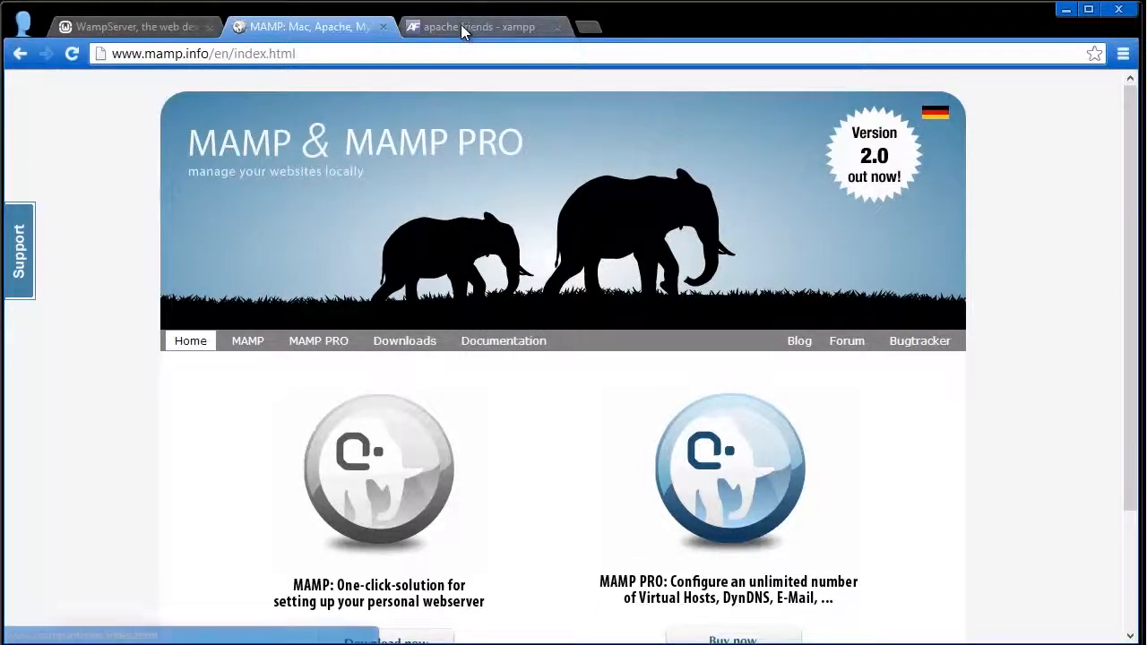
- Switch to the Apache Friends tab, scroll the page, and follow the 'XAMPP for Linux' link
left_click(488, 26)
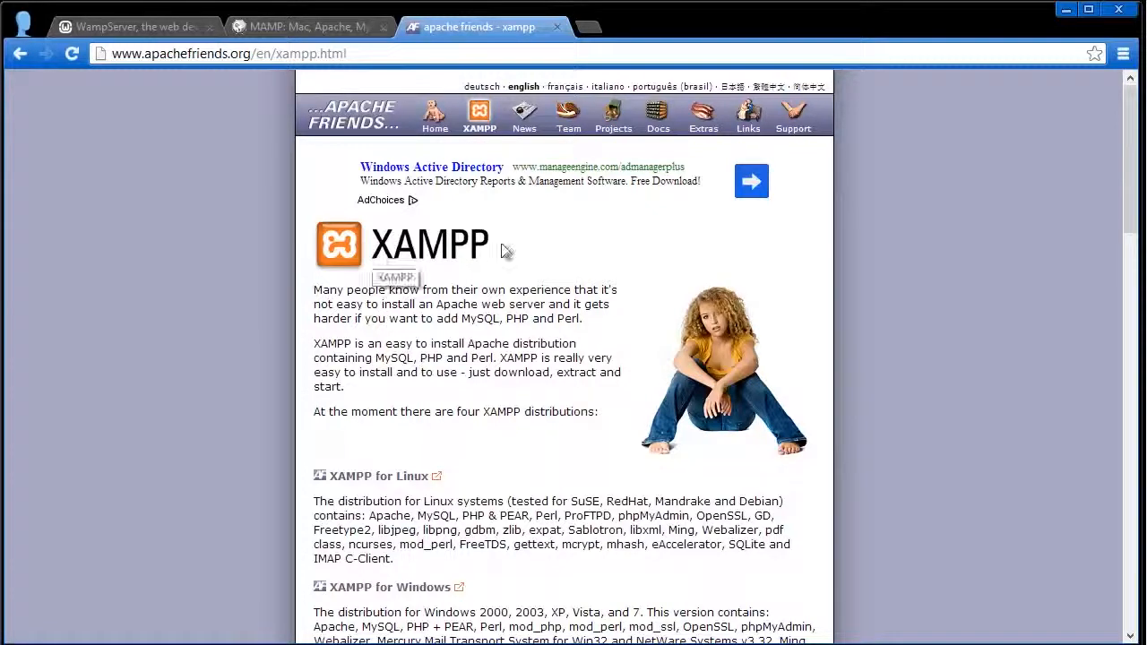
mouse_move(373, 486)
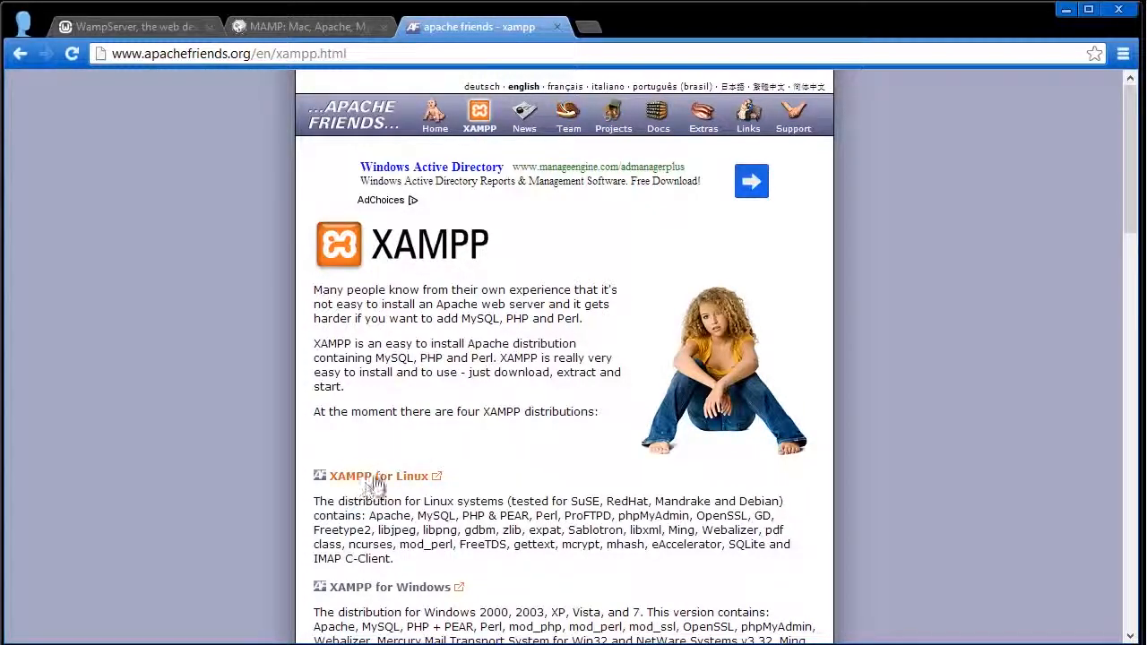
mouse_move(397, 484)
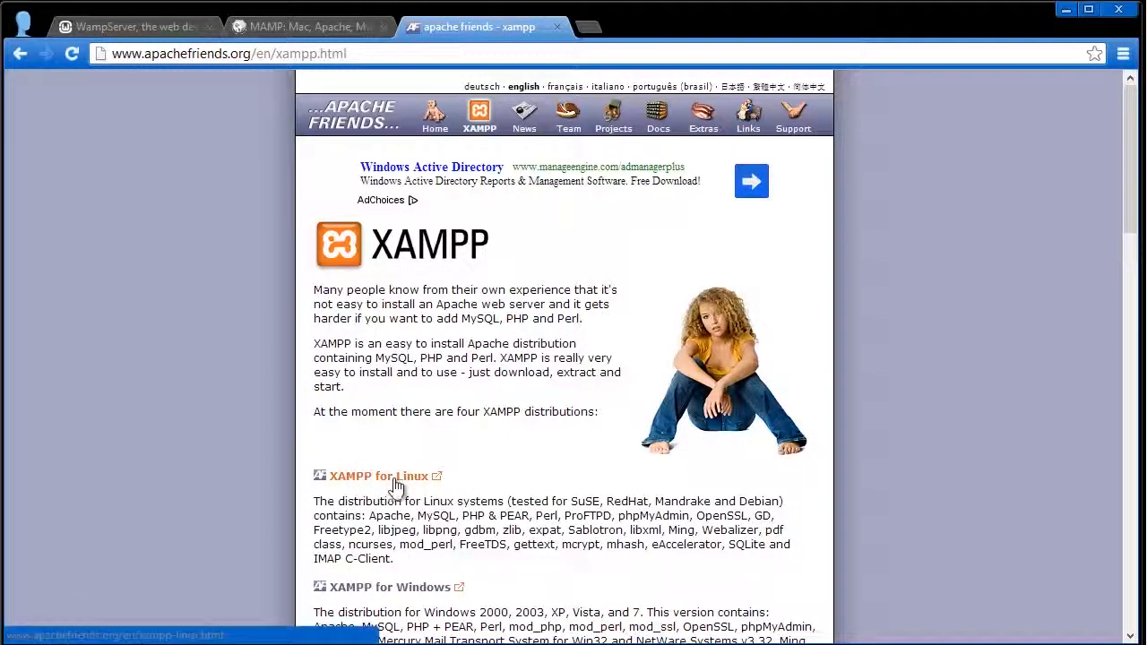
scroll("down", 3)
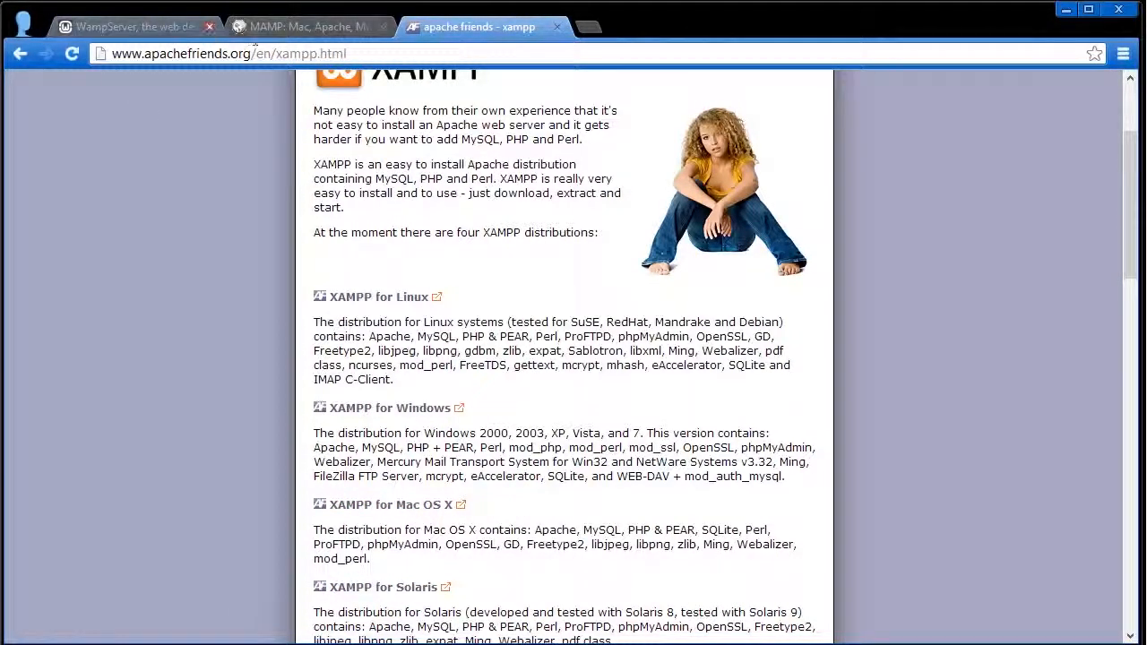
mouse_move(459, 400)
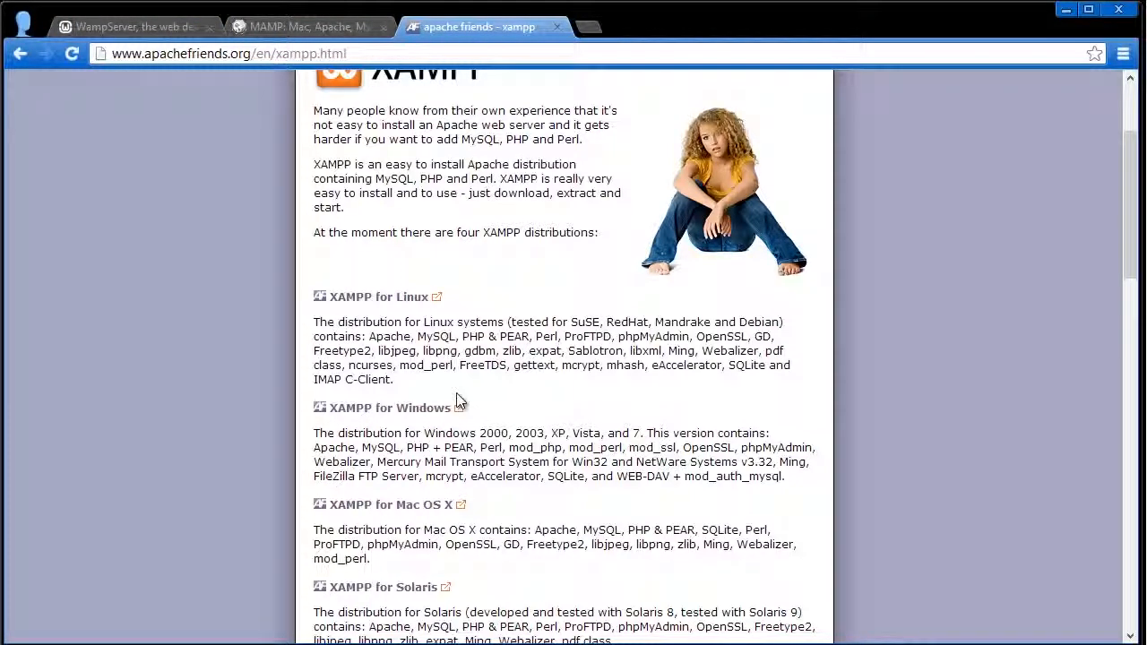
scroll("down", 3)
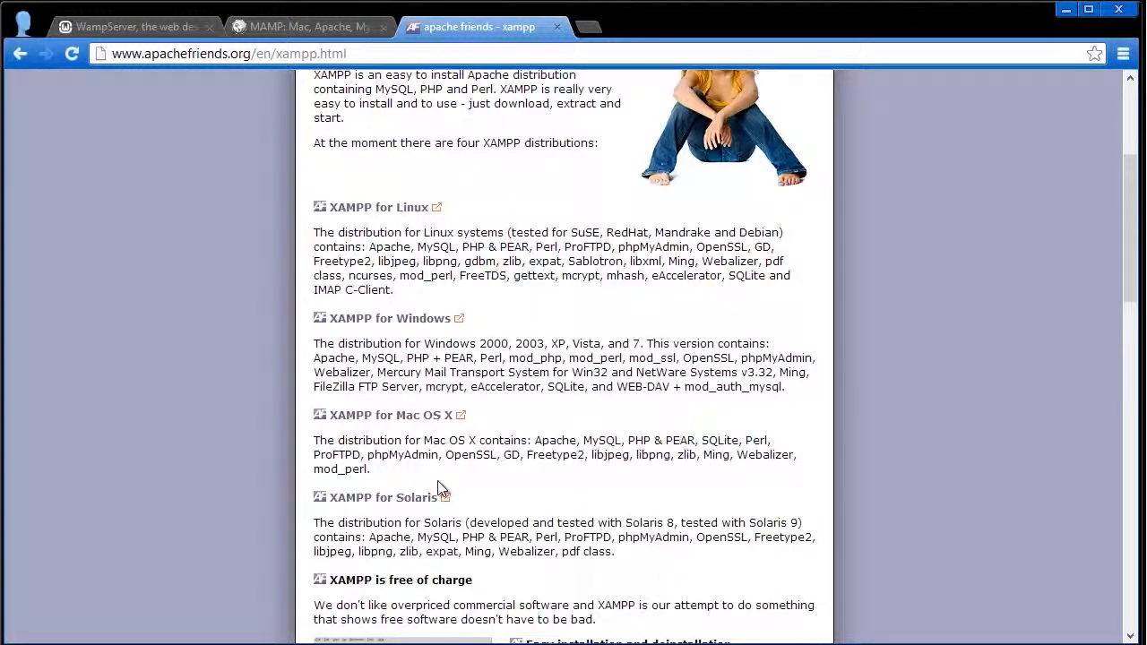
scroll("up", 3)
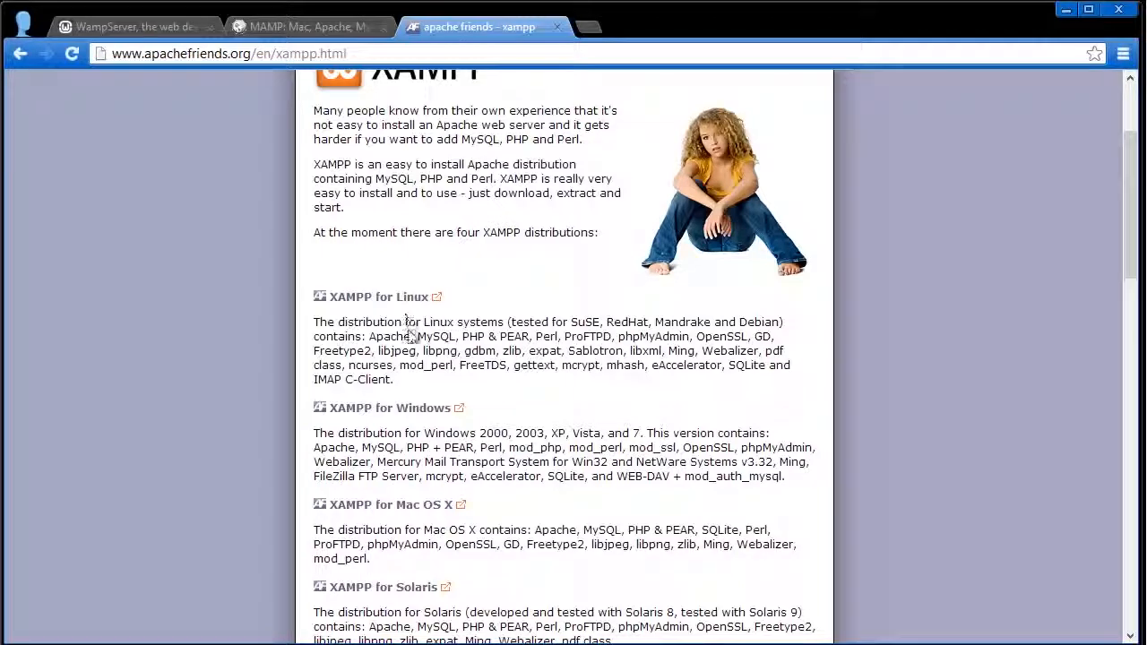
left_click(376, 297)
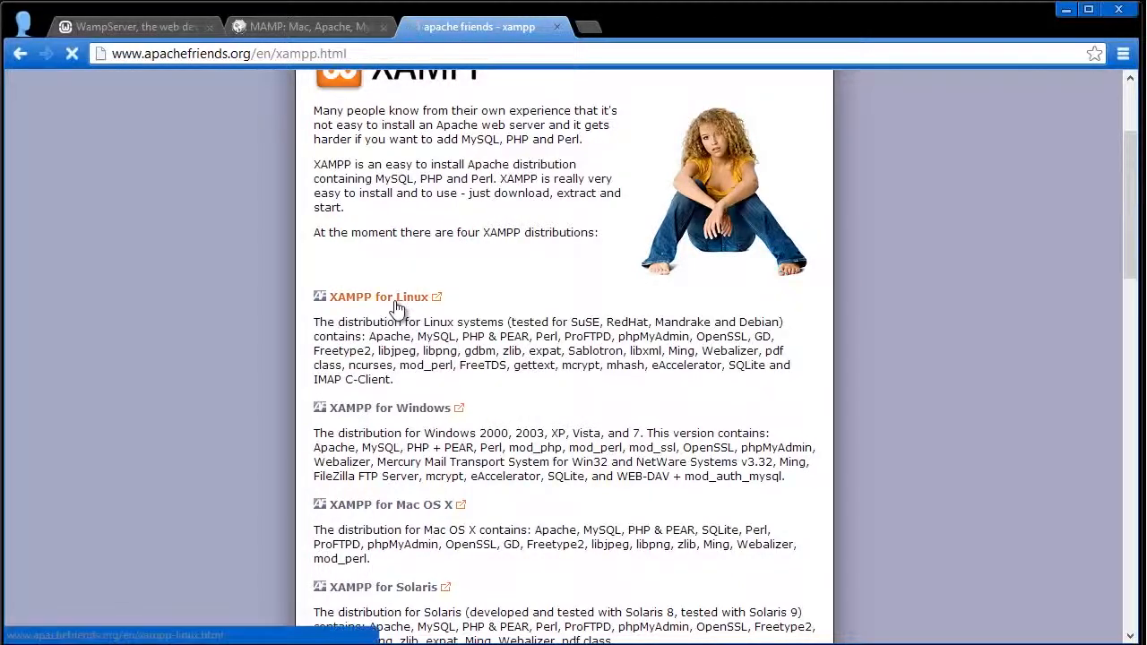
left_click(368, 297)
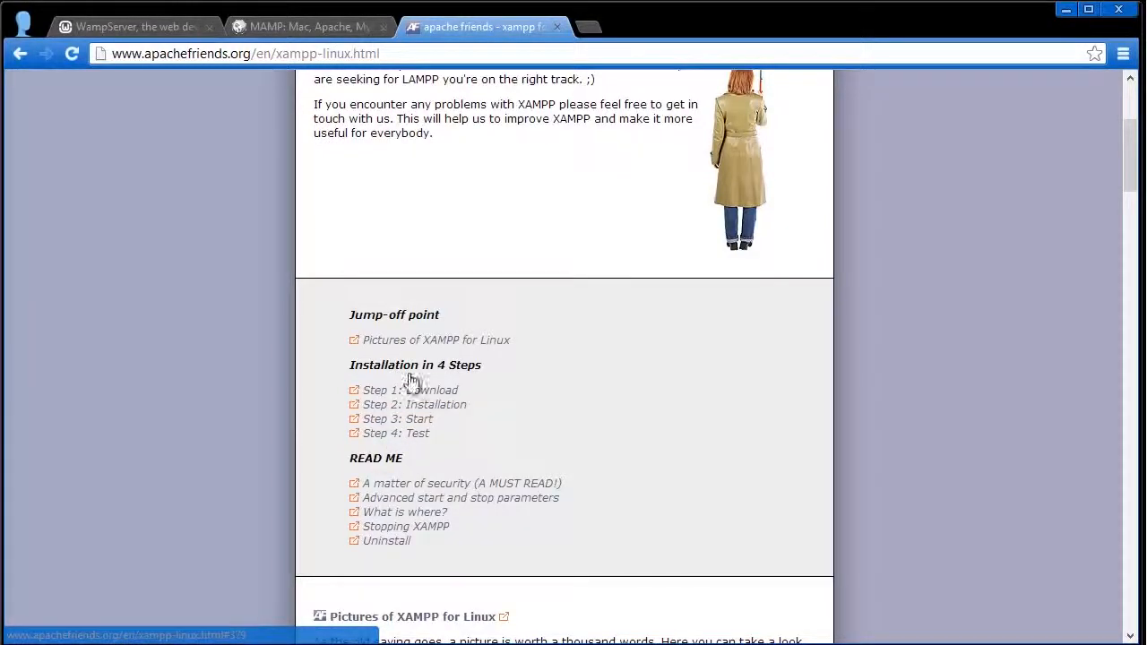
- Return to wampserver.com and review the WampServer 2.2E 32/64-bit download packages
left_click(134, 25)
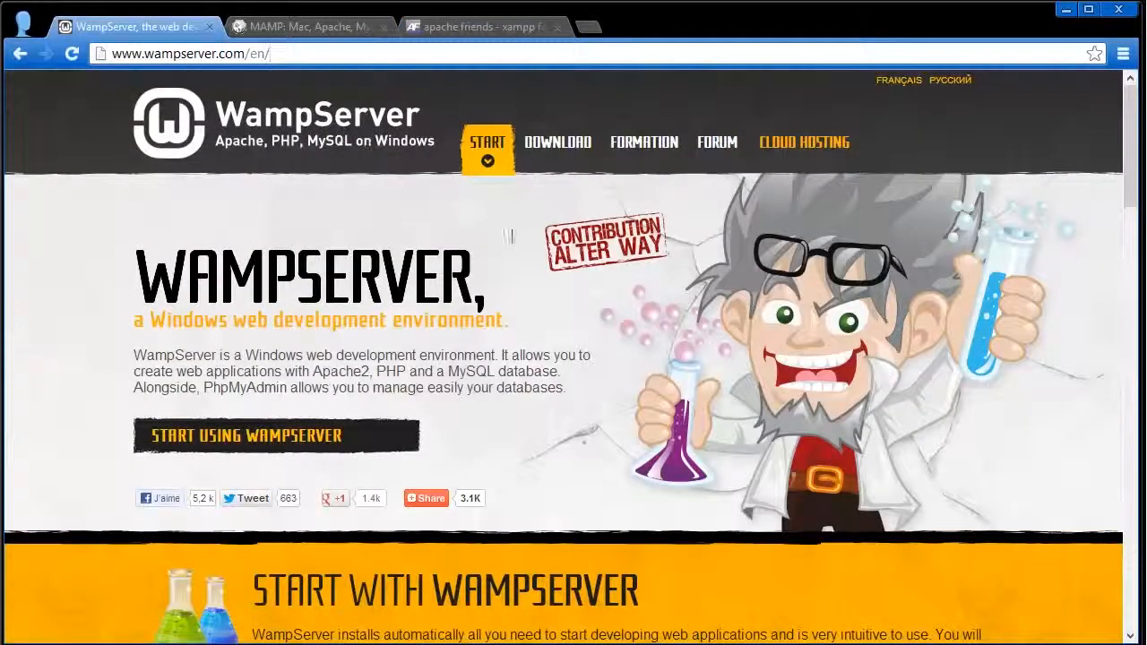
left_click(557, 142)
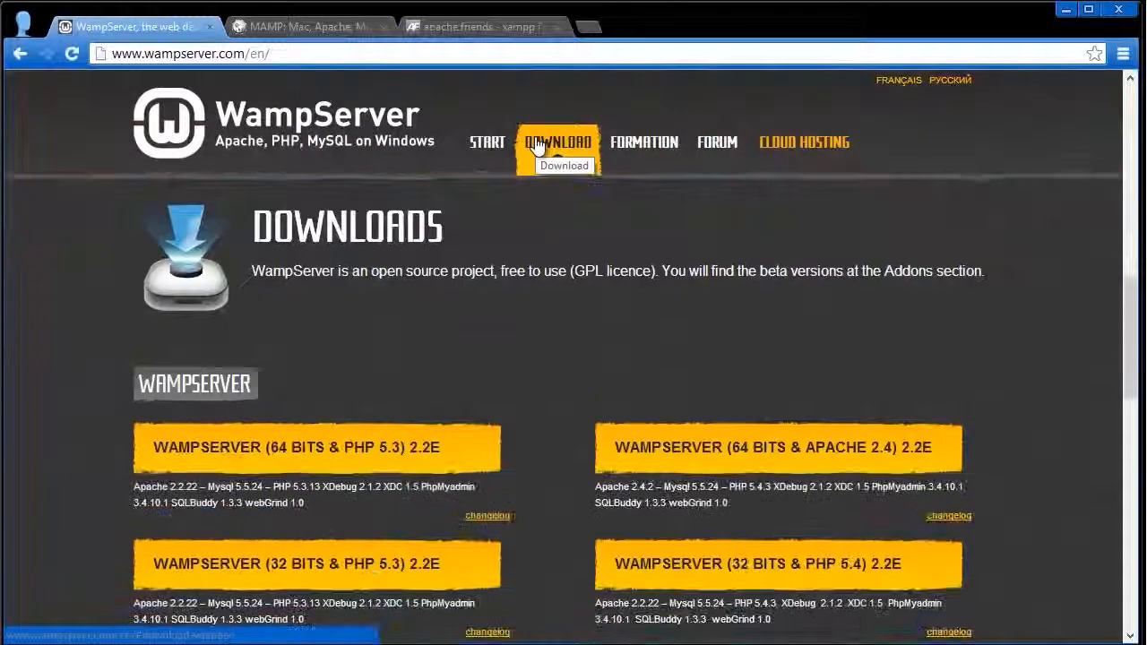
scroll("down", 3)
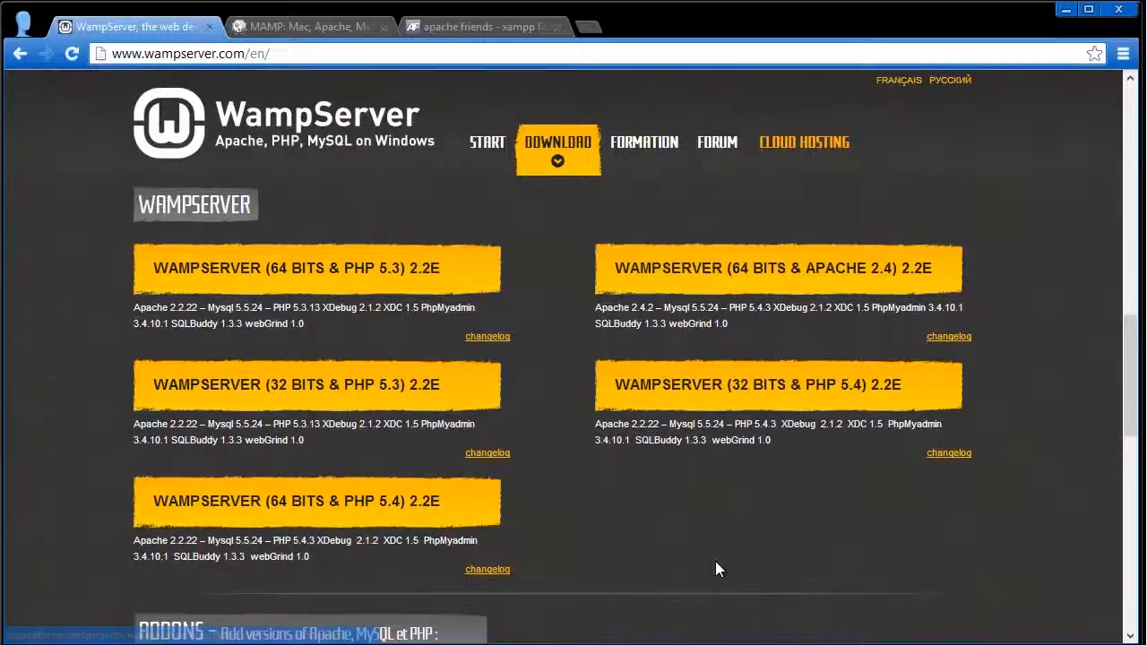
mouse_move(667, 423)
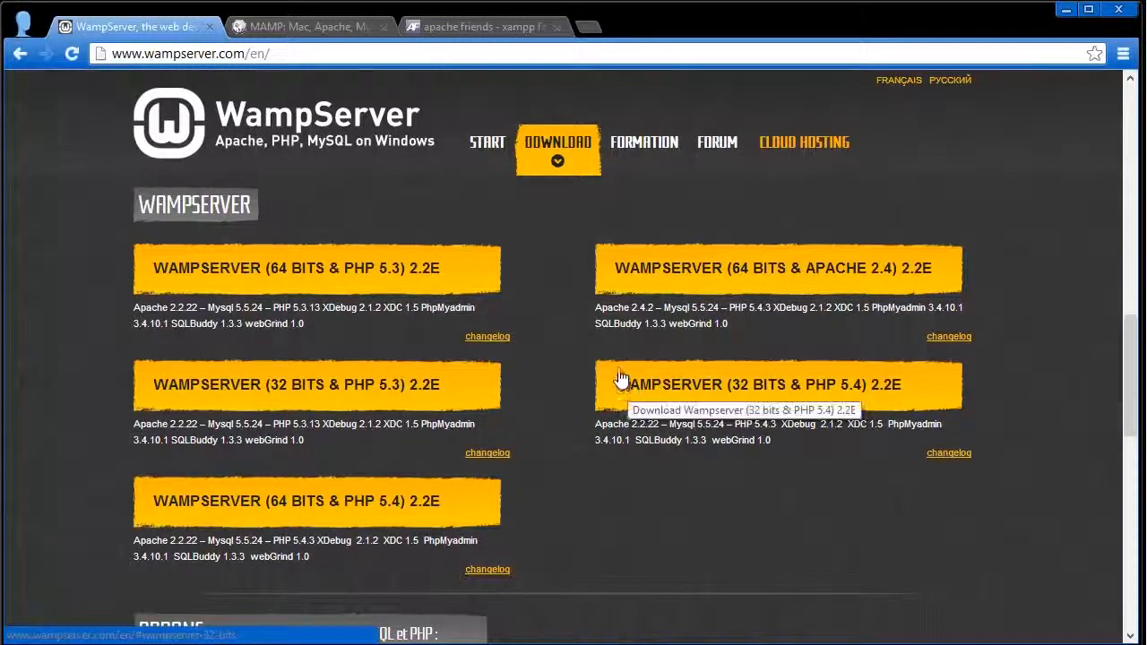
mouse_move(310, 269)
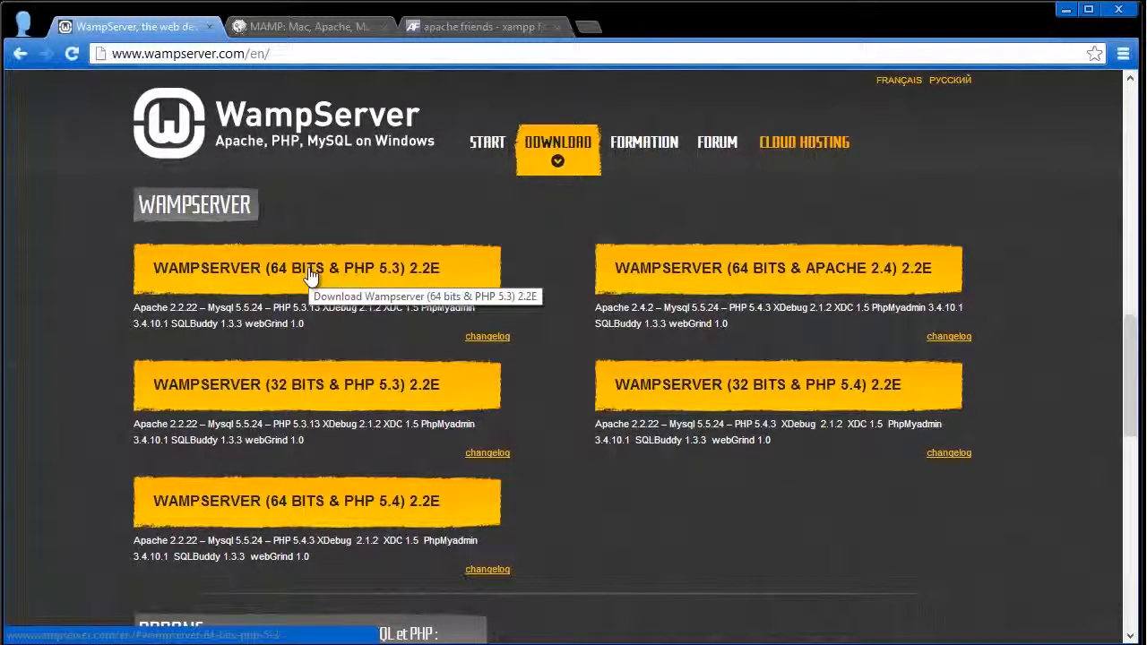
mouse_move(480, 293)
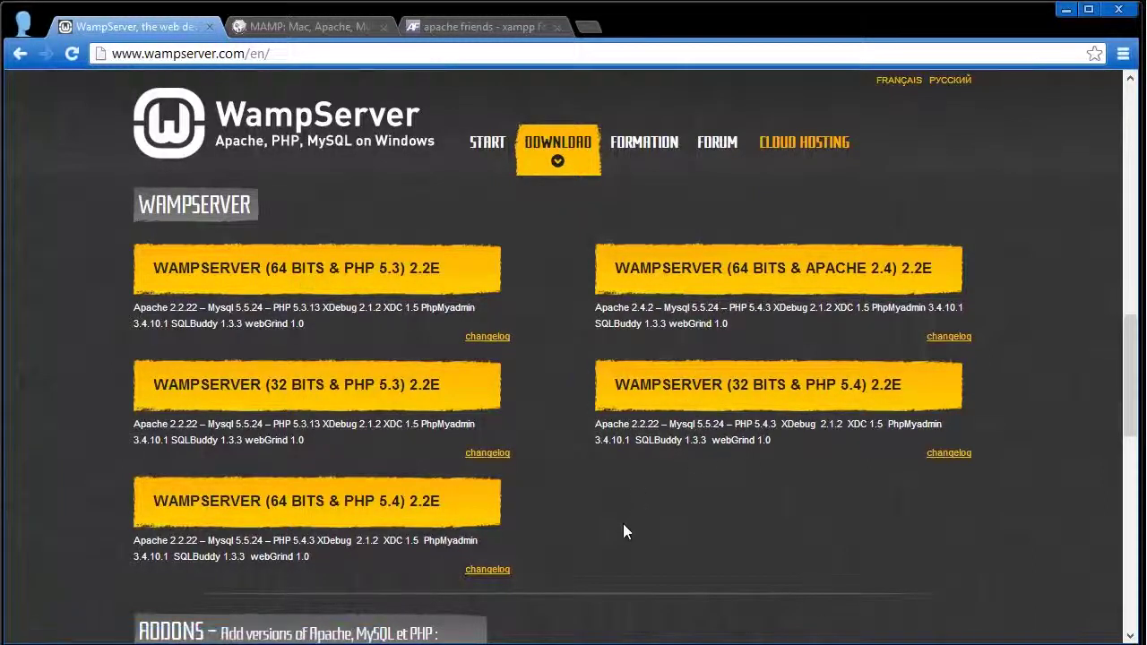
mouse_move(359, 280)
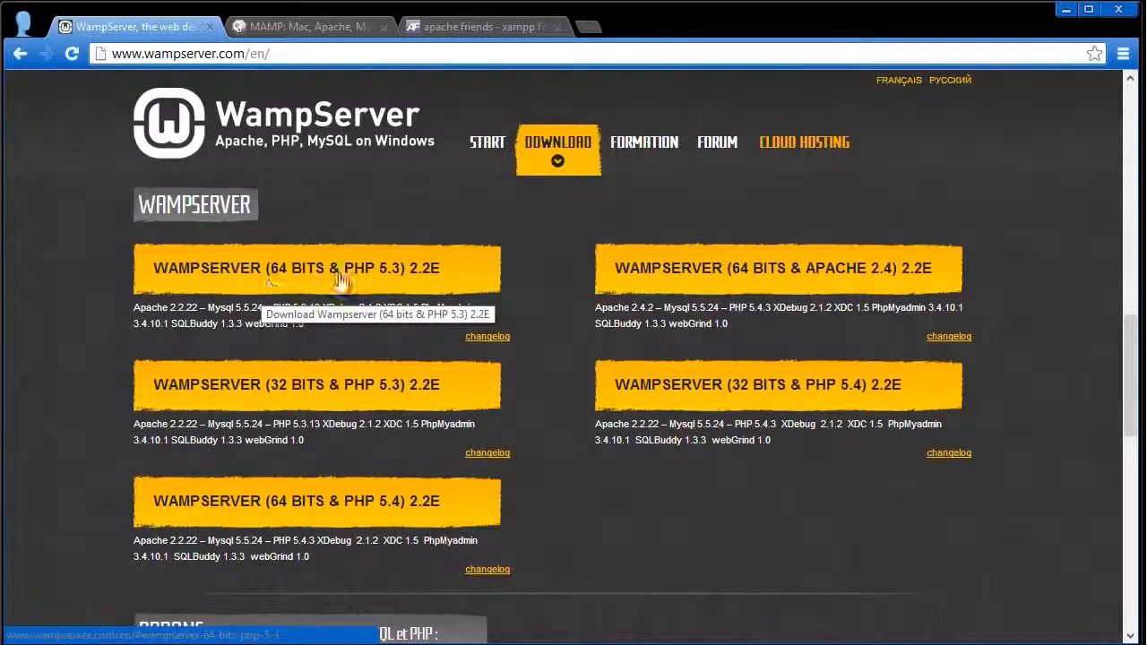
mouse_move(473, 279)
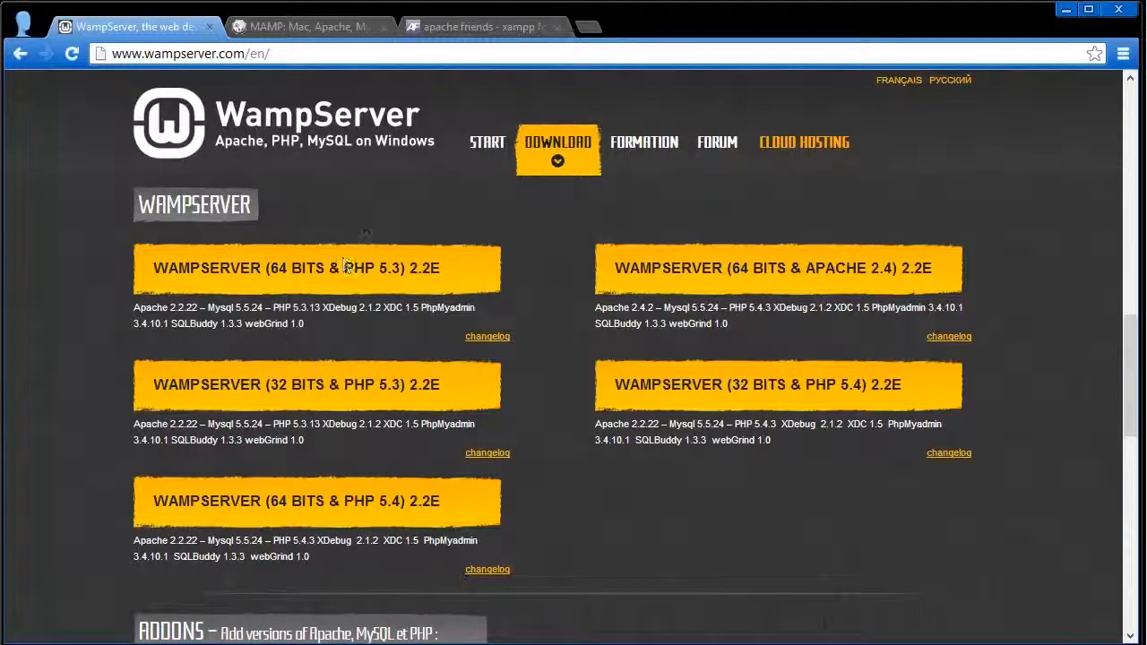
mouse_move(349, 323)
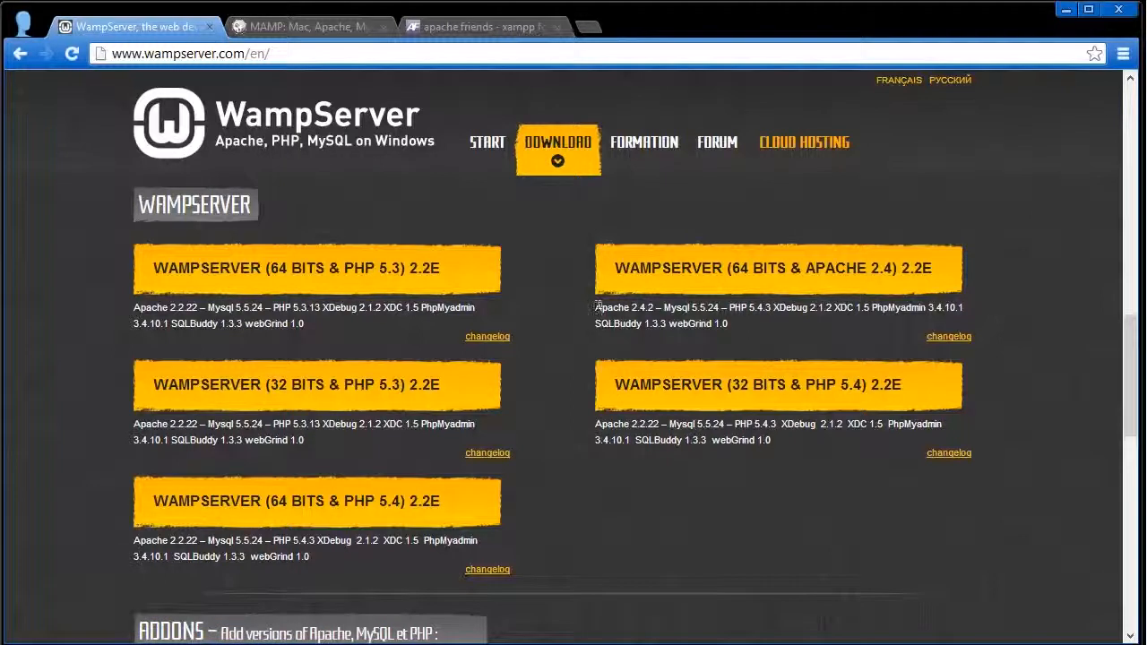
double_click(613, 307)
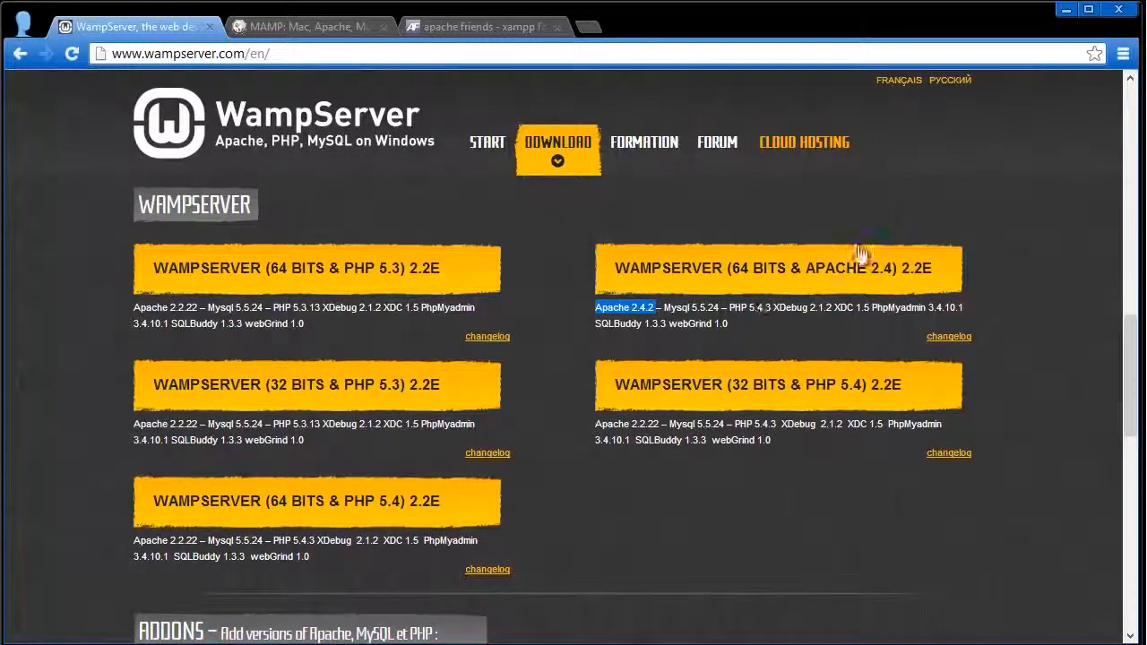
mouse_move(473, 372)
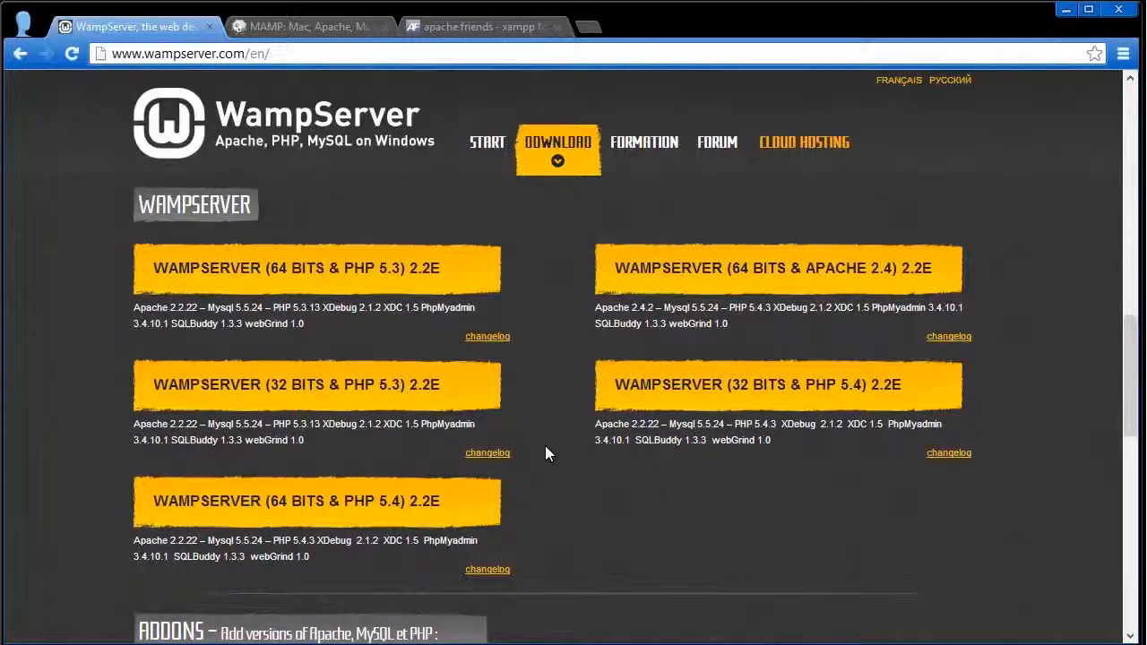
mouse_move(560, 444)
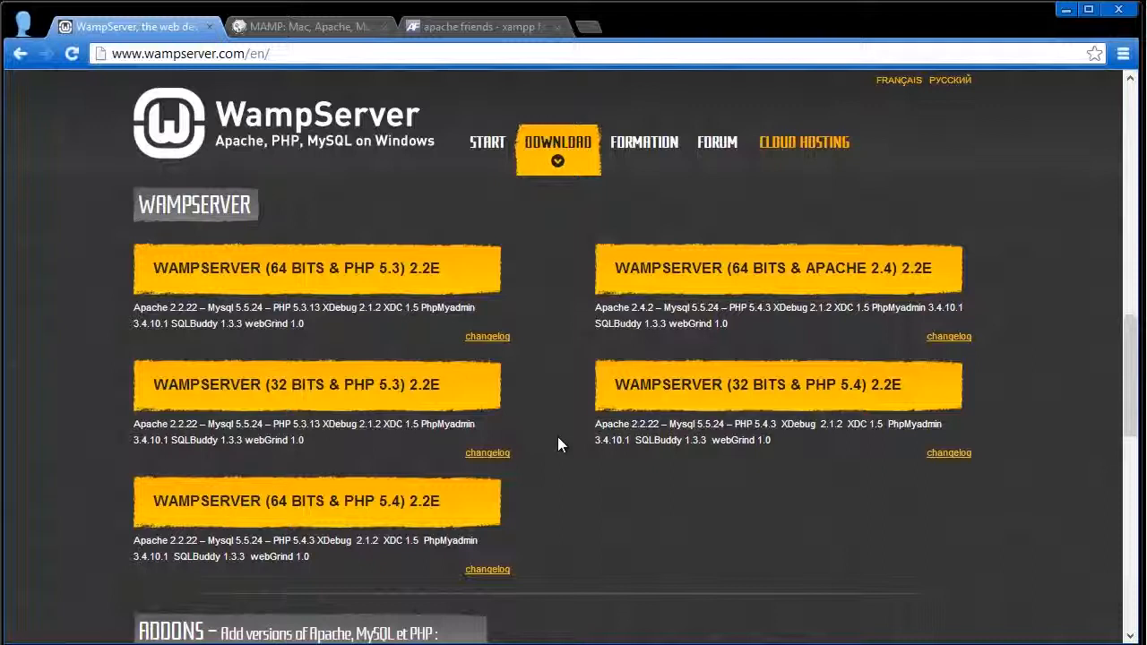
mouse_move(390, 359)
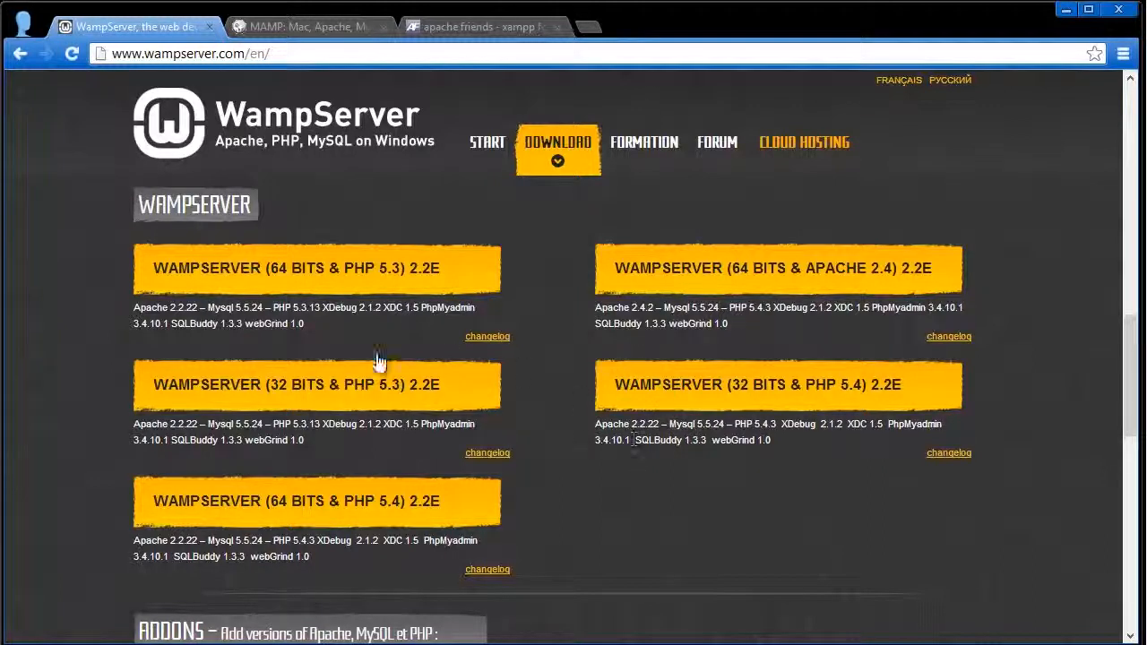
mouse_move(273, 417)
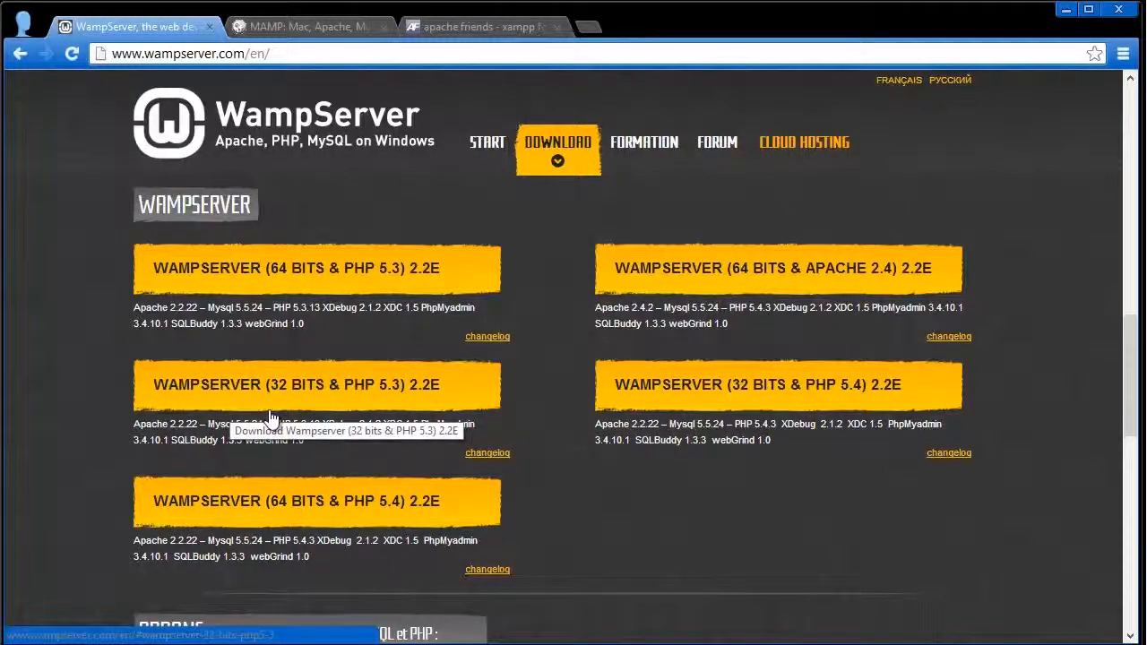
mouse_move(381, 541)
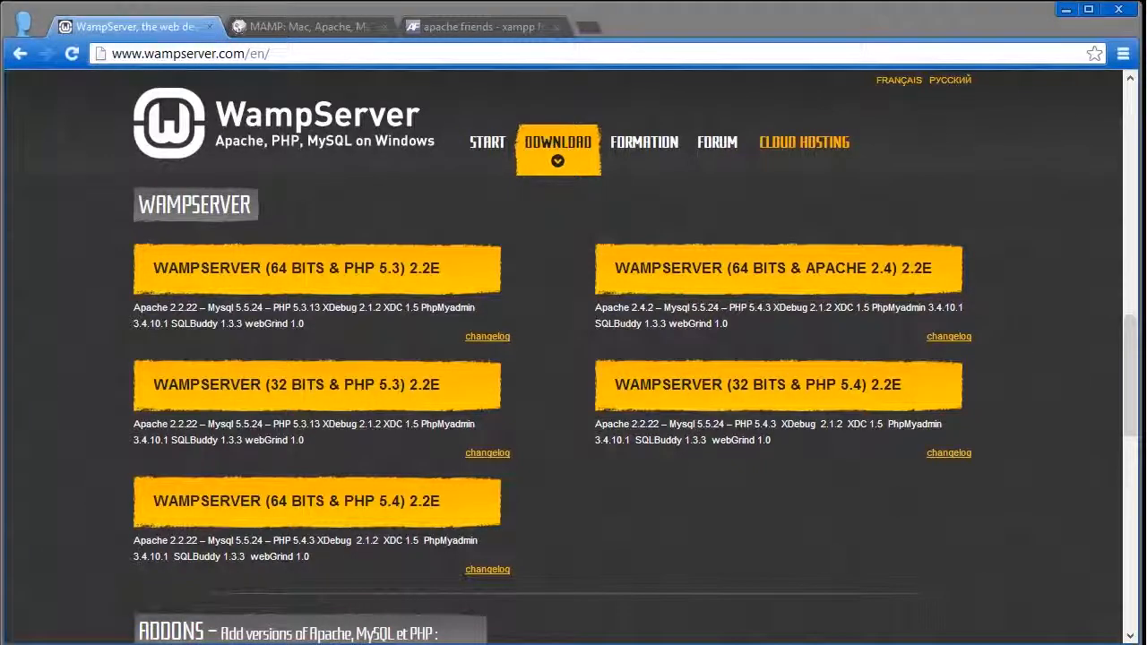
mouse_move(363, 552)
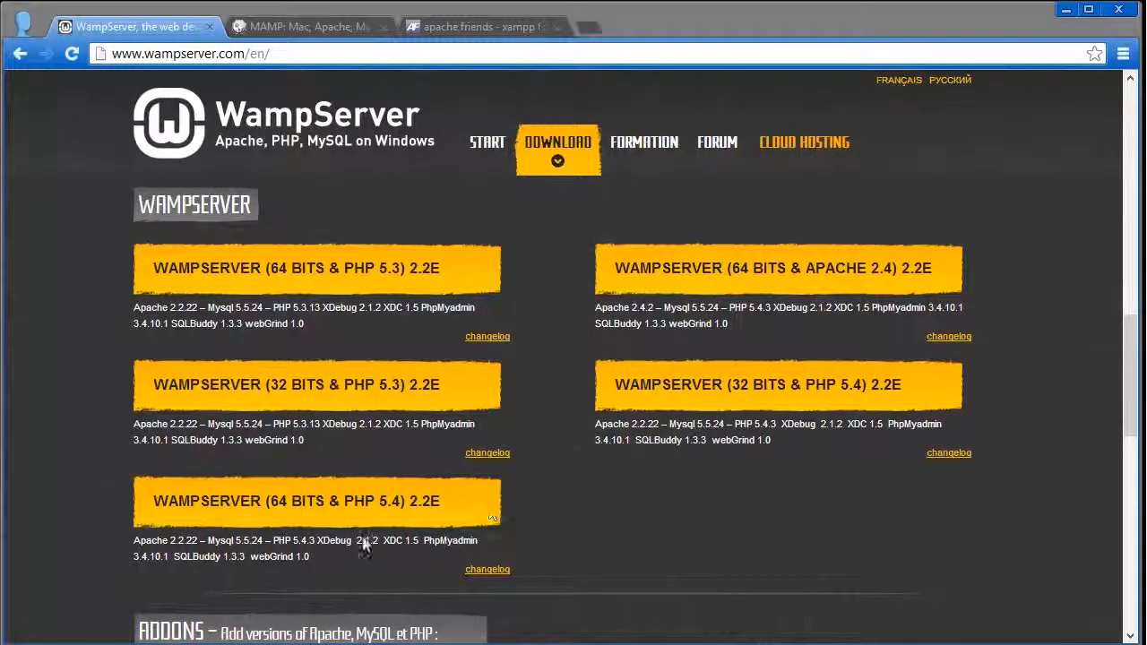
mouse_move(567, 488)
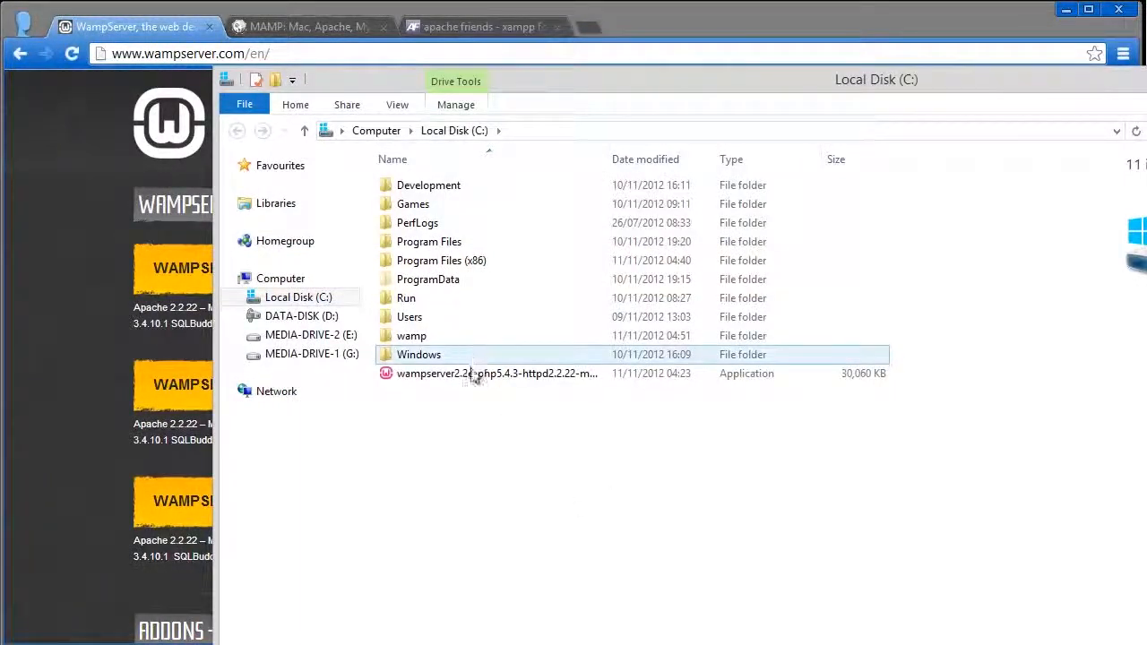
double_click(482, 373)
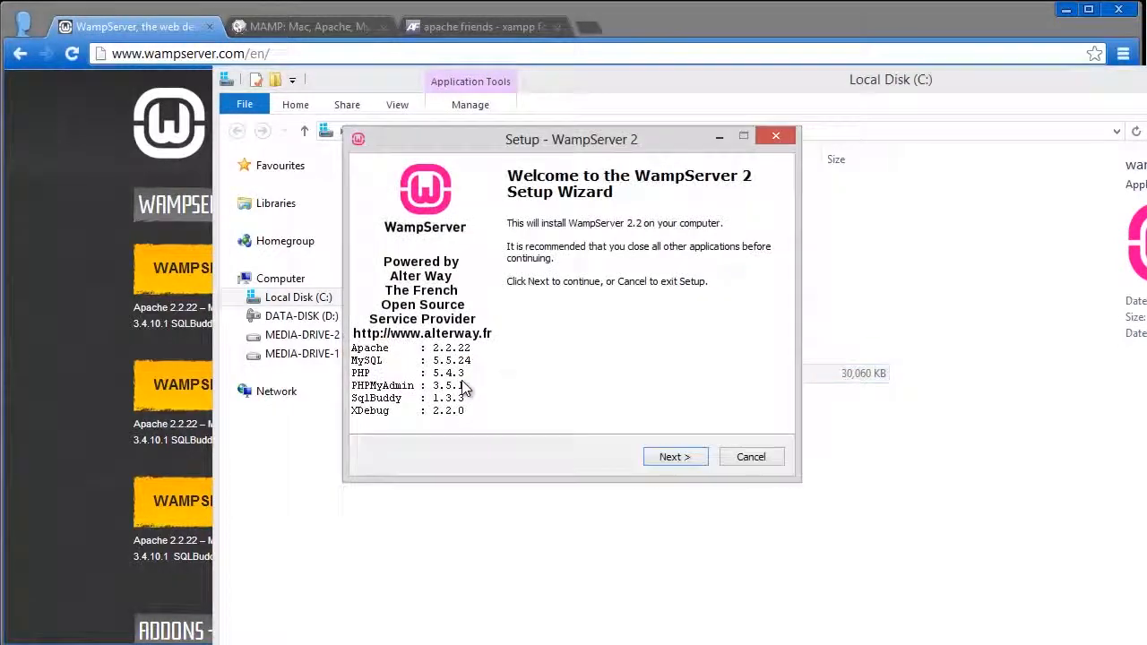
left_click(675, 456)
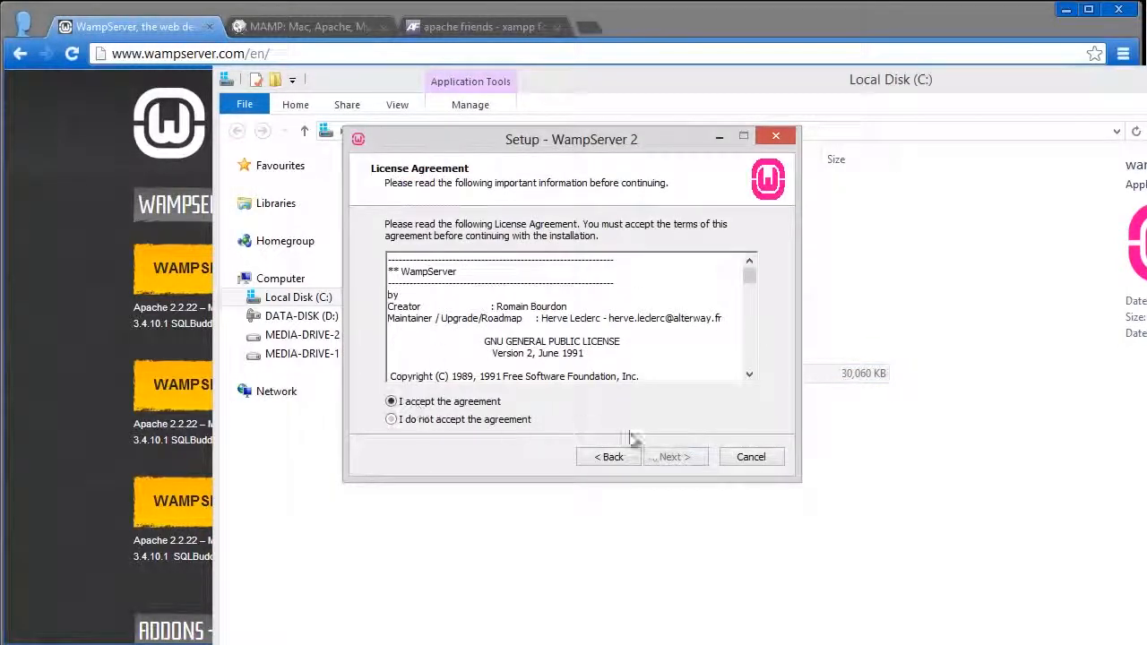
left_click(675, 457)
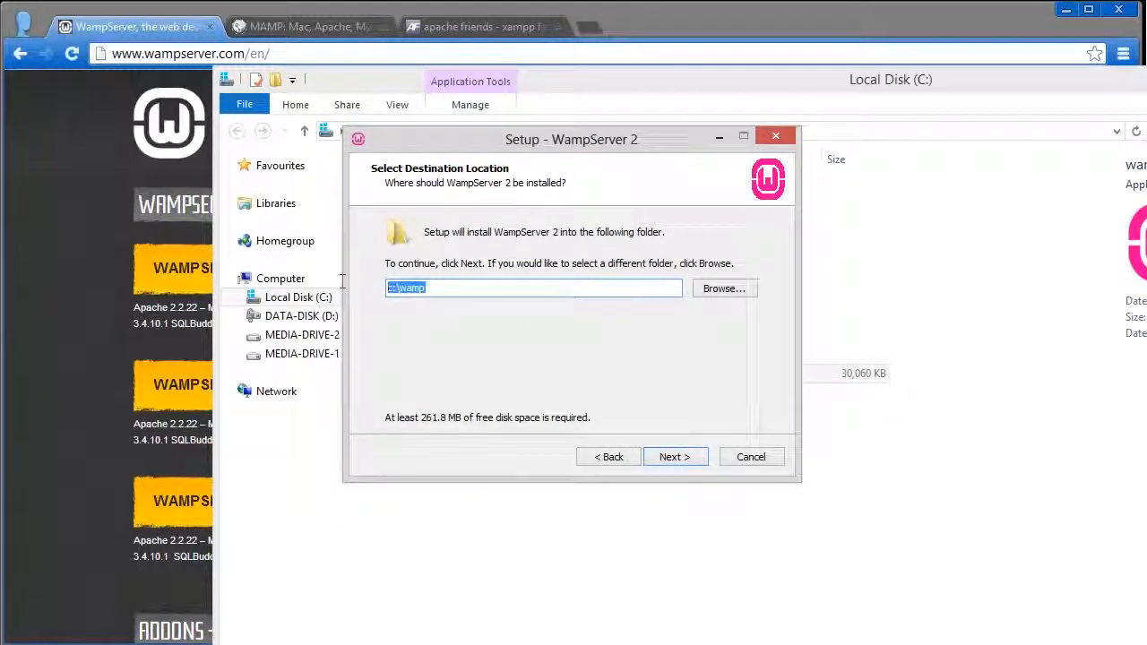
left_click_drag(571, 139, 751, 237)
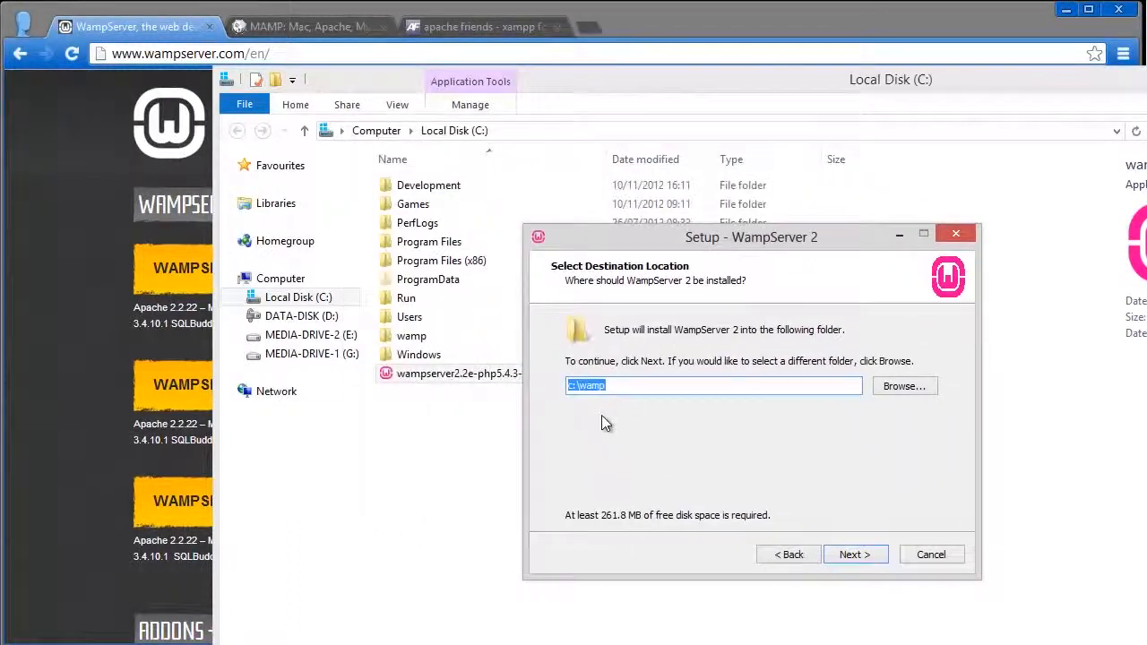
mouse_move(737, 423)
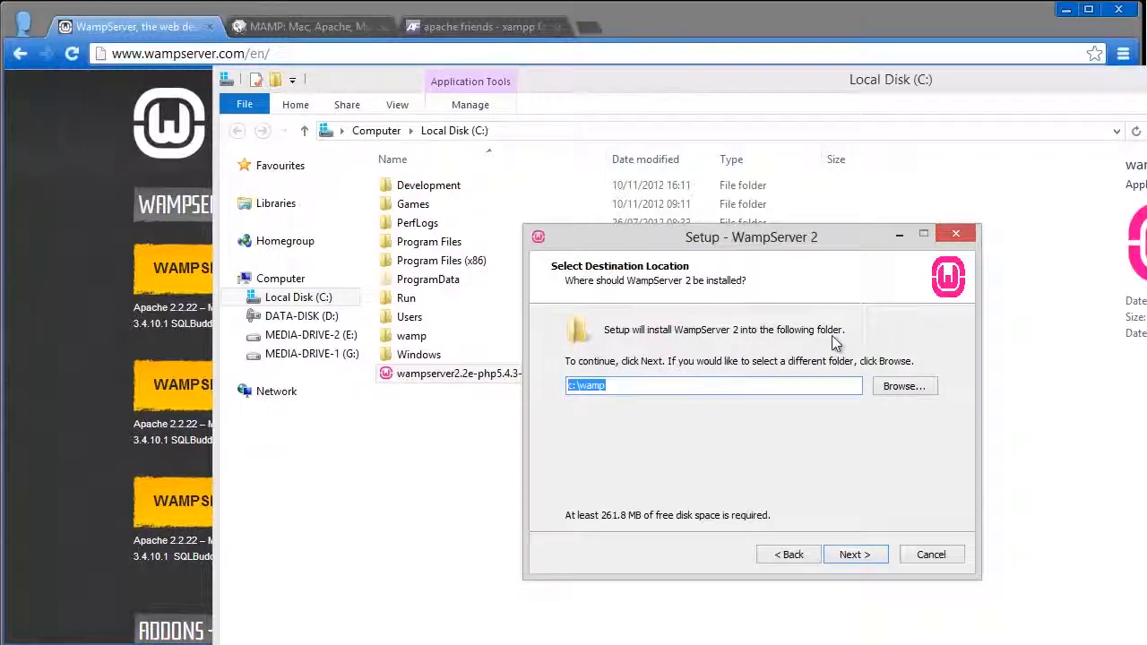
mouse_move(728, 343)
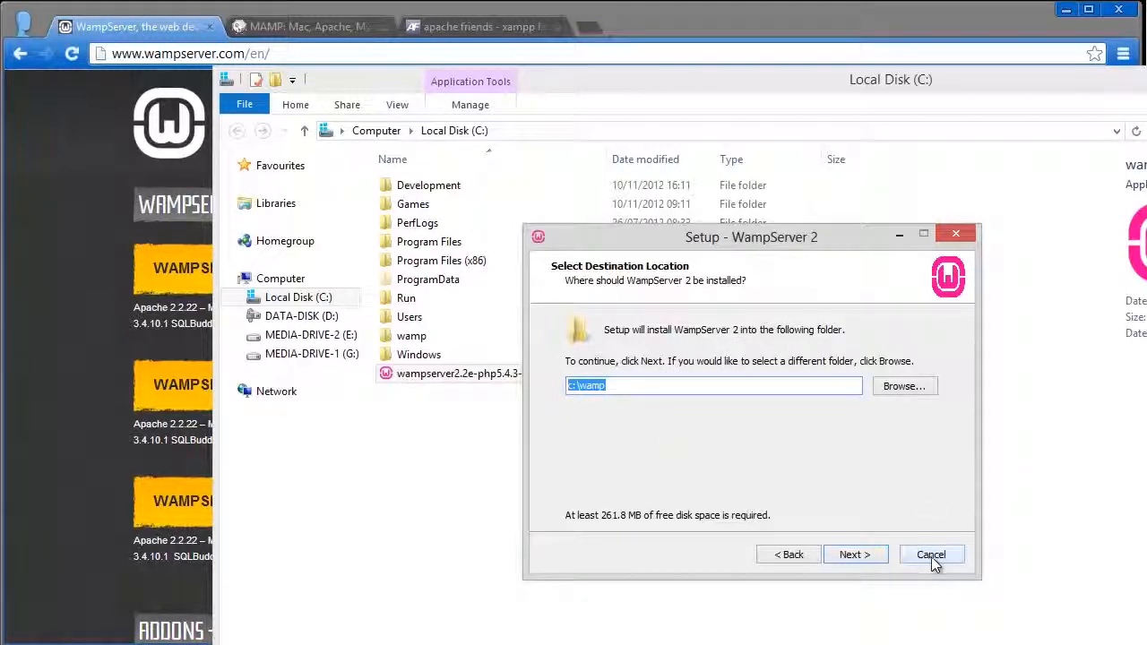
left_click(931, 553)
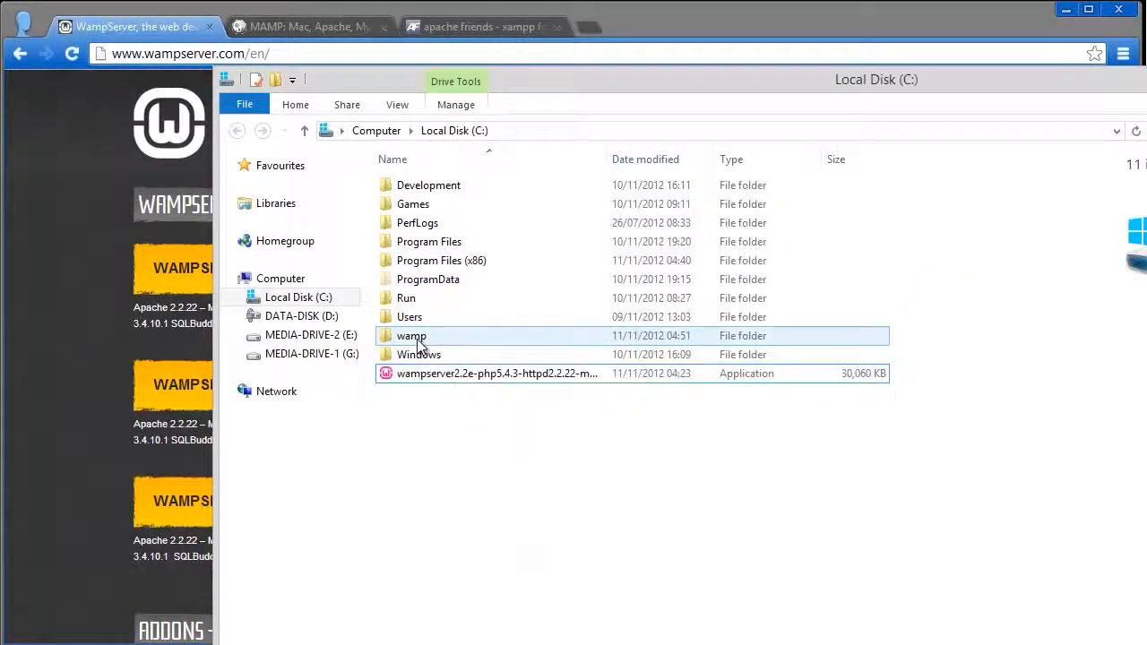
- Open C:\wamp in File Explorer and select its www folder
double_click(410, 336)
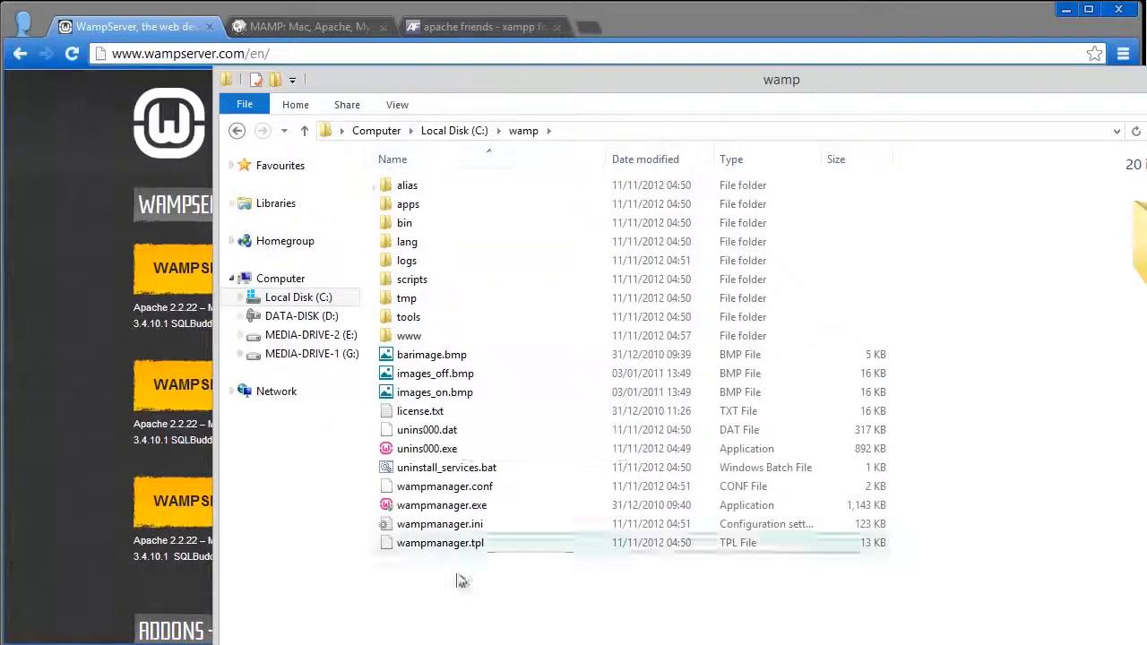
left_click(407, 335)
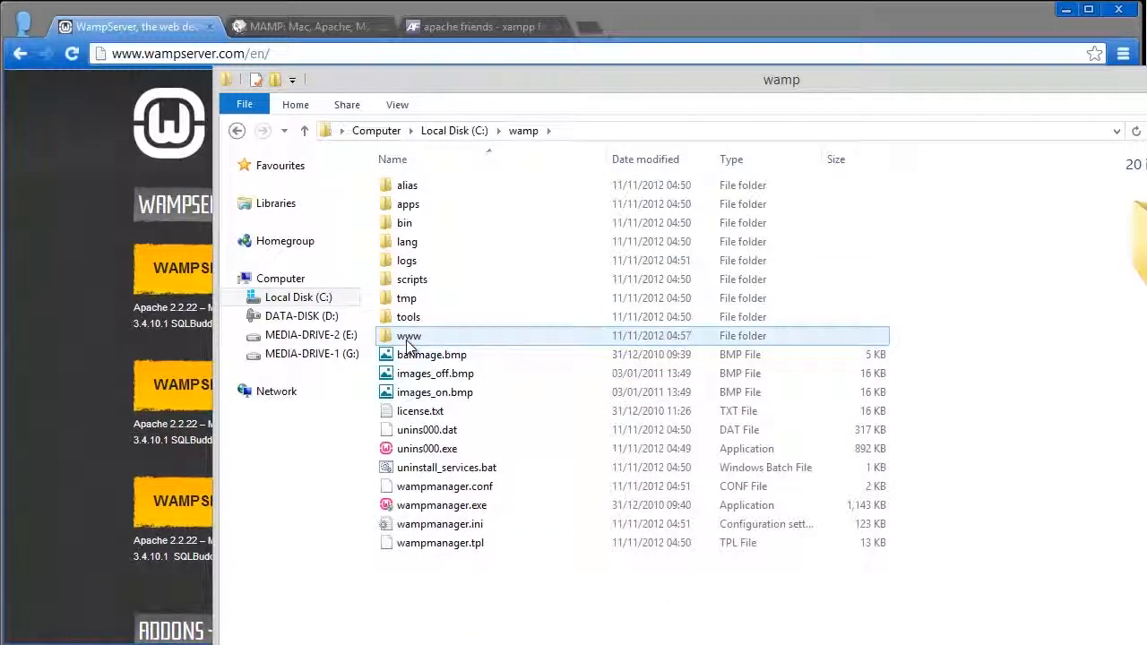
mouse_move(418, 345)
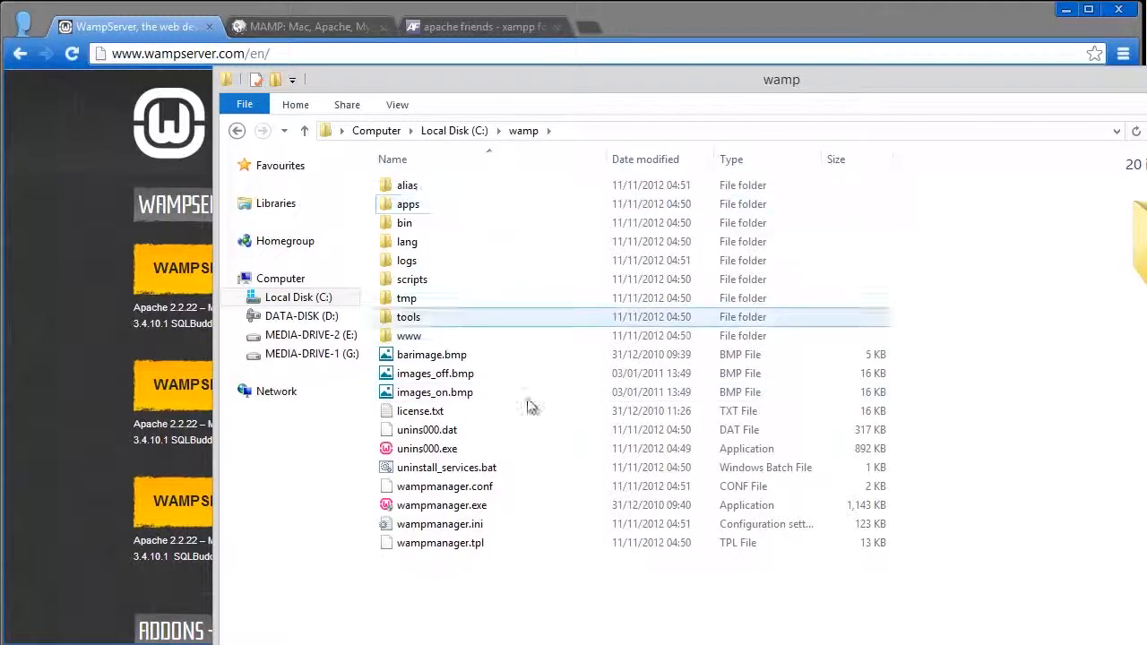
left_click(409, 335)
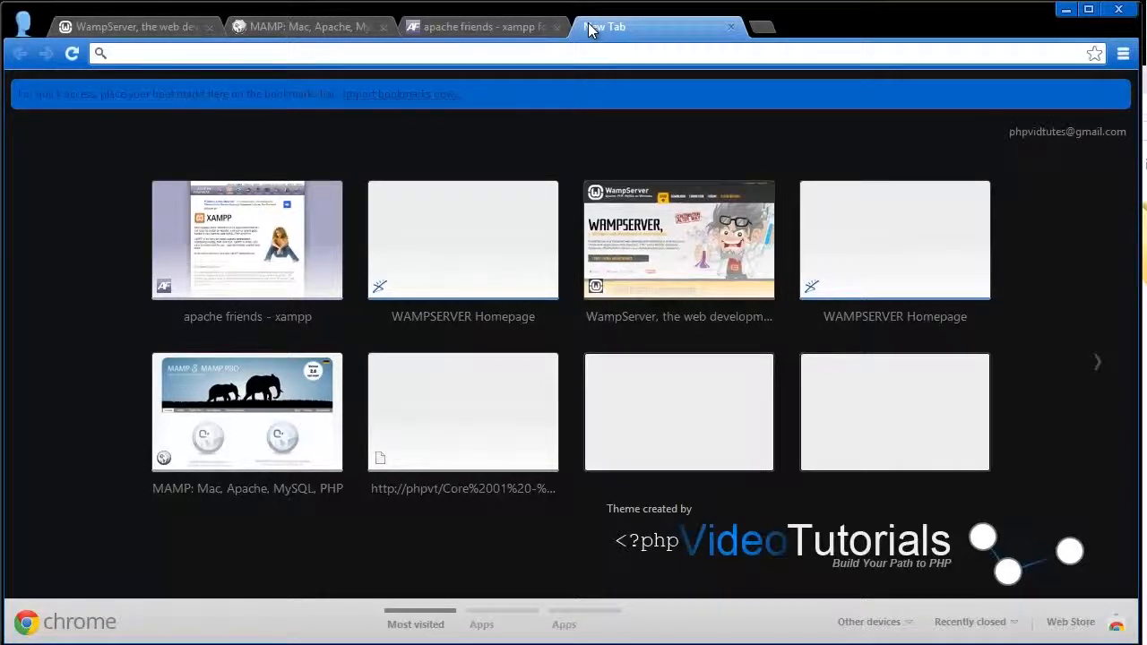
- Load localhost (403 Forbidden), then load the phpvt/ site instead
type("localhost")
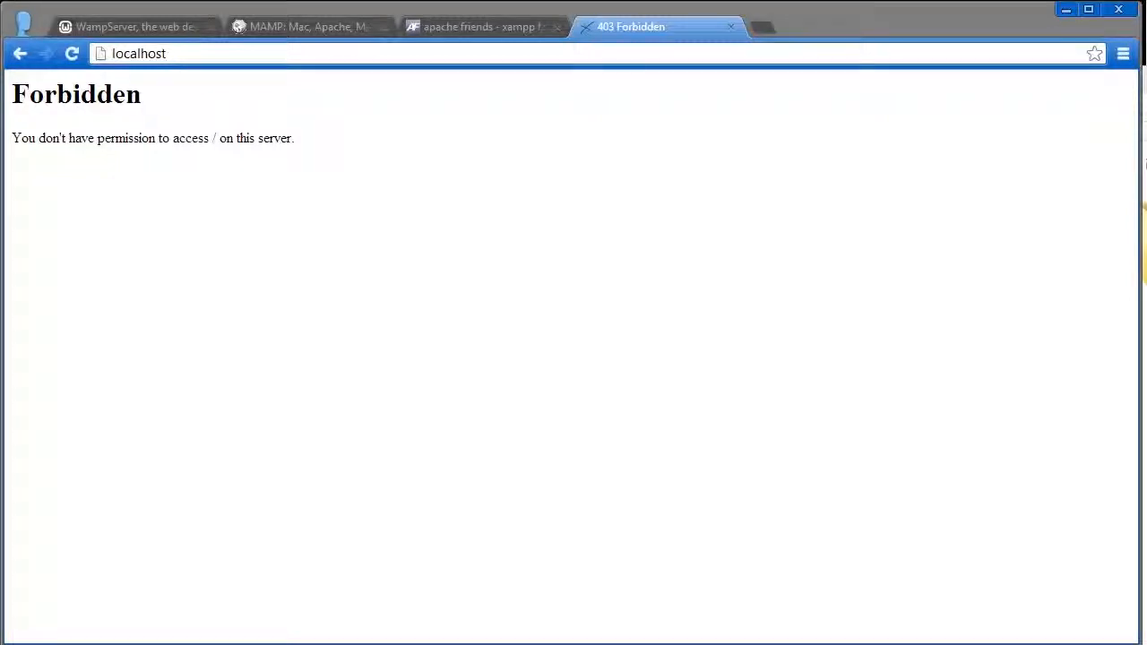
mouse_move(754, 365)
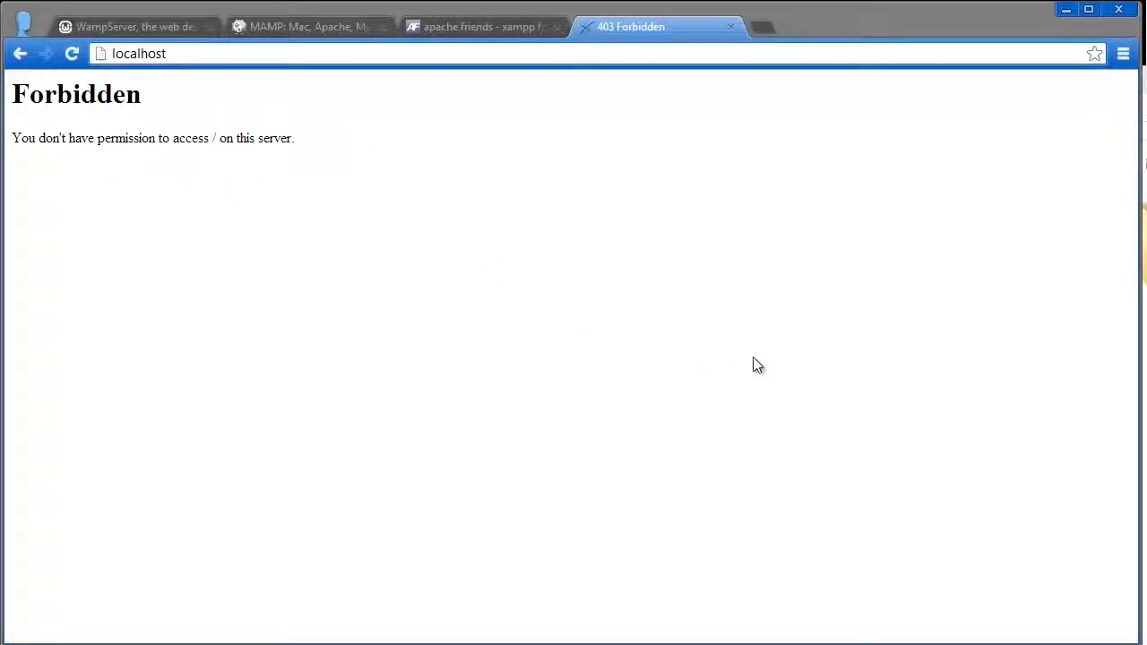
mouse_move(1065, 8)
type("phpvt/")
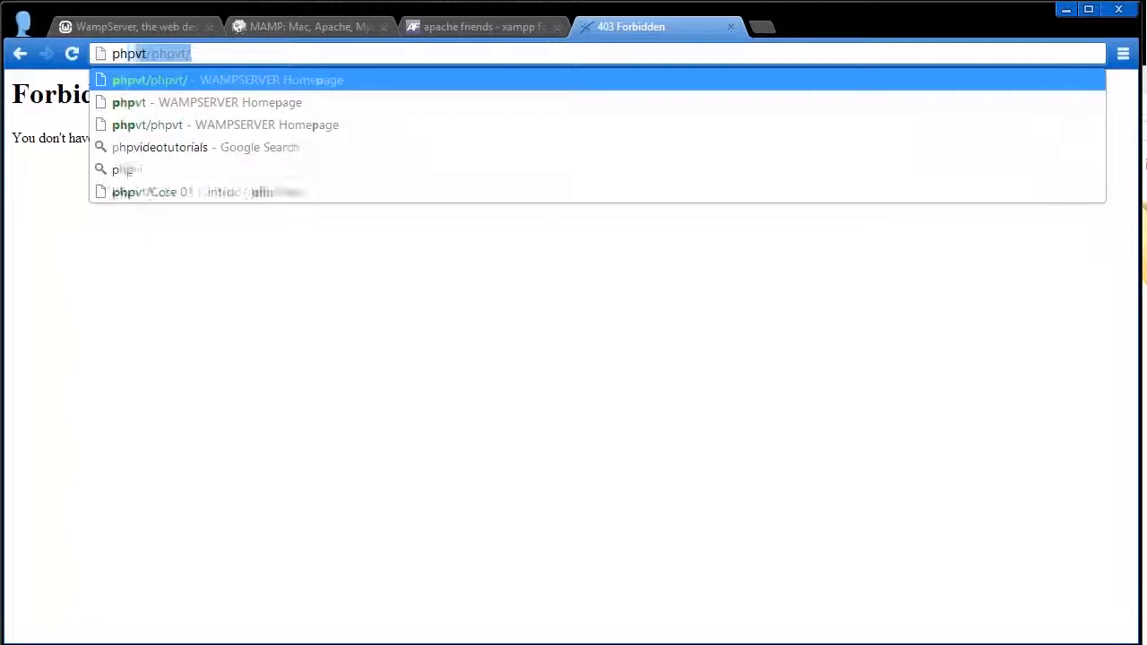
left_click(224, 80)
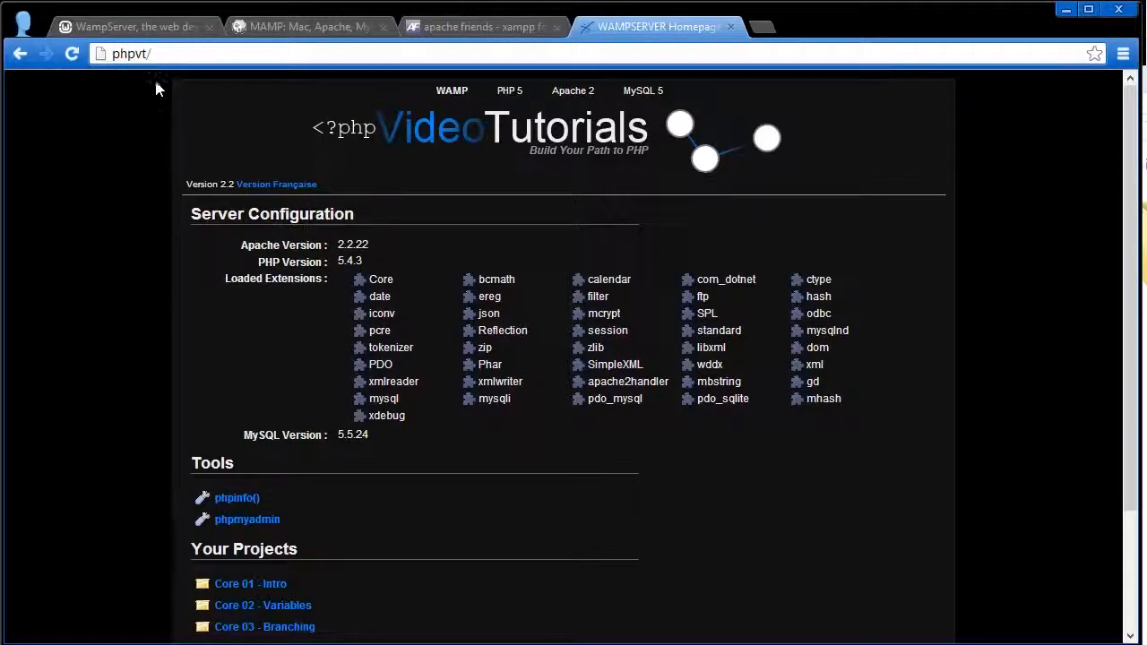
- Scroll the phpvt homepage showing Apache 2.2.22, PHP 5.4.3, MySQL 5.5.24 and tools
left_click(144, 53)
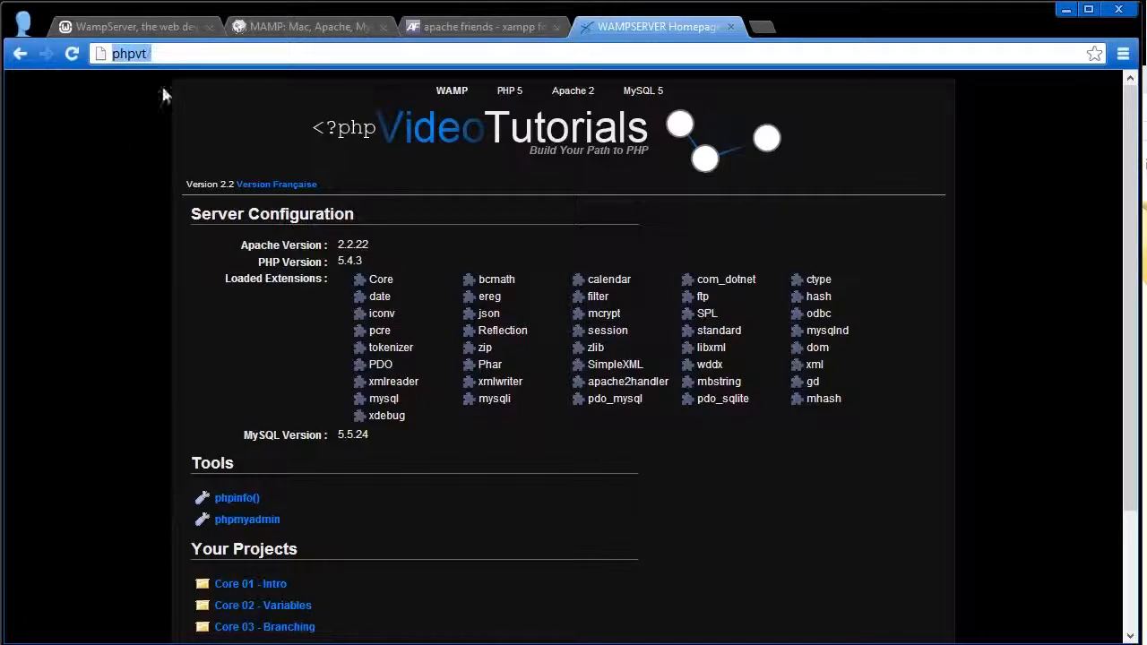
mouse_move(139, 241)
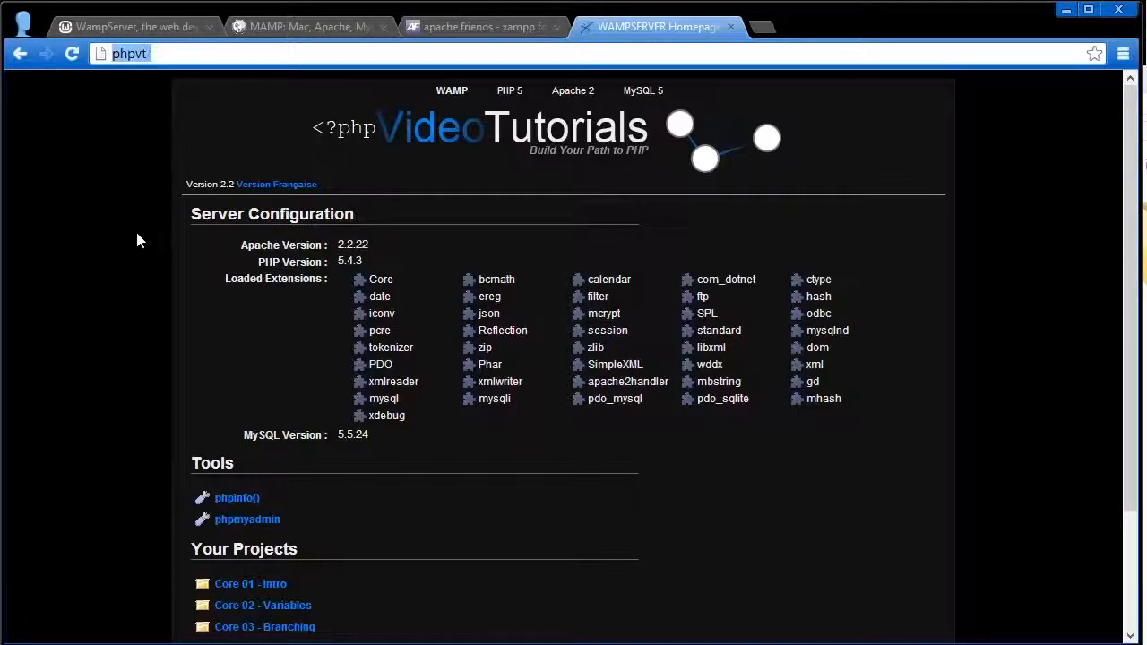
scroll("down", 3)
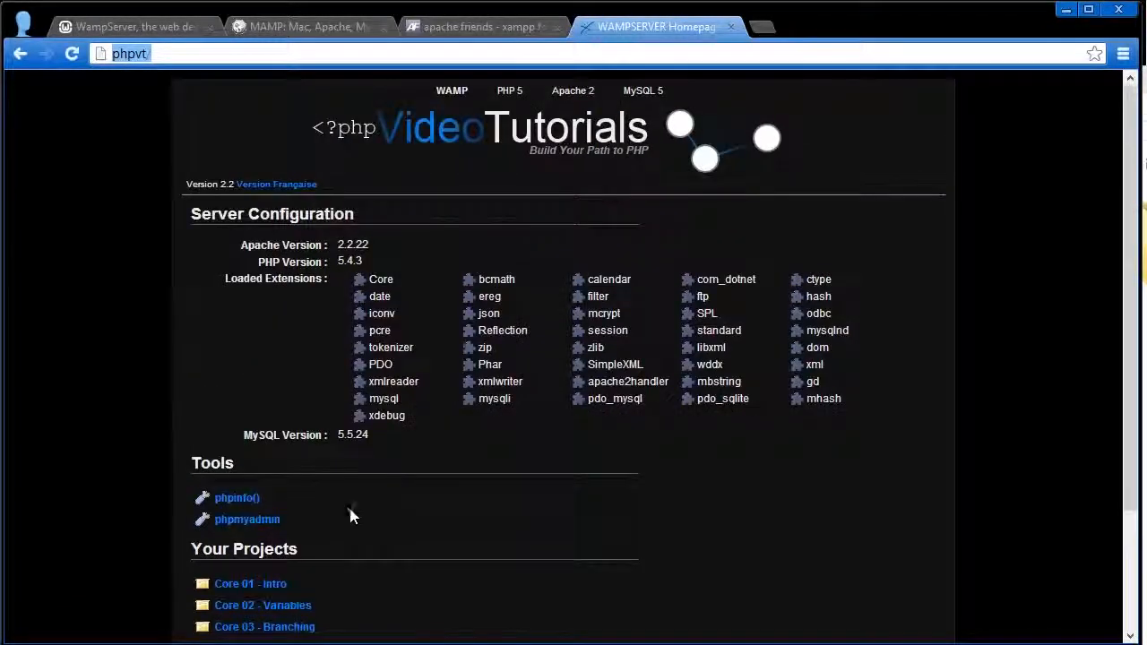
scroll("down", 3)
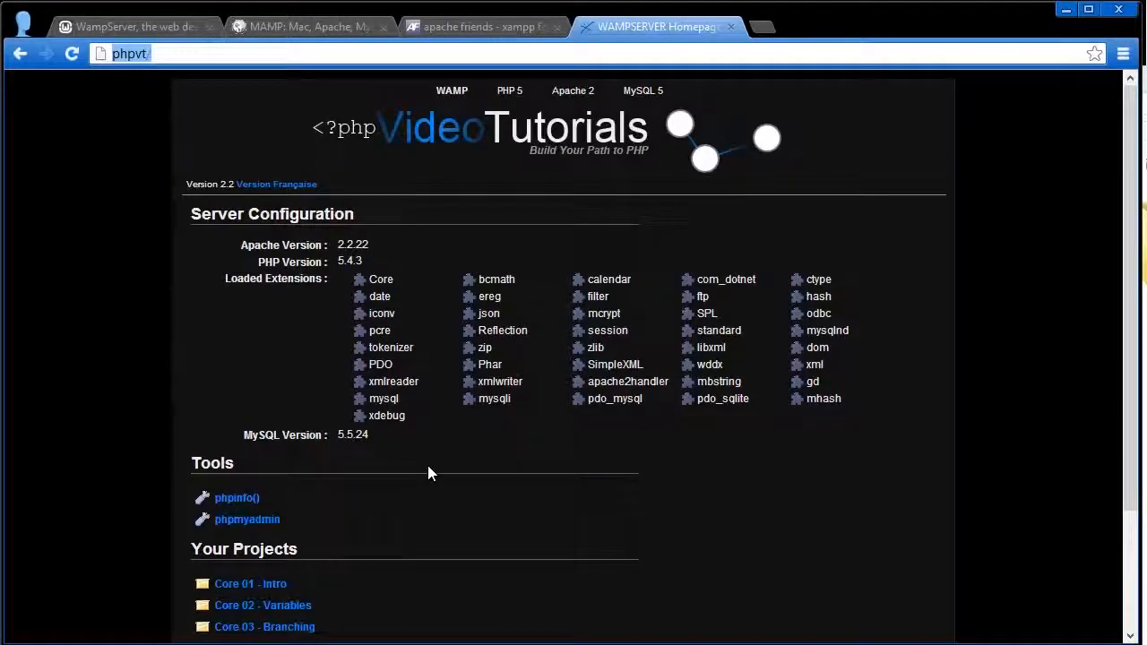
scroll("down", 3)
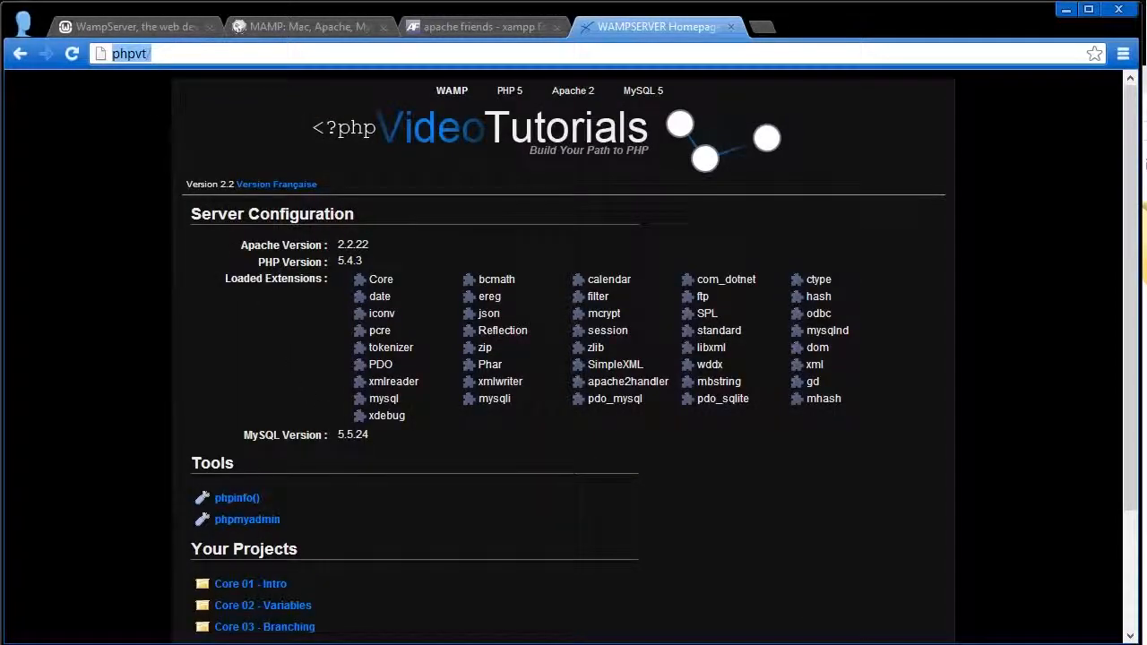
mouse_move(179, 53)
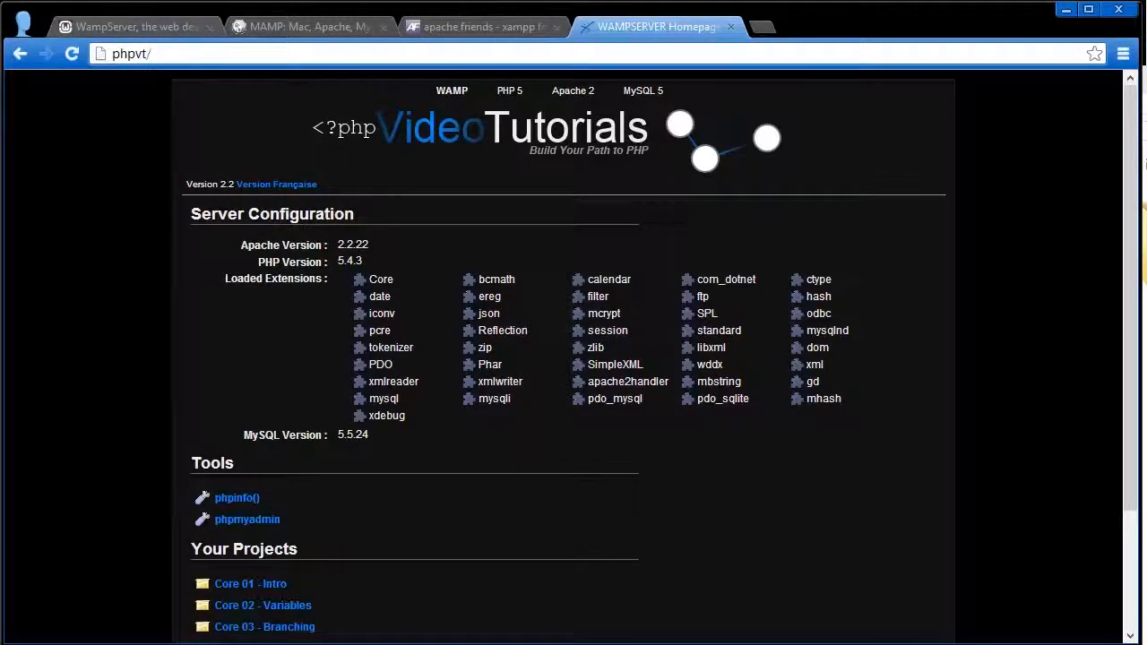
mouse_move(273, 87)
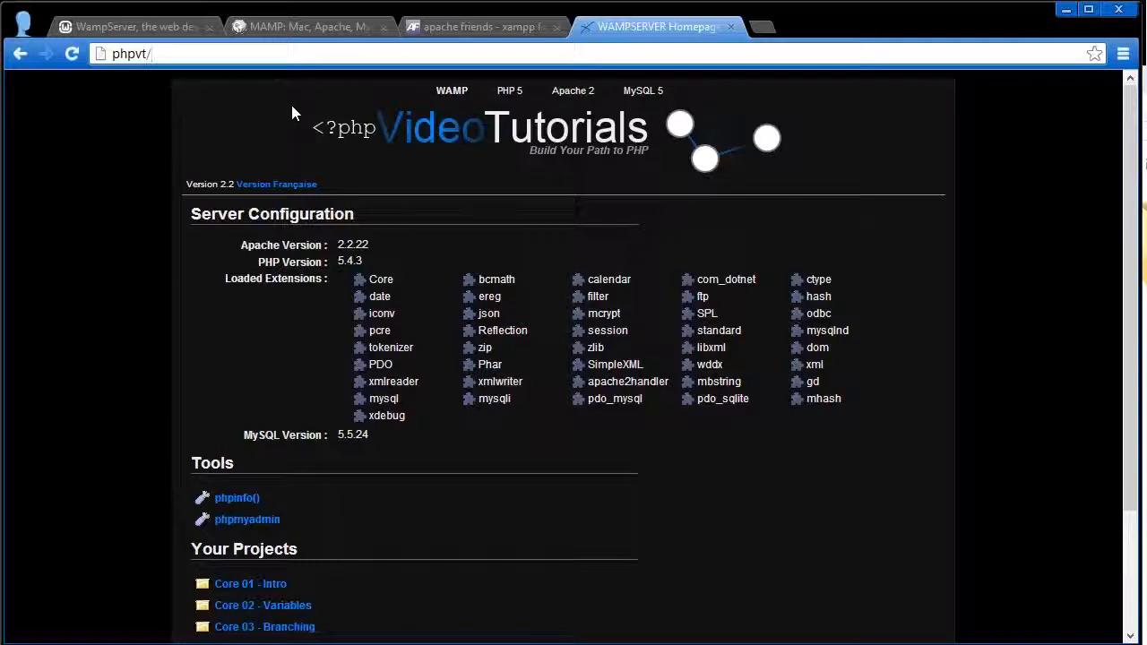
mouse_move(694, 364)
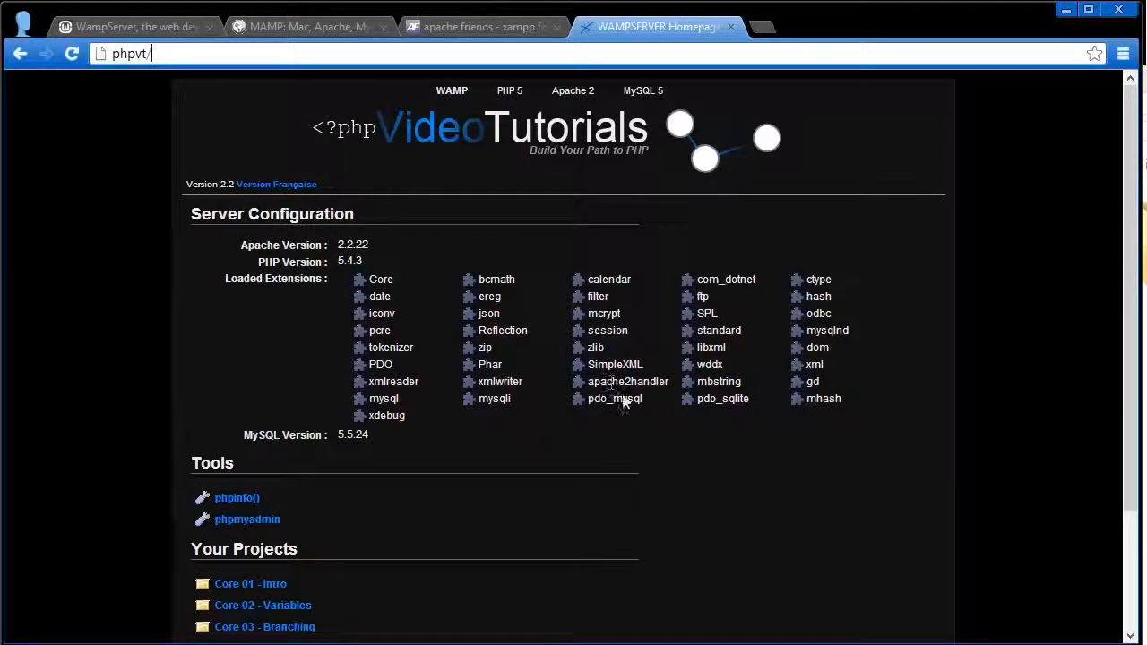
mouse_move(114, 99)
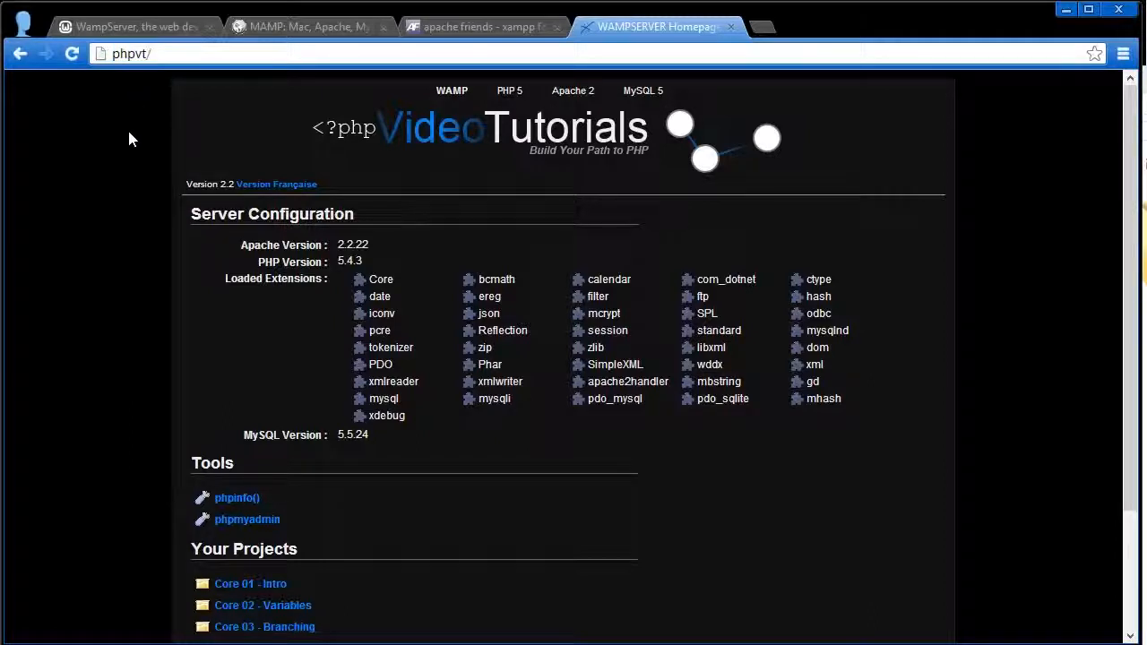
mouse_move(184, 97)
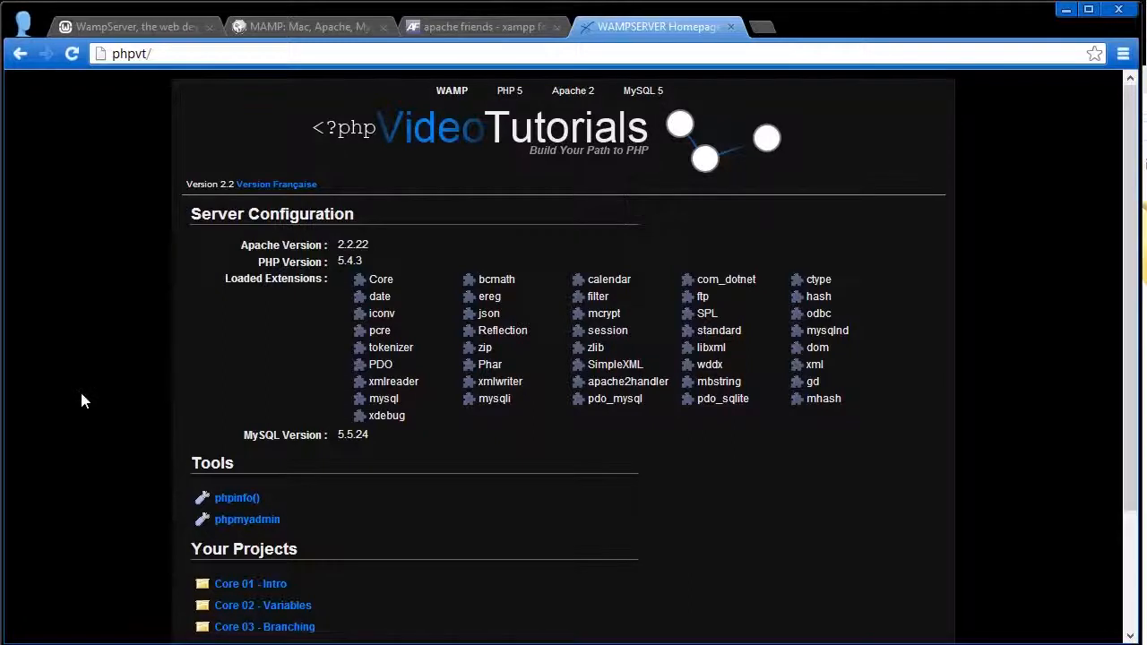
mouse_move(785, 584)
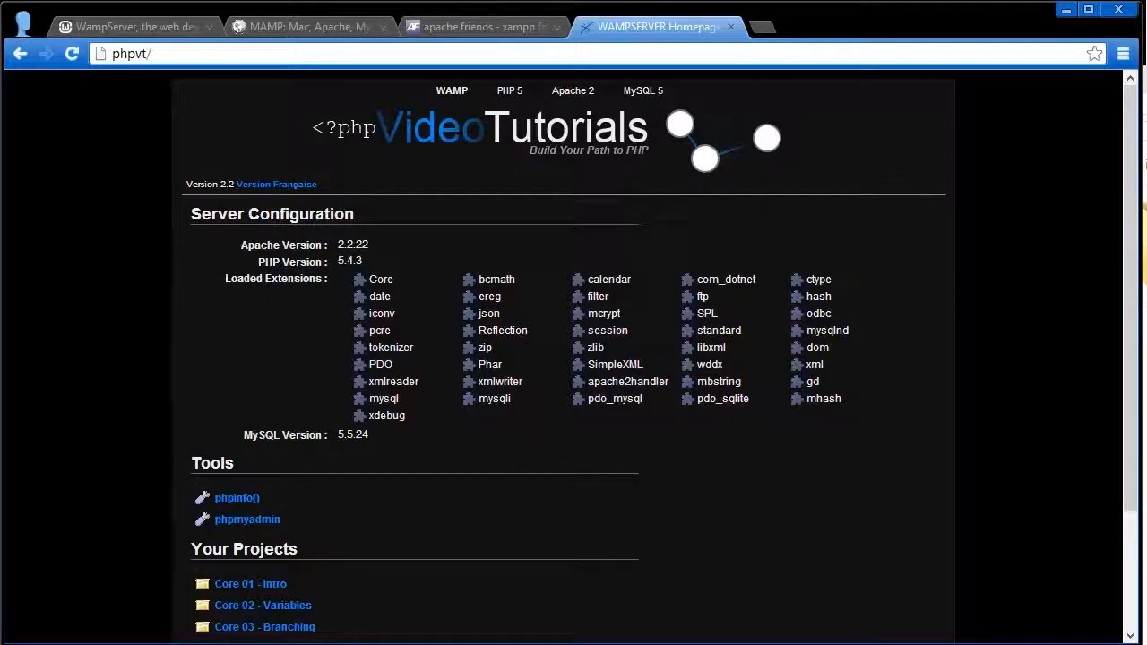
mouse_move(661, 243)
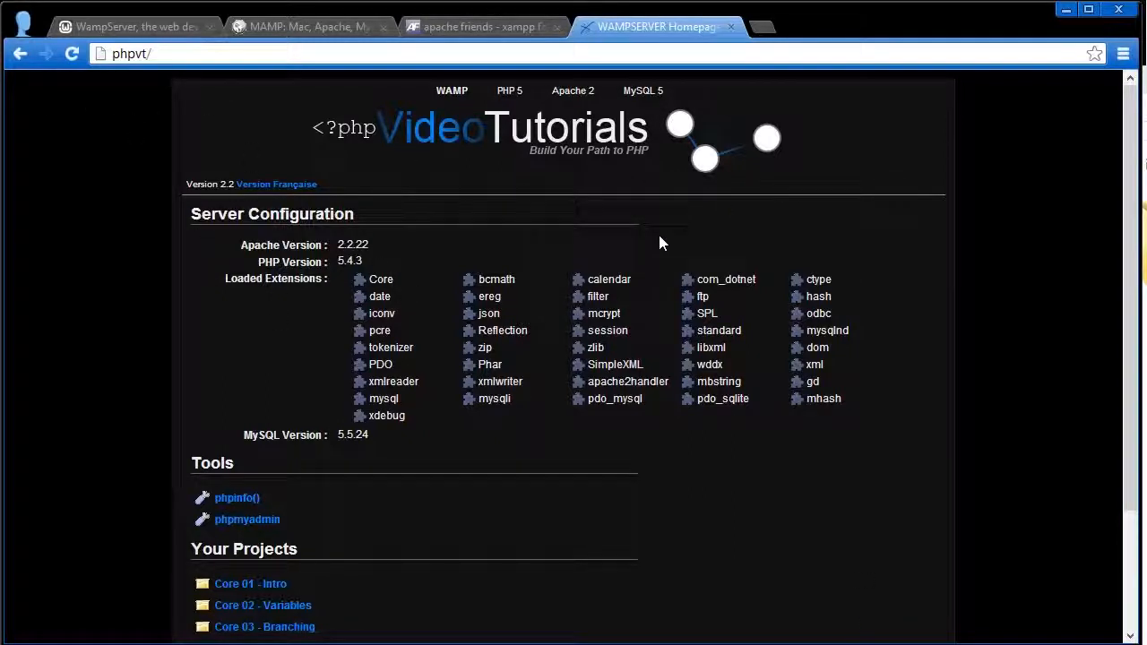
mouse_move(646, 283)
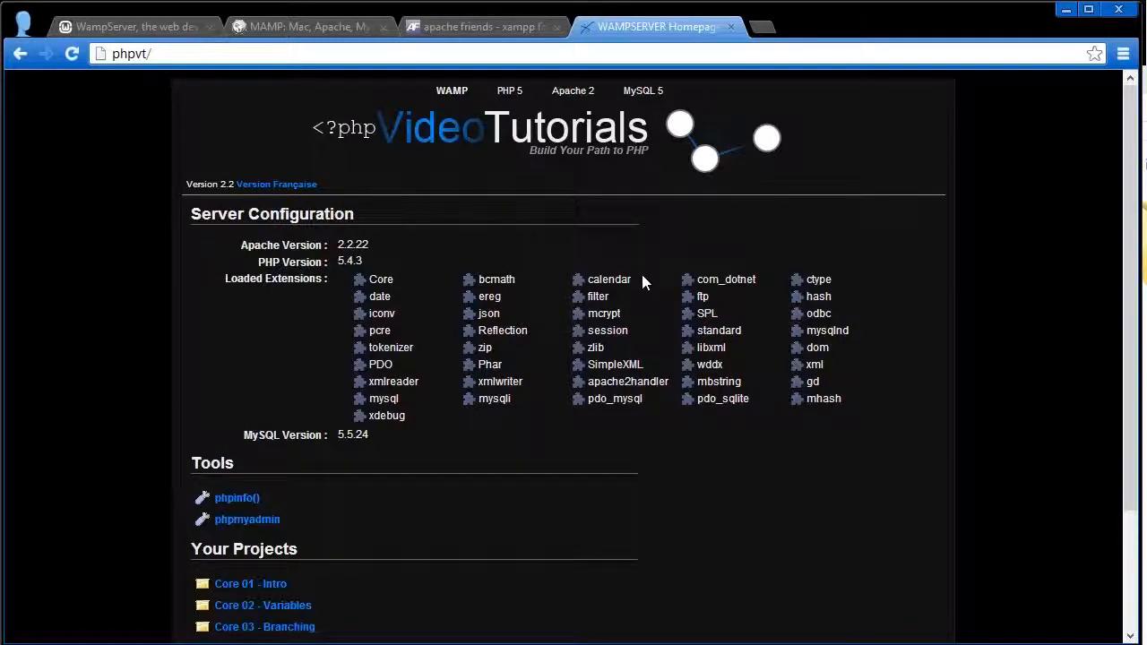
mouse_move(517, 546)
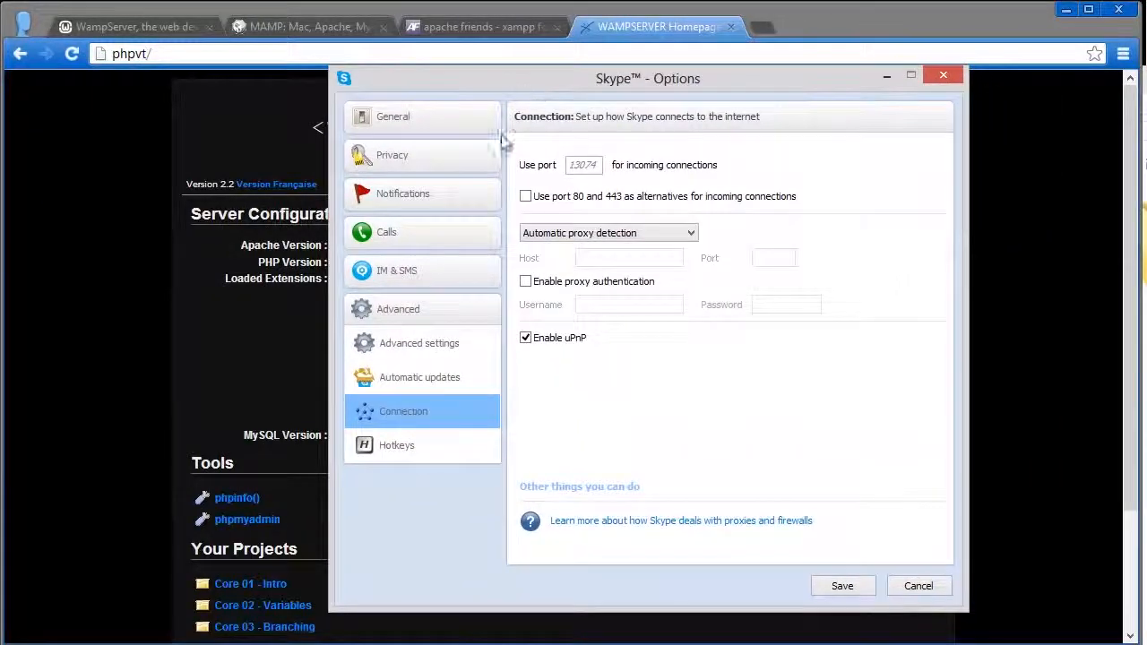
mouse_move(442, 433)
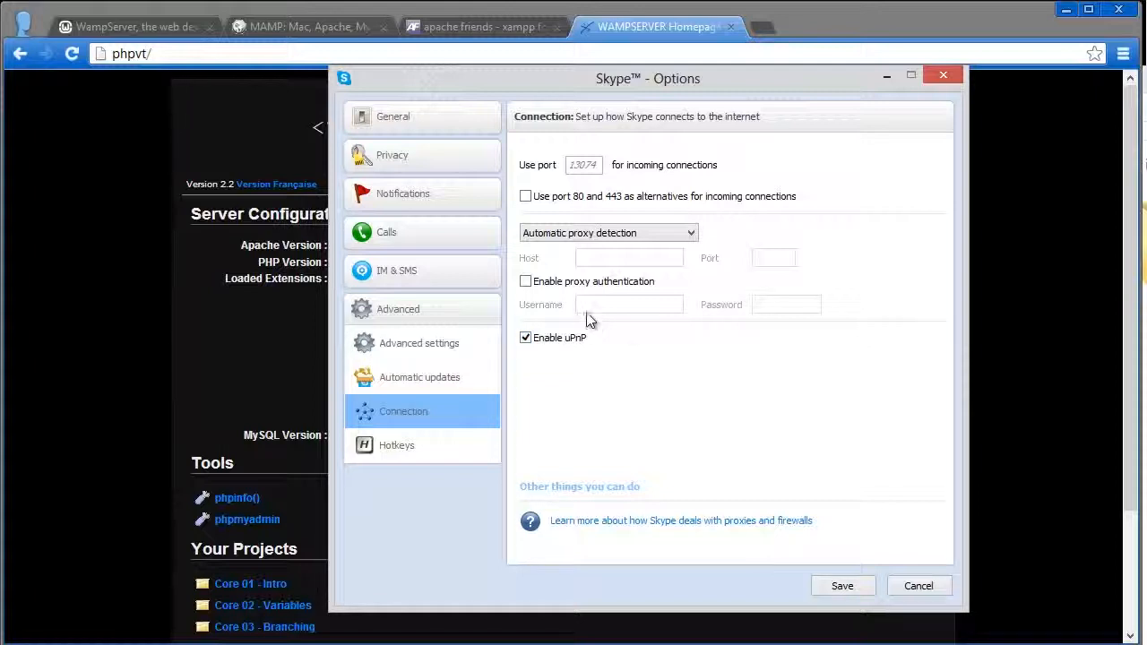
mouse_move(838, 602)
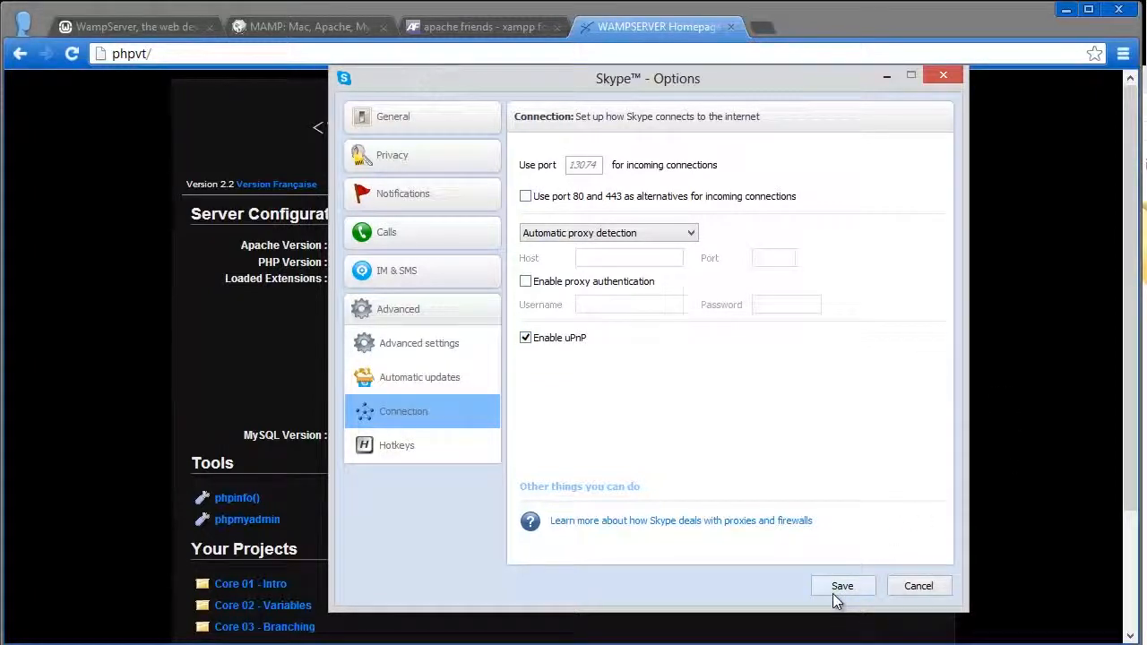
mouse_move(930, 595)
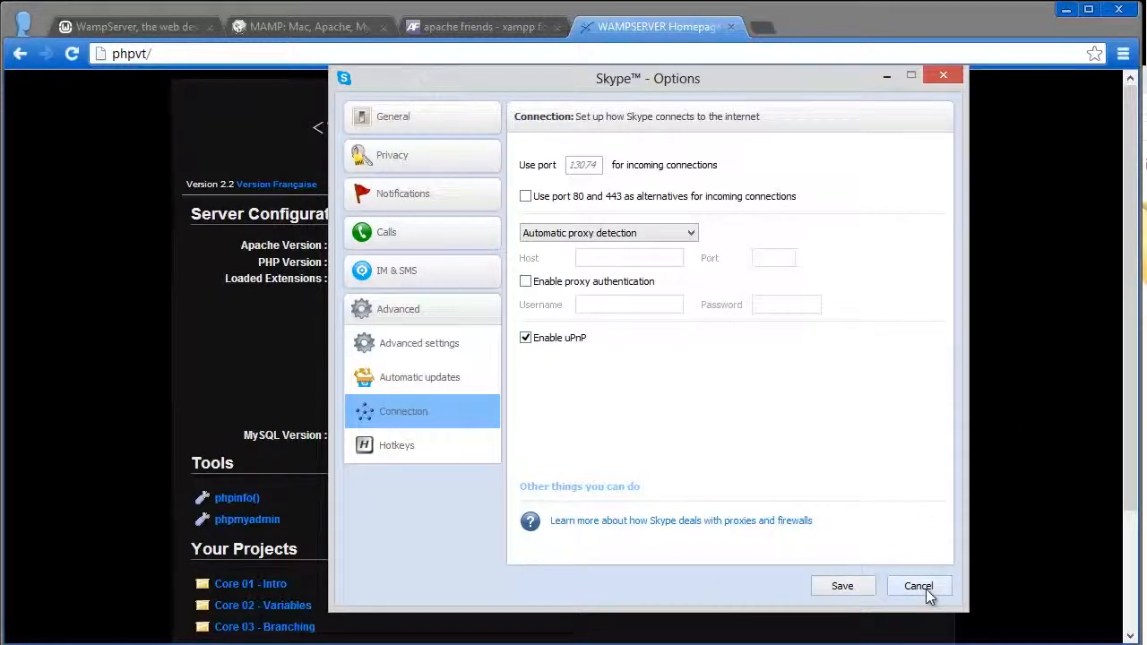
left_click(919, 585)
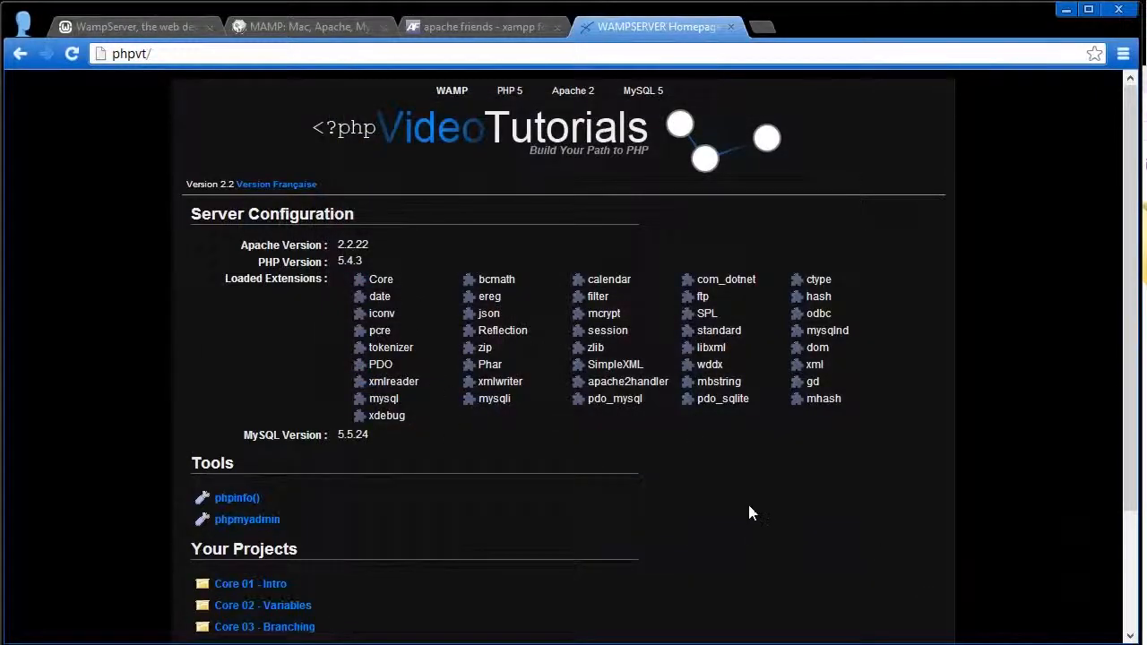
mouse_move(360, 106)
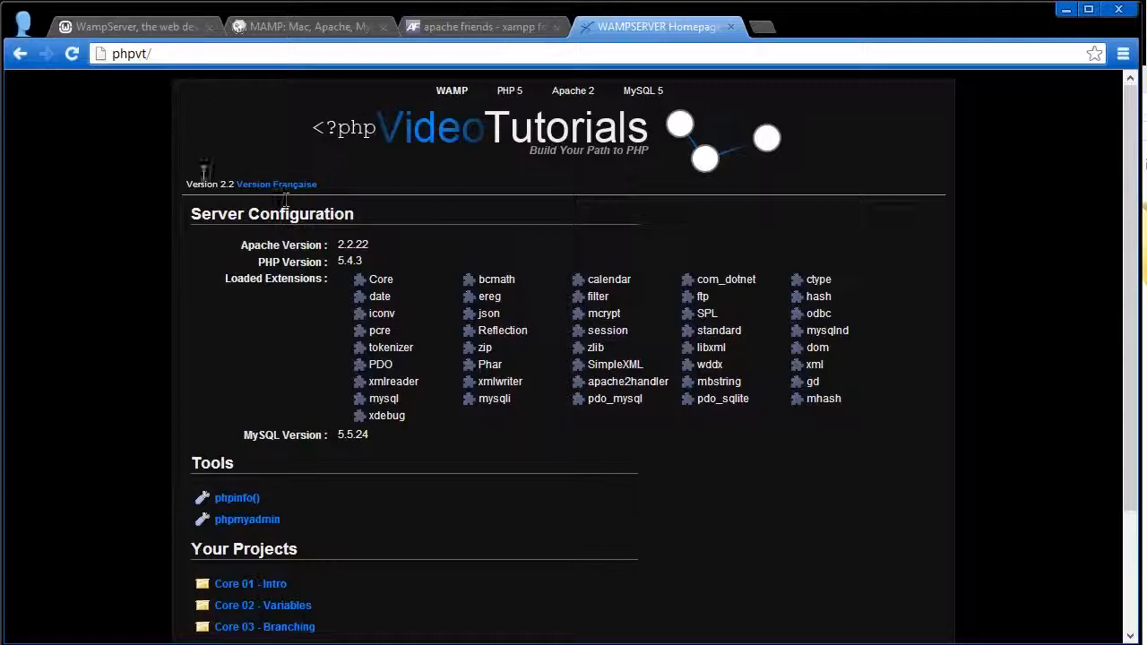
mouse_move(412, 143)
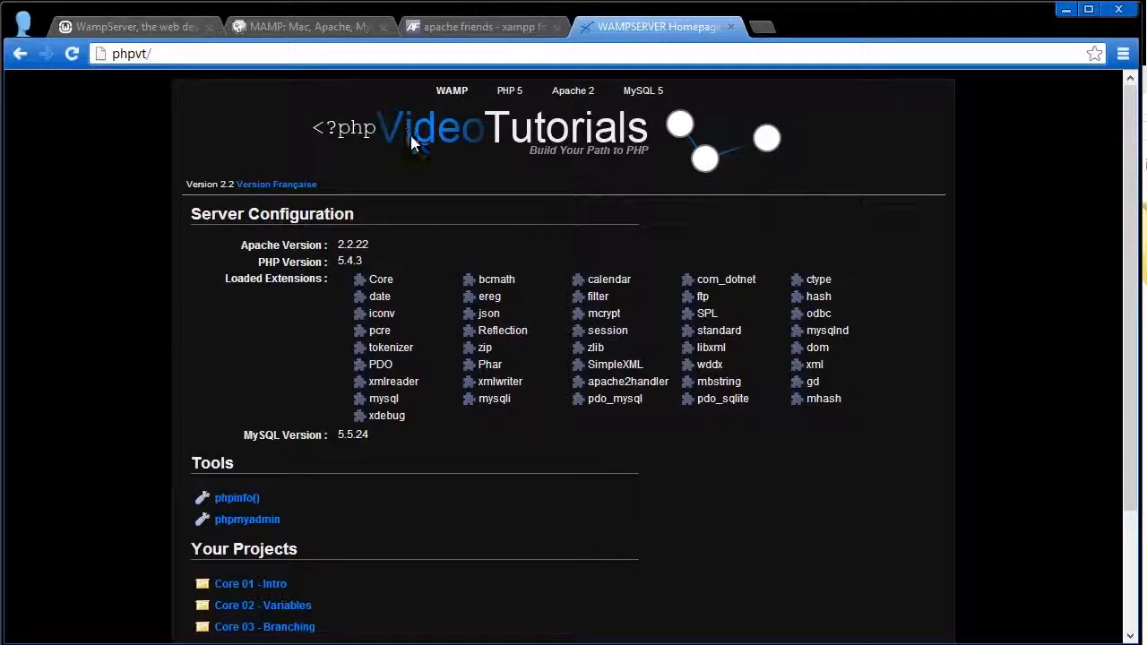
mouse_move(578, 445)
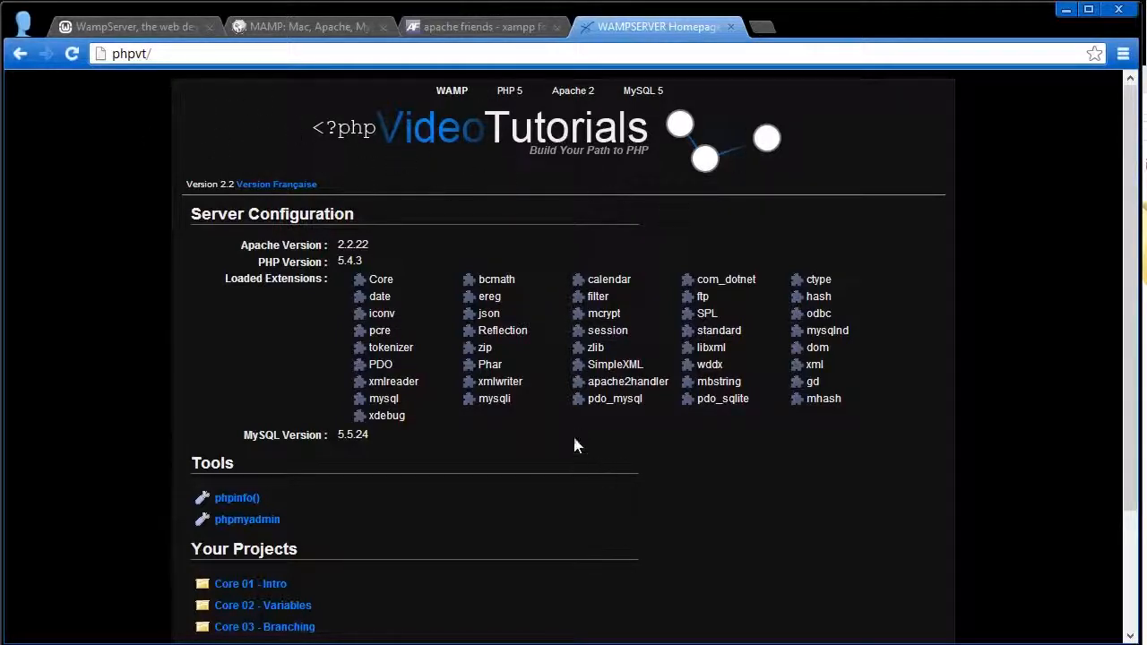
mouse_move(430, 352)
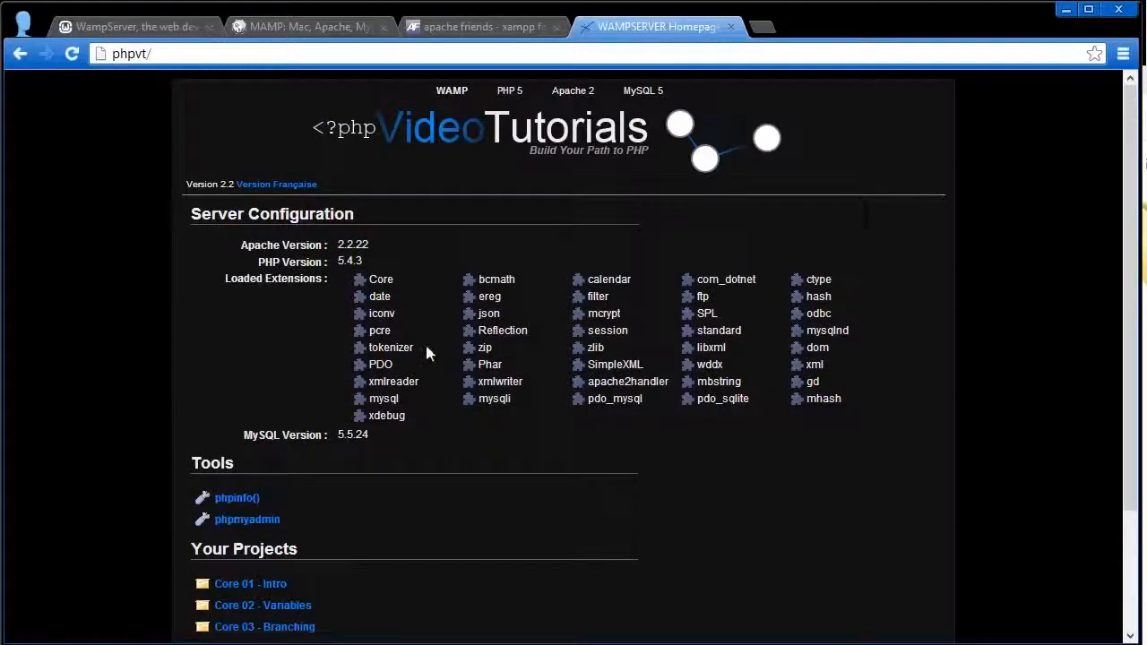
mouse_move(582, 496)
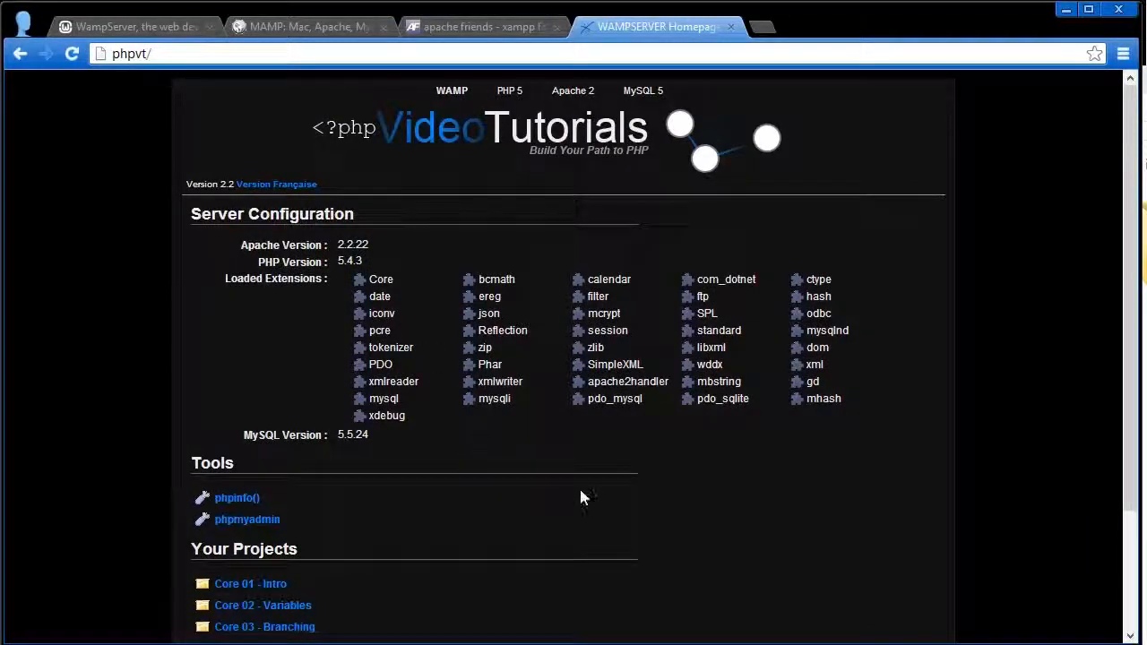
scroll("down", 3)
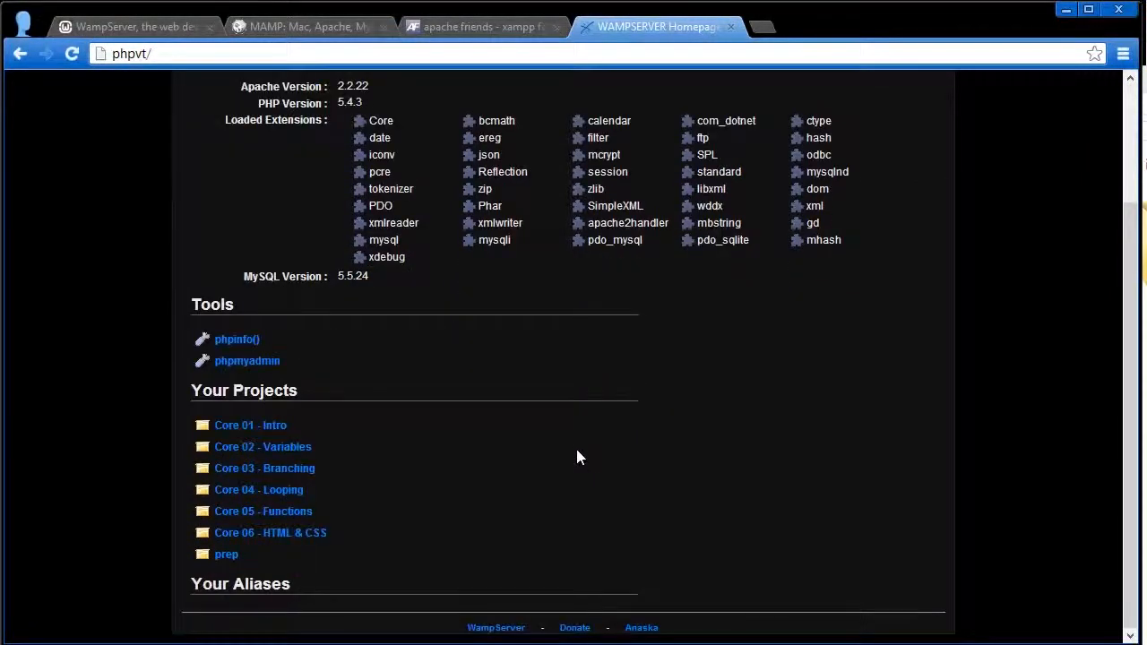
mouse_move(226, 555)
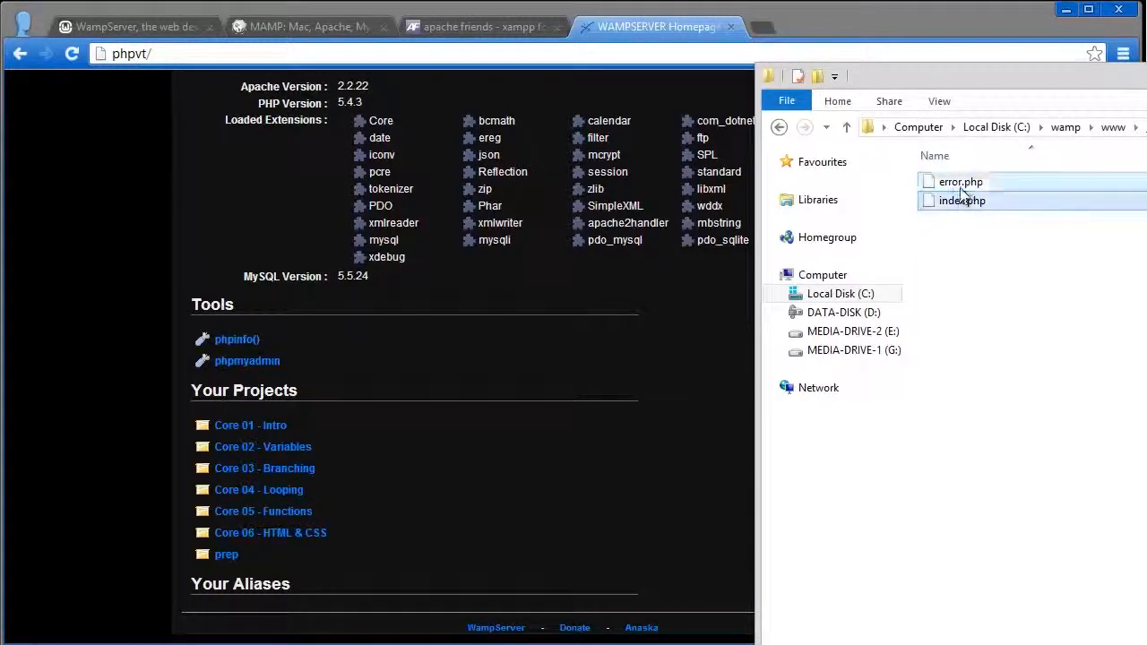
left_click(961, 200)
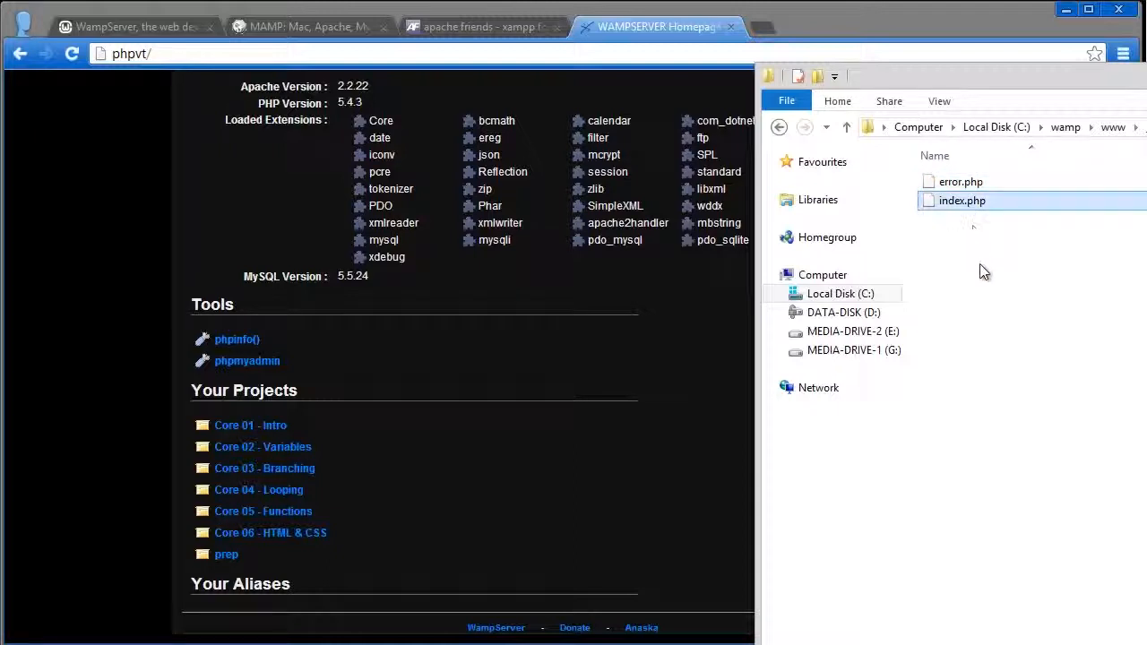
mouse_move(951, 222)
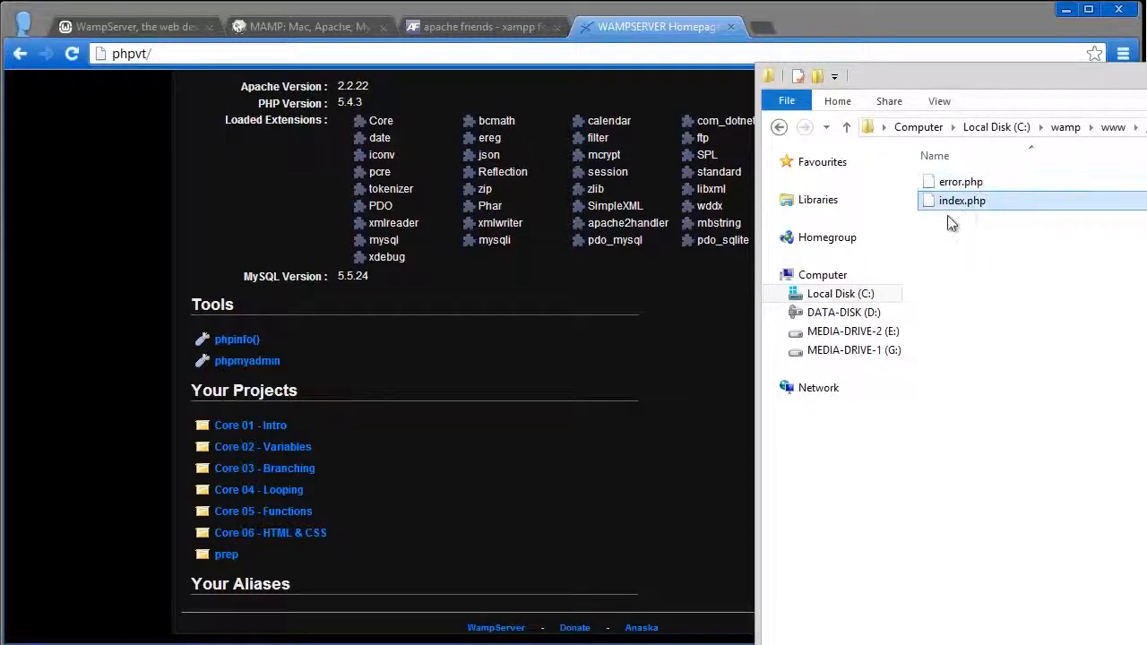
mouse_move(988, 214)
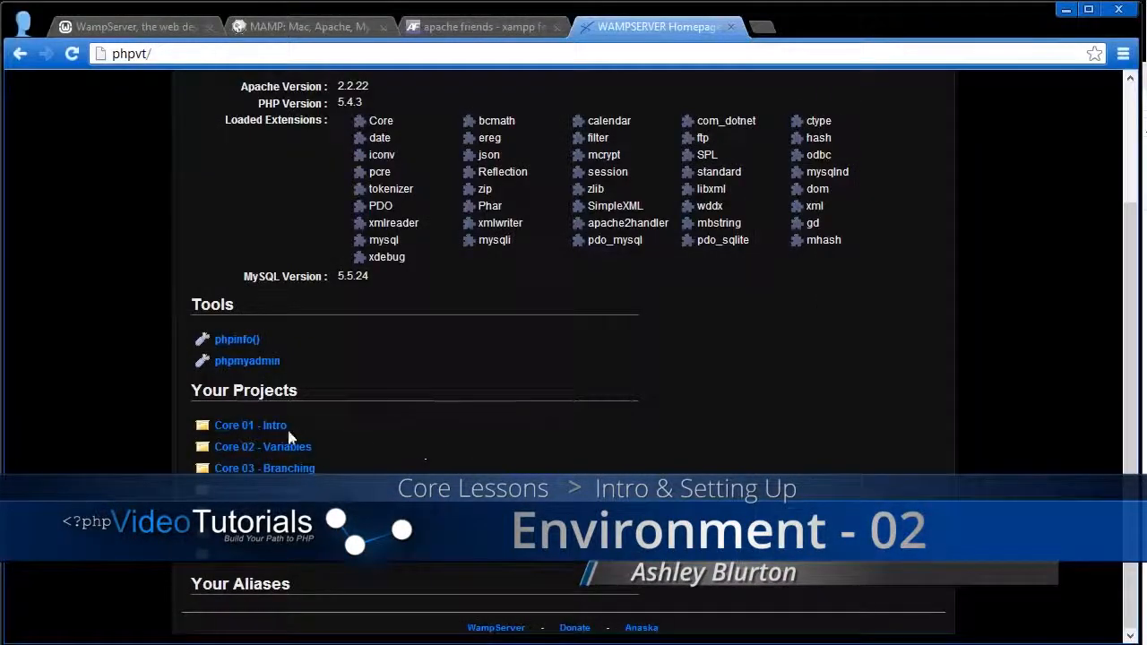
- Open the Core 01 - Intro project and scroll through its PHP 5.4.3 phpinfo() page
left_click(250, 425)
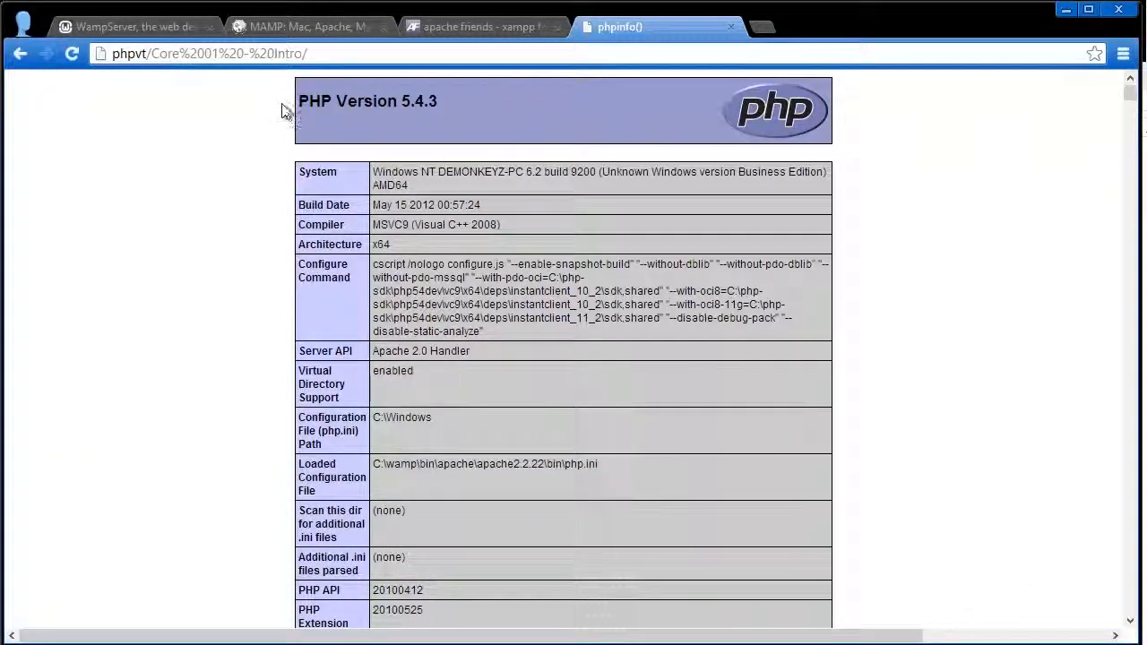
scroll("down", 3)
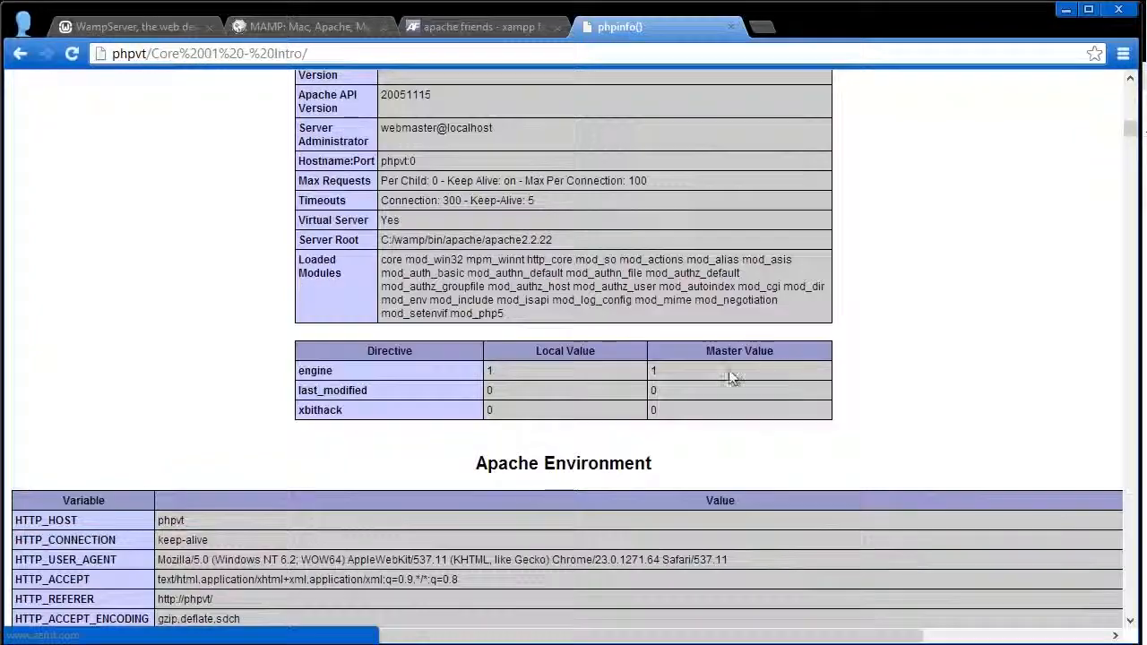
scroll("down", 3)
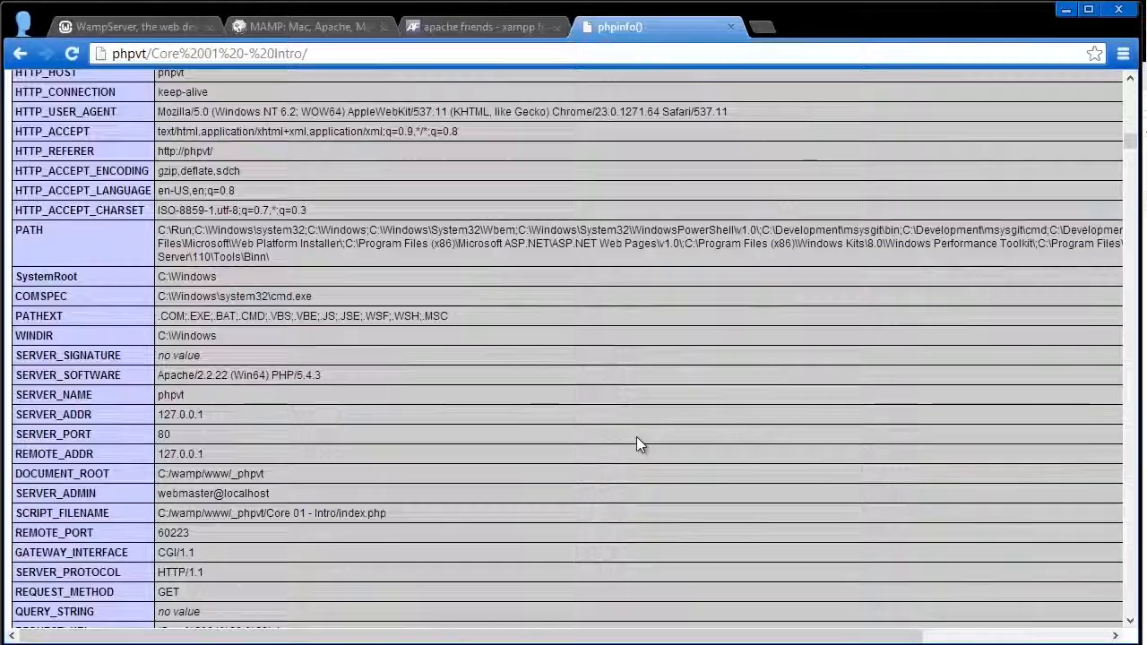
scroll("down", 3)
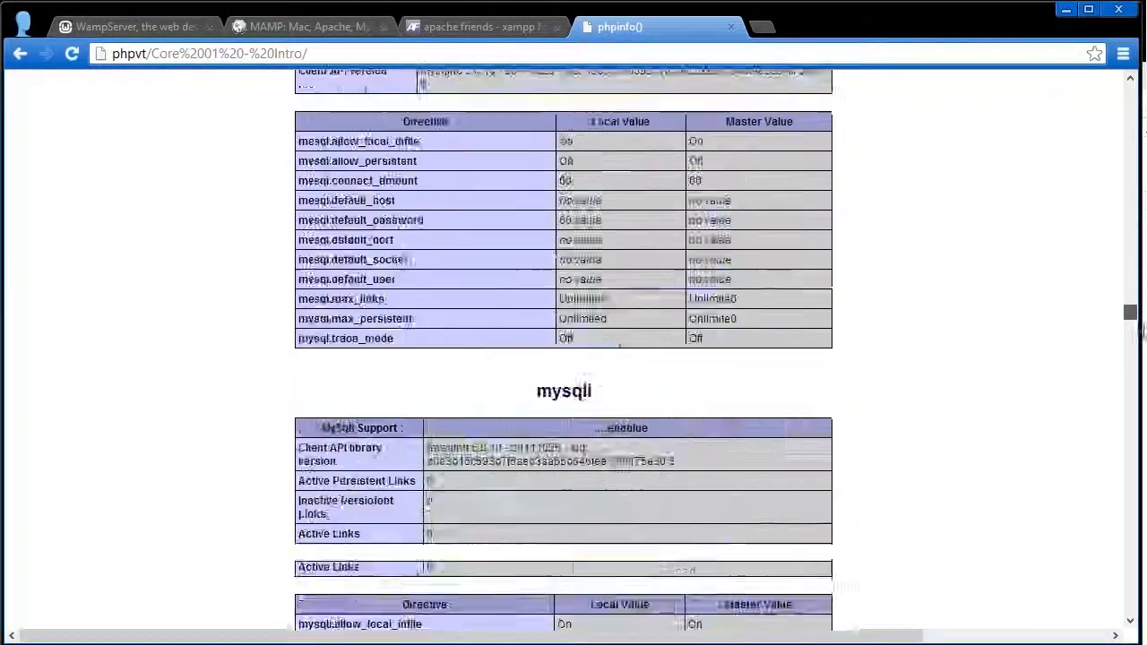
scroll("down", 3)
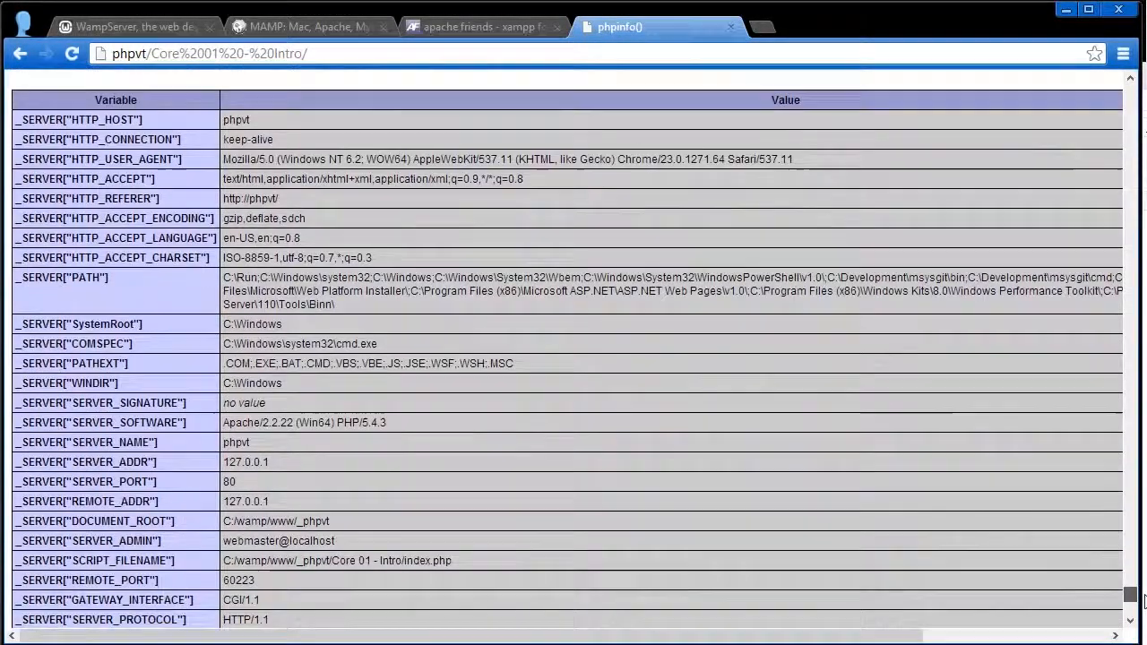
scroll("down", 3)
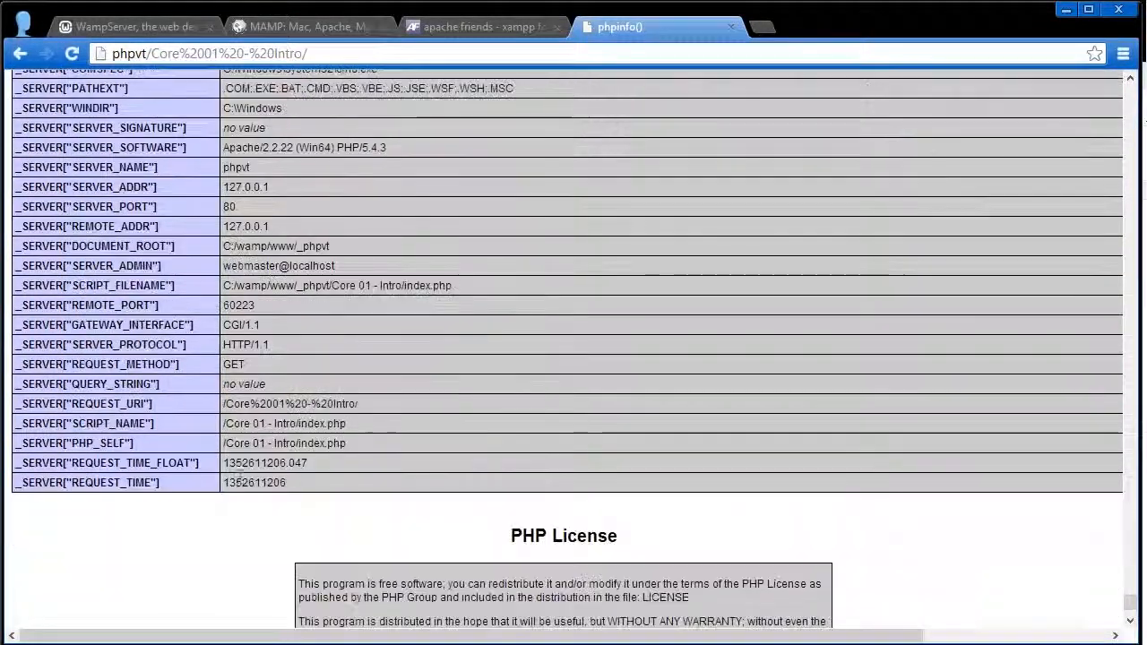
mouse_move(151, 473)
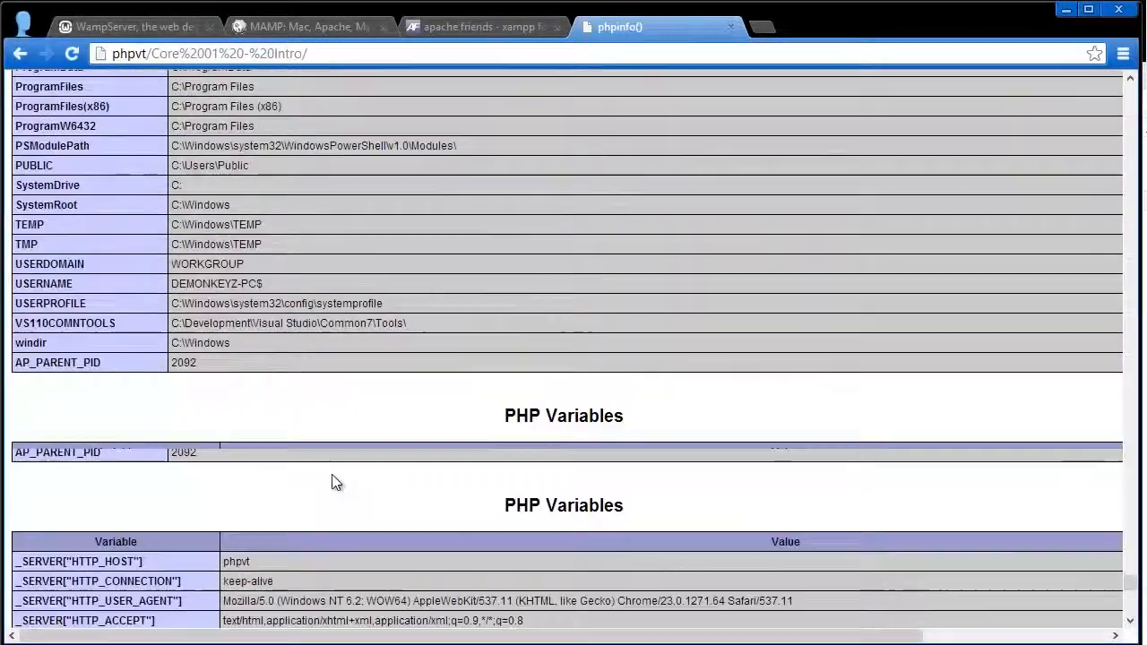
scroll("up", 3)
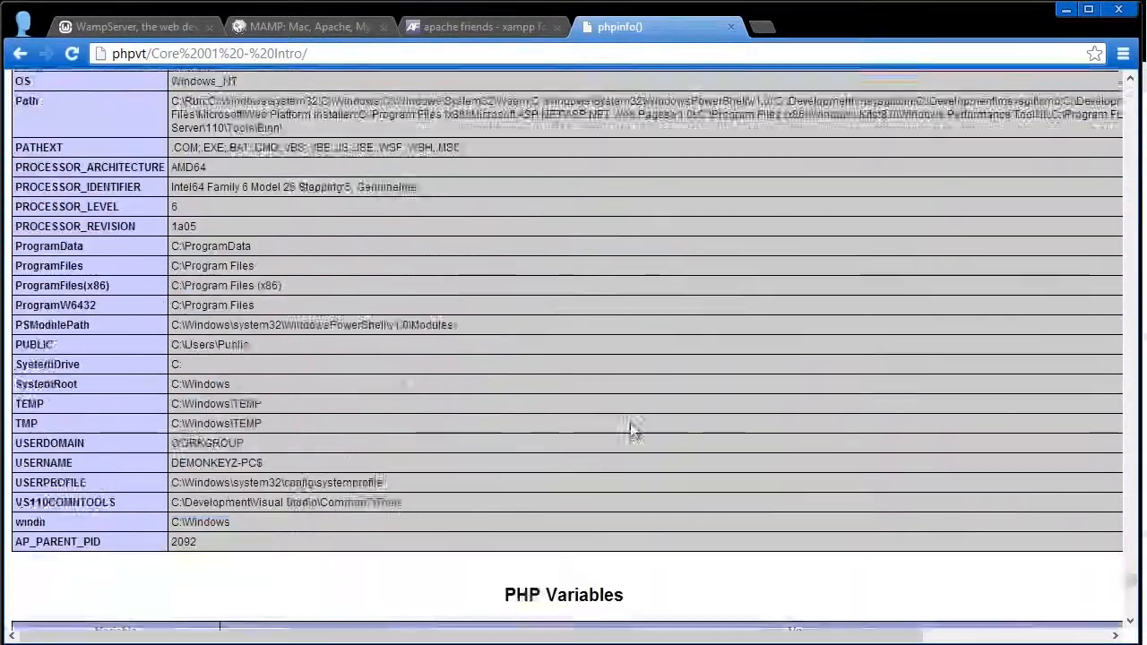
scroll("down", 3)
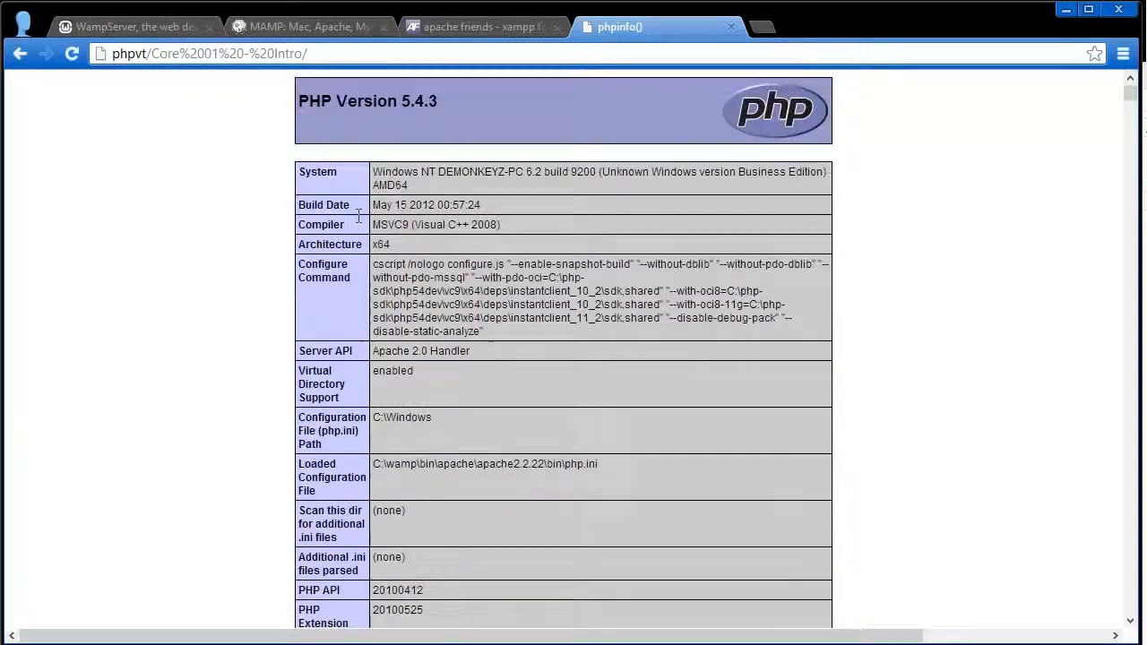
scroll("down", 3)
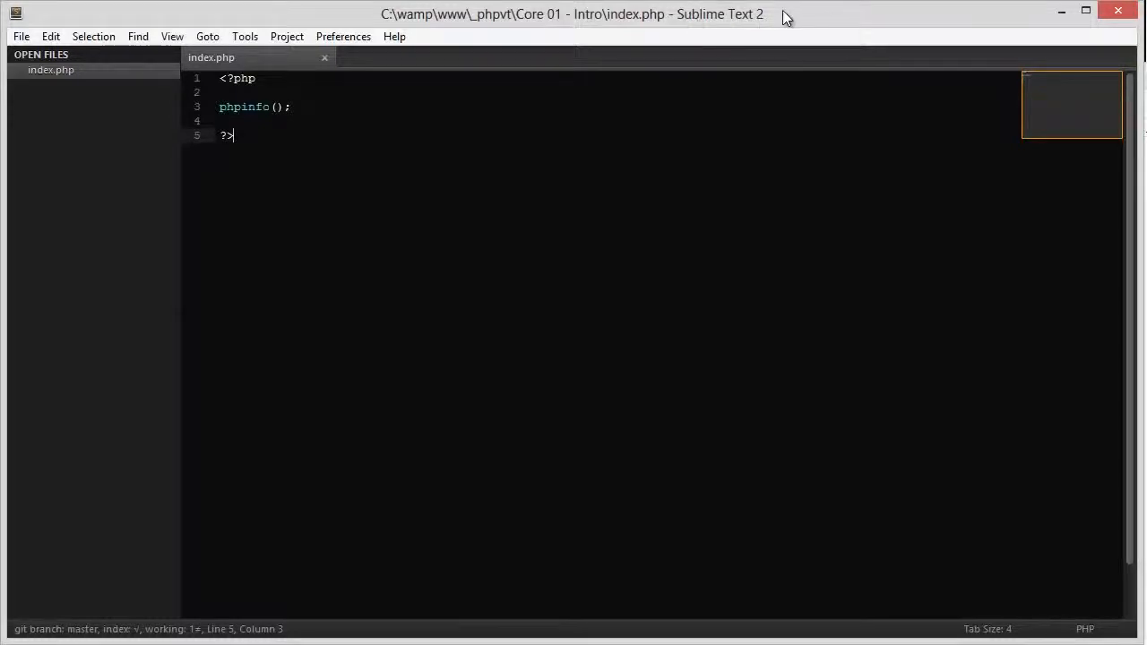
mouse_move(218, 163)
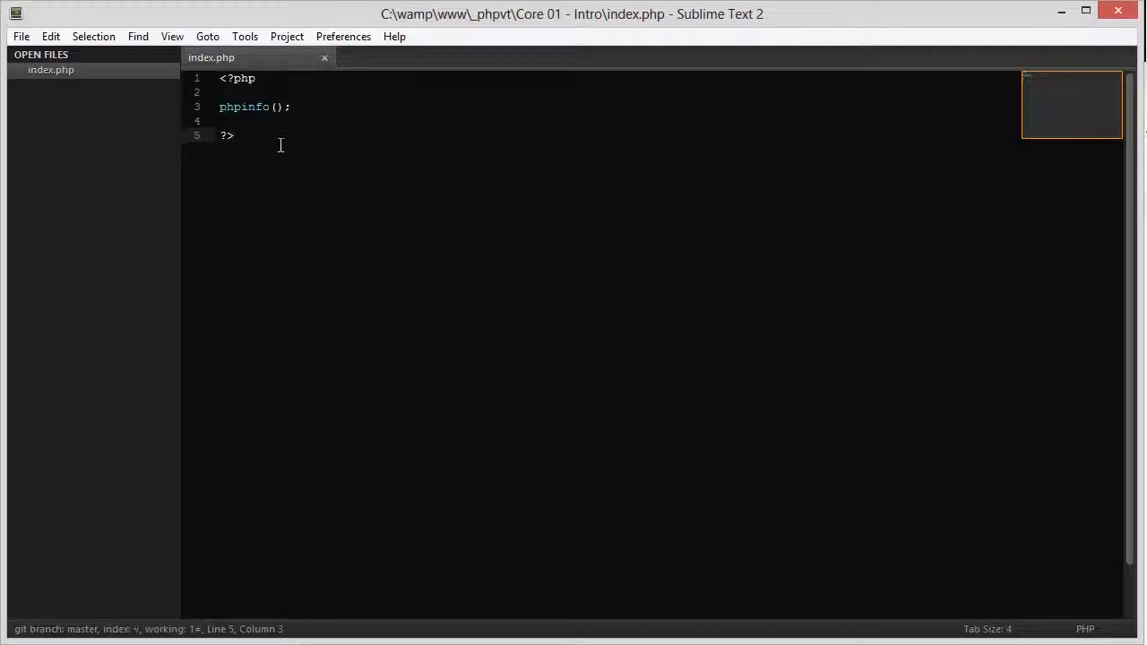
mouse_move(270, 149)
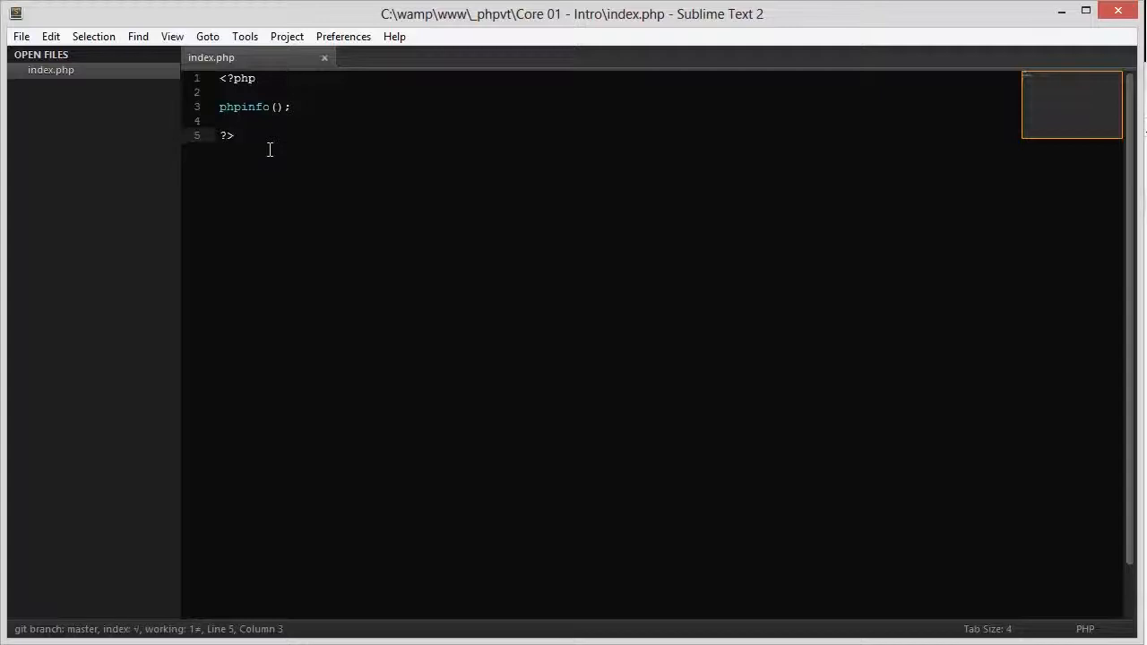
mouse_move(726, 35)
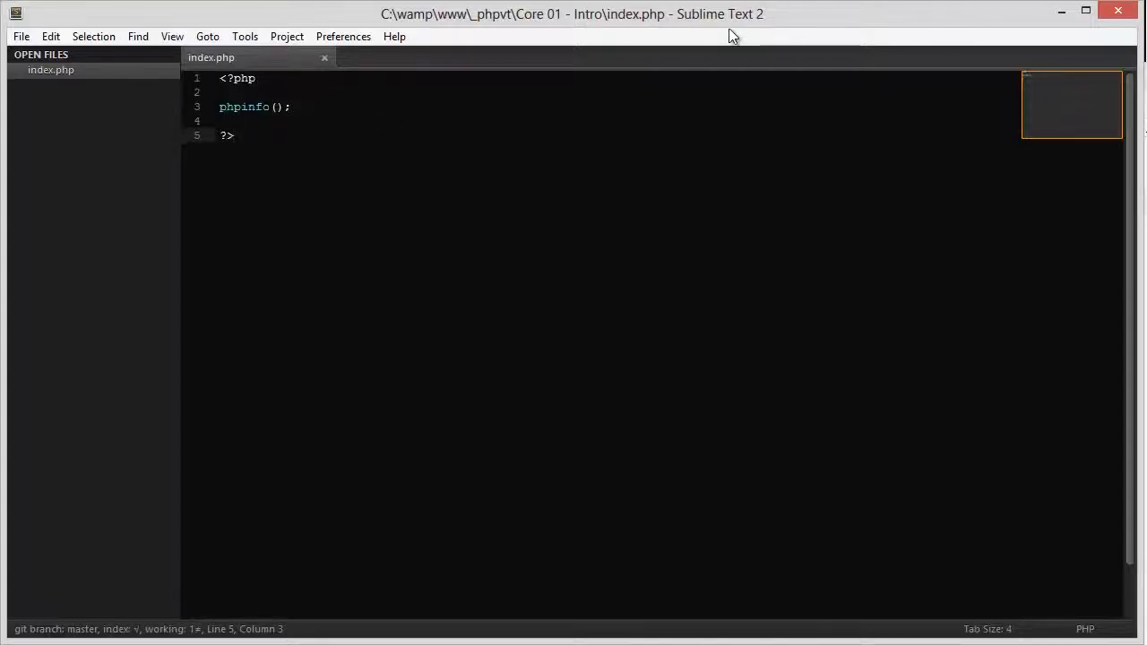
mouse_move(735, 30)
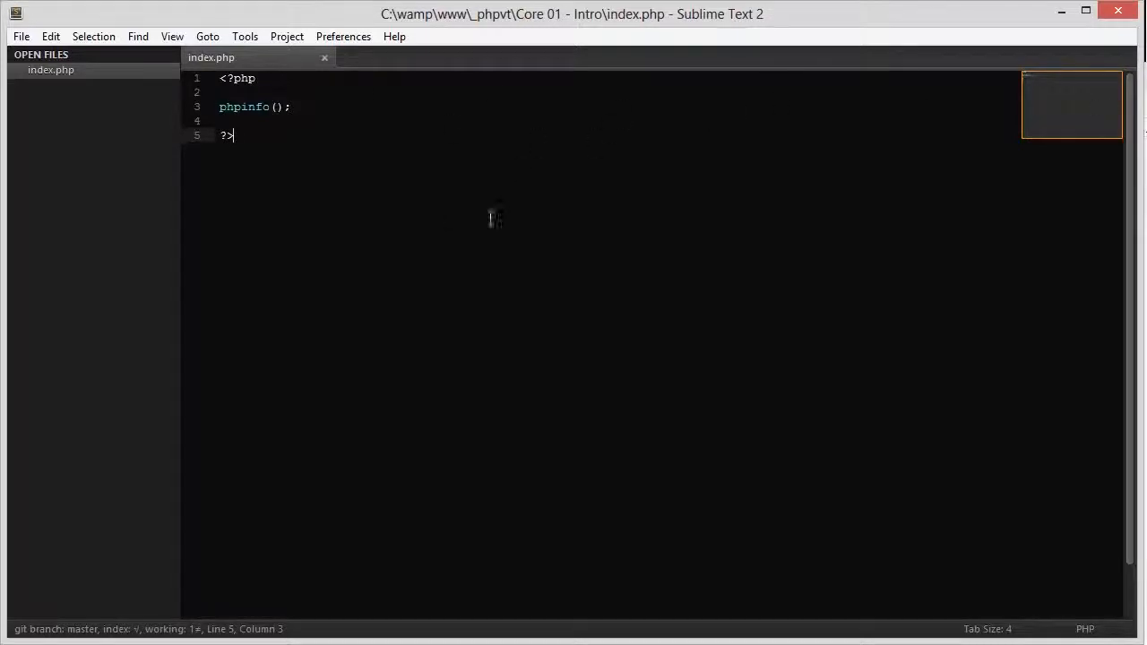
mouse_move(521, 206)
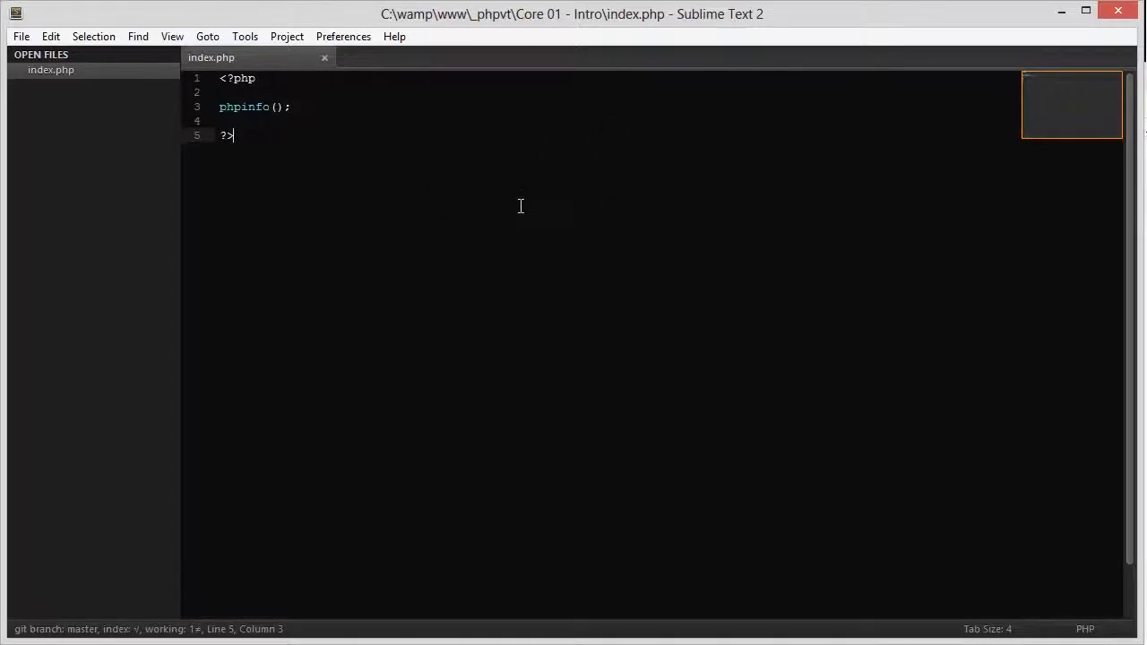
mouse_move(524, 186)
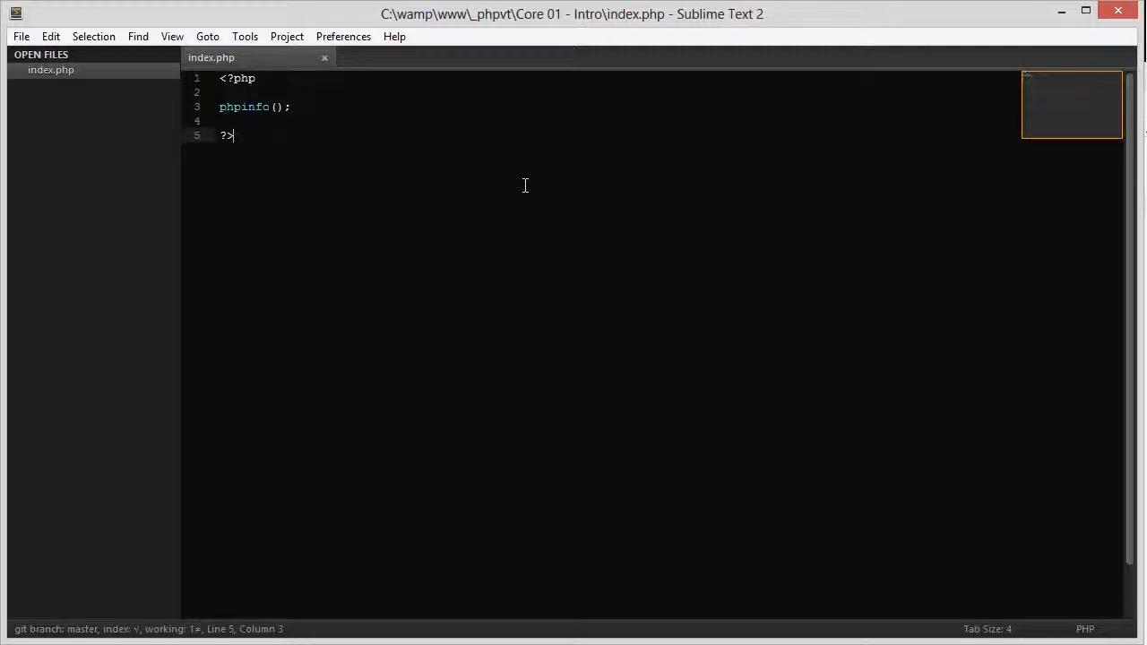
mouse_move(483, 182)
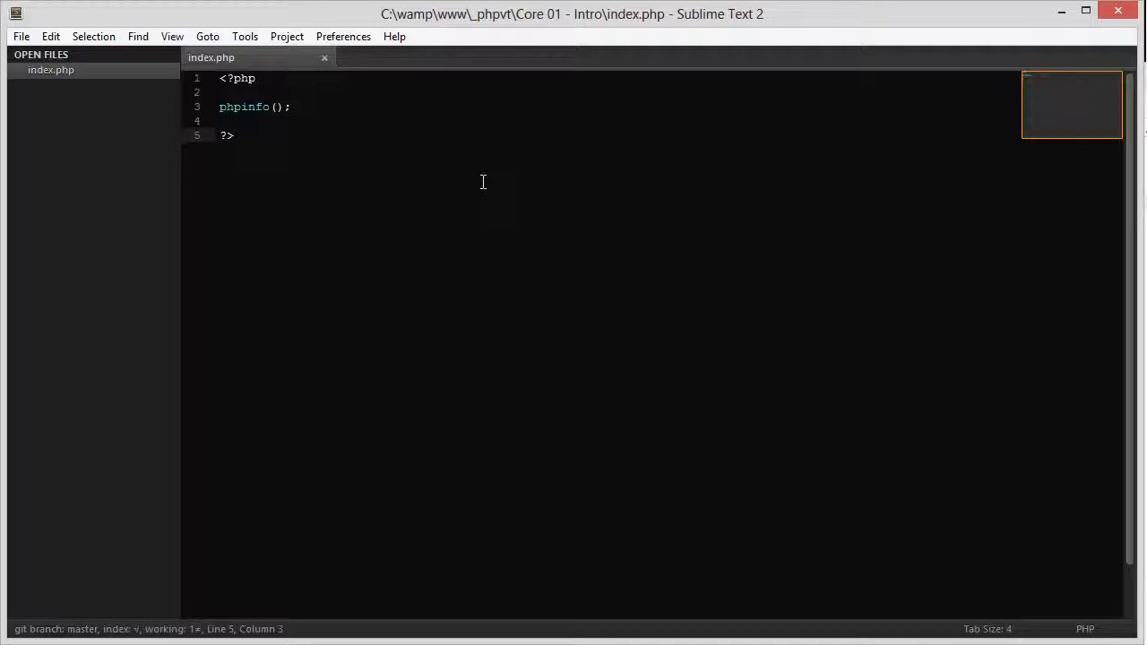
key("ctrl+a")
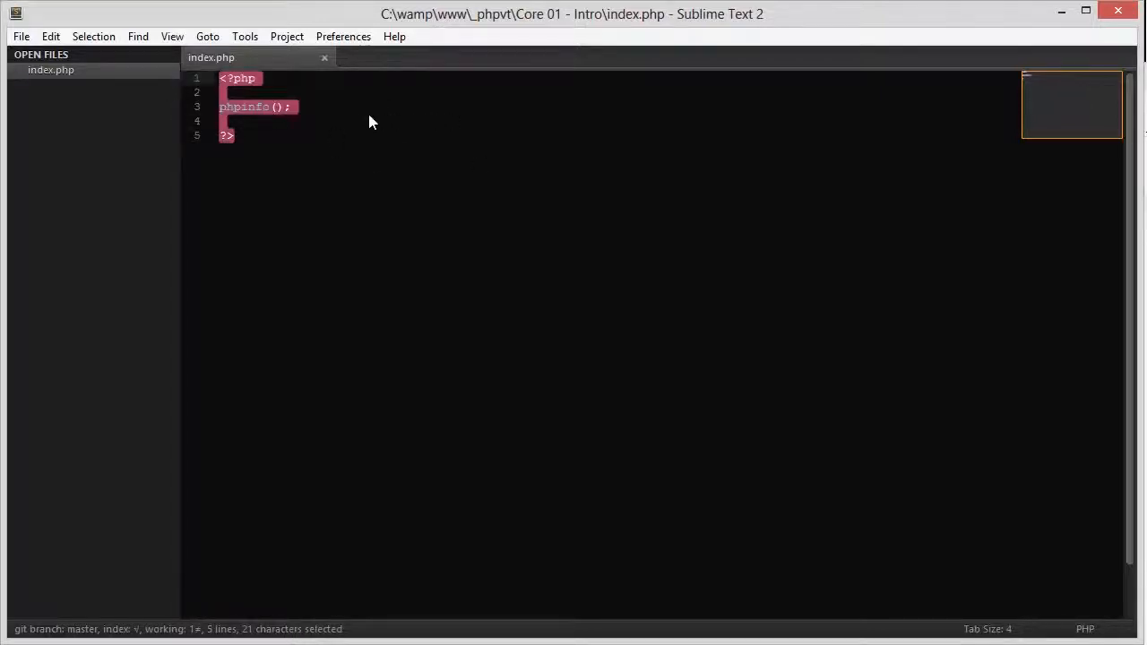
mouse_move(478, 371)
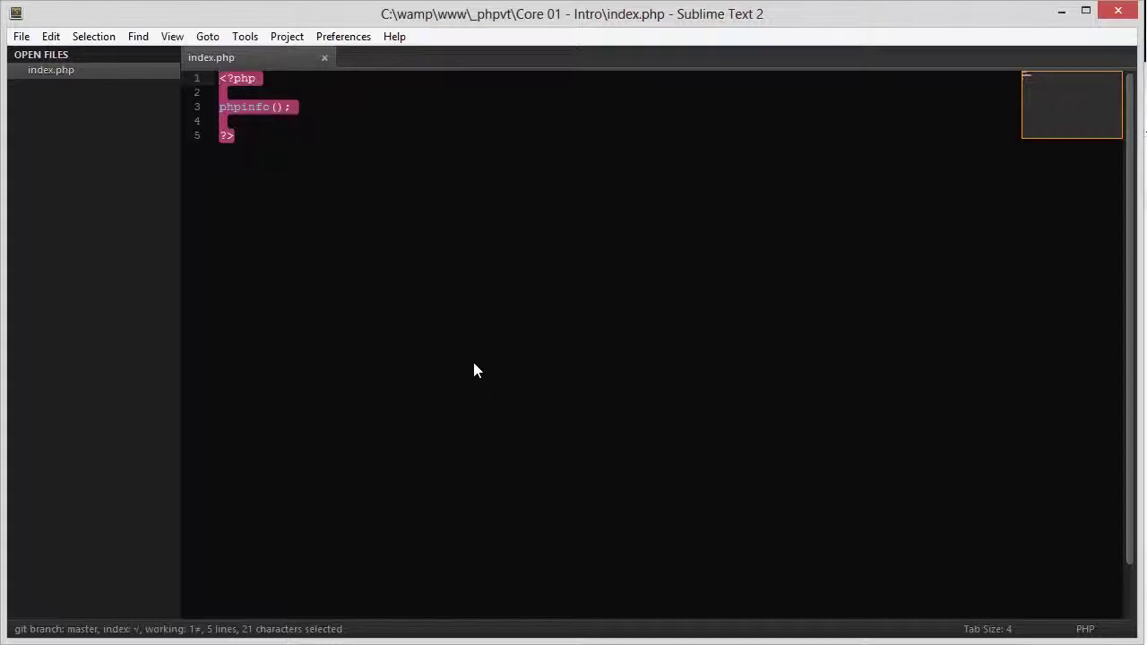
left_click(303, 214)
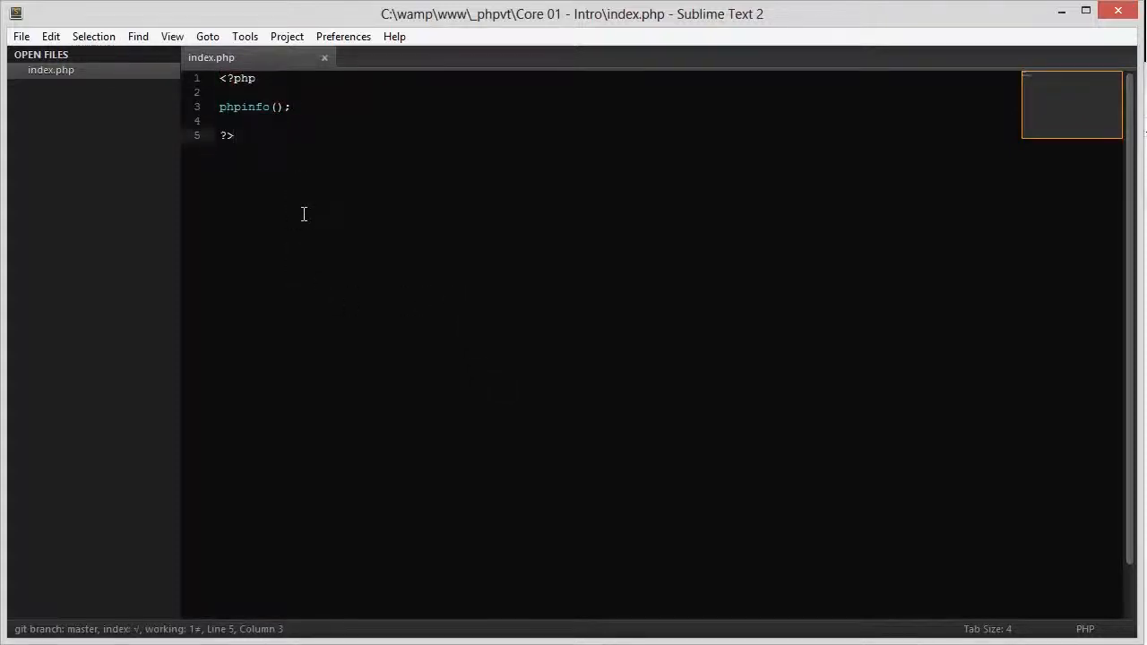
key("ctrl+a")
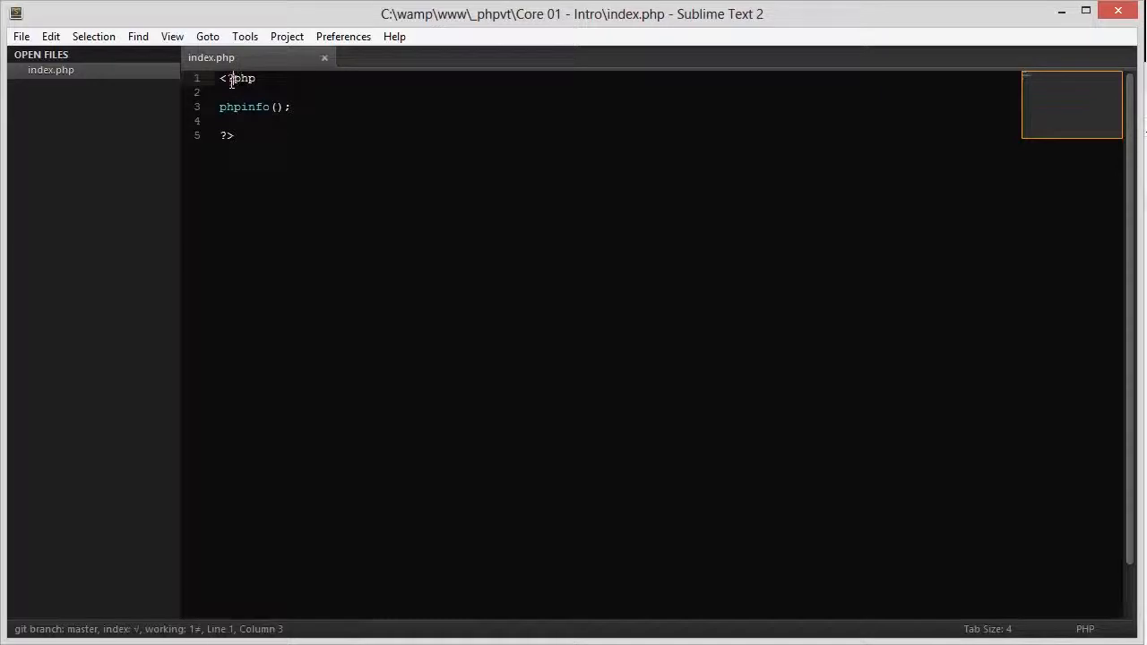
double_click(244, 79)
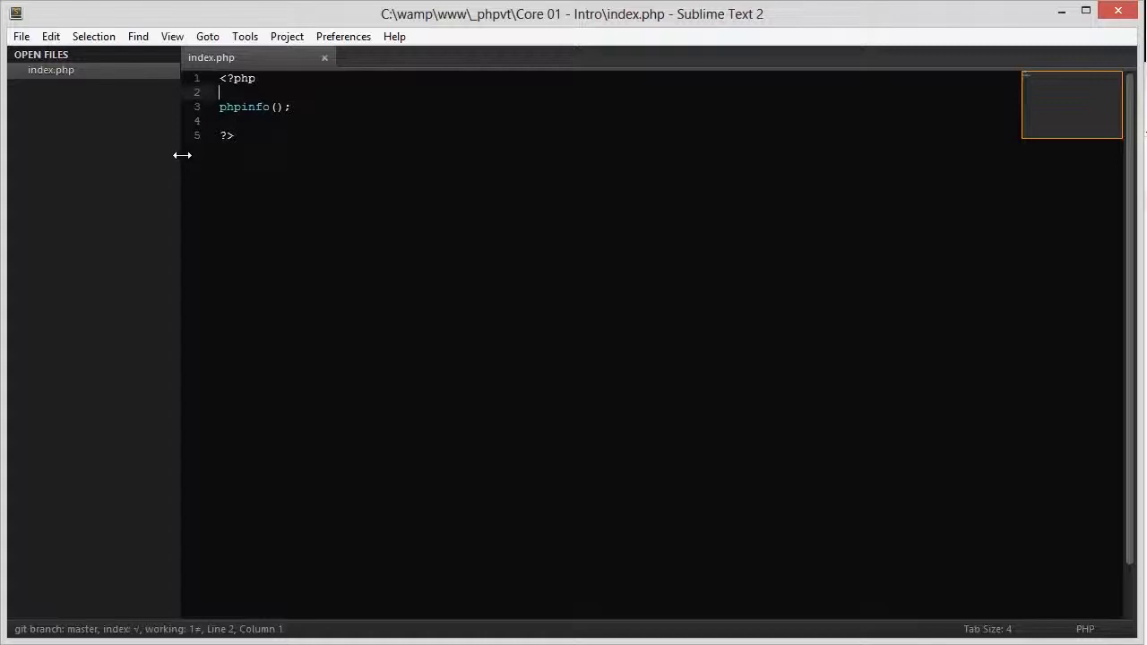
mouse_move(201, 157)
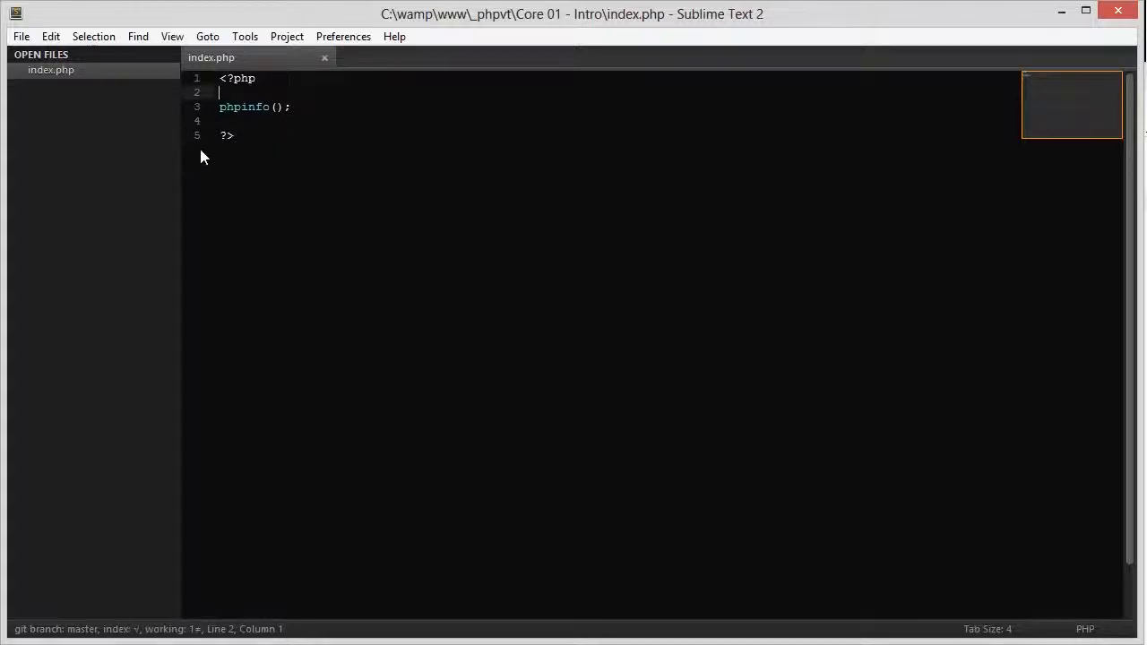
double_click(225, 135)
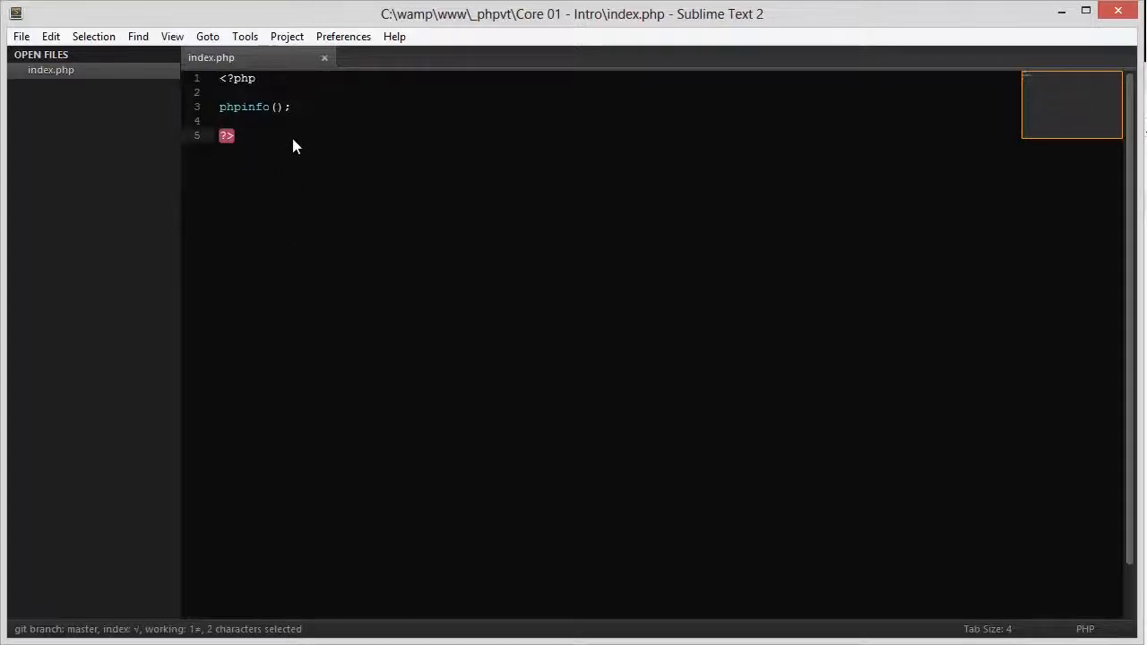
left_click(234, 135)
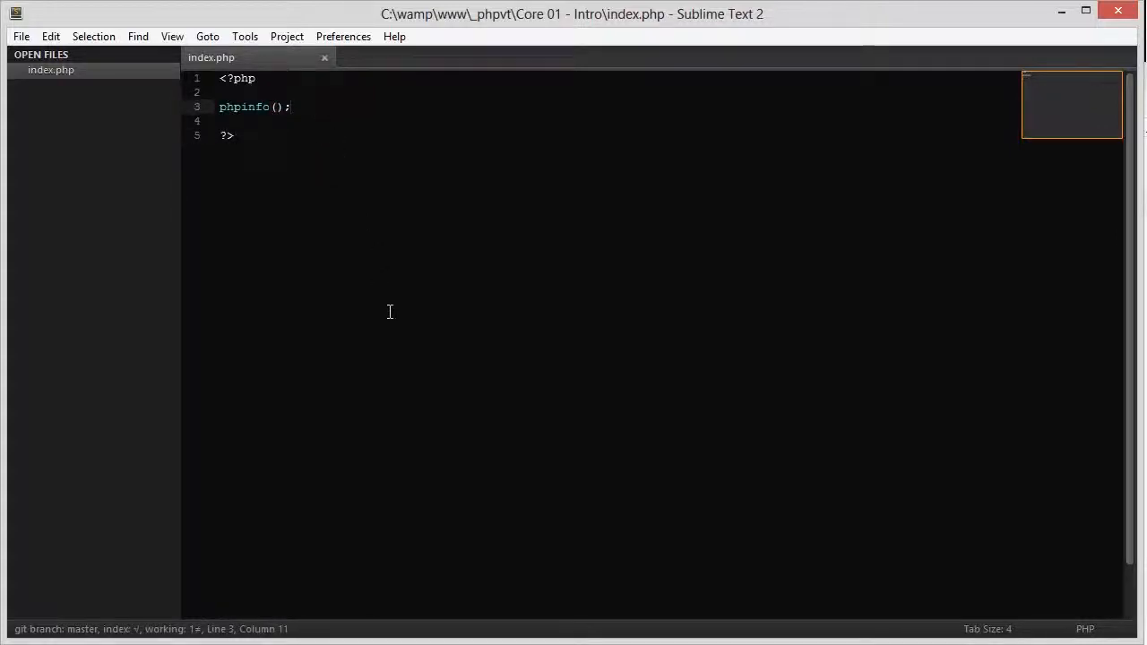
mouse_move(400, 314)
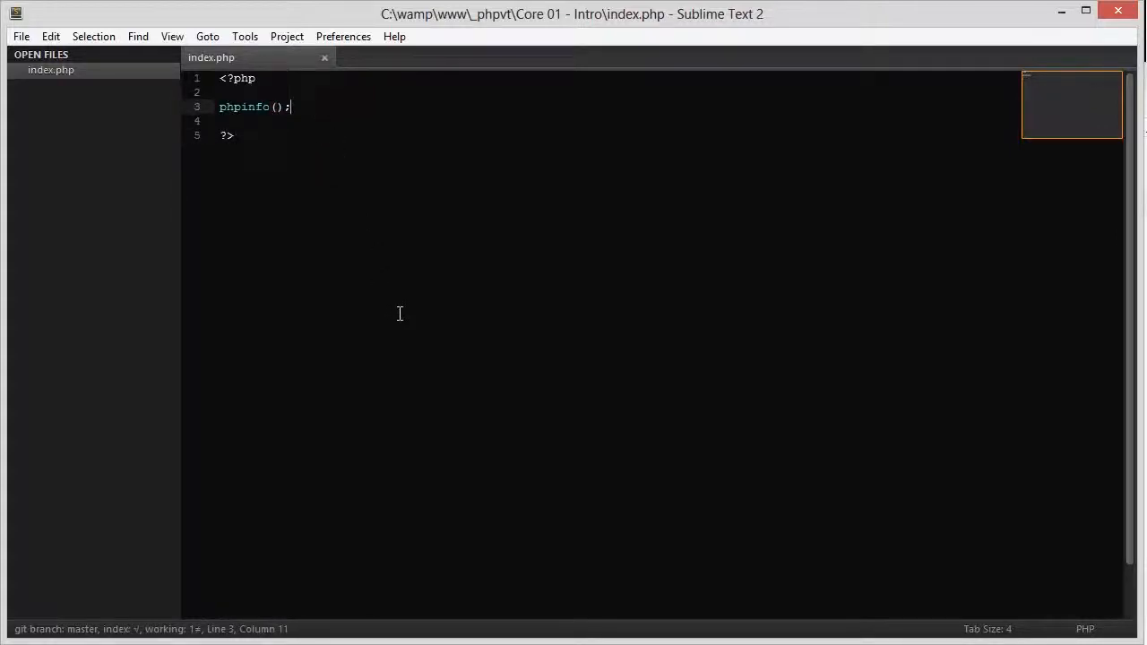
- Add echo 'Hello, World'; on a new line after phpinfo() in index.php
key("Enter")
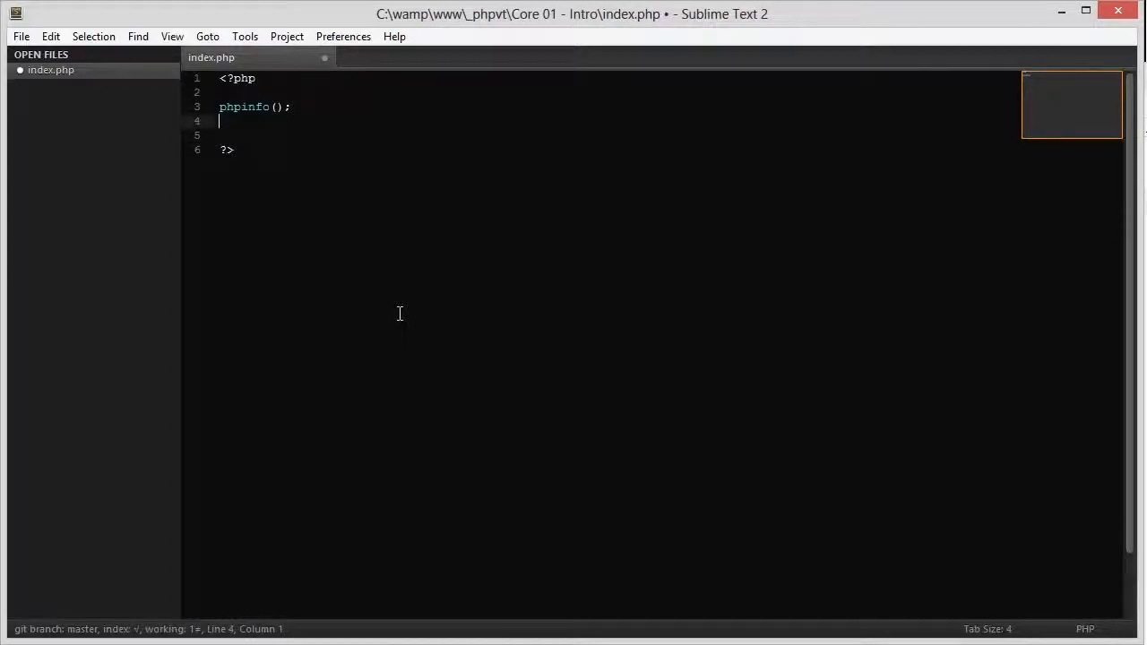
type("ecjop")
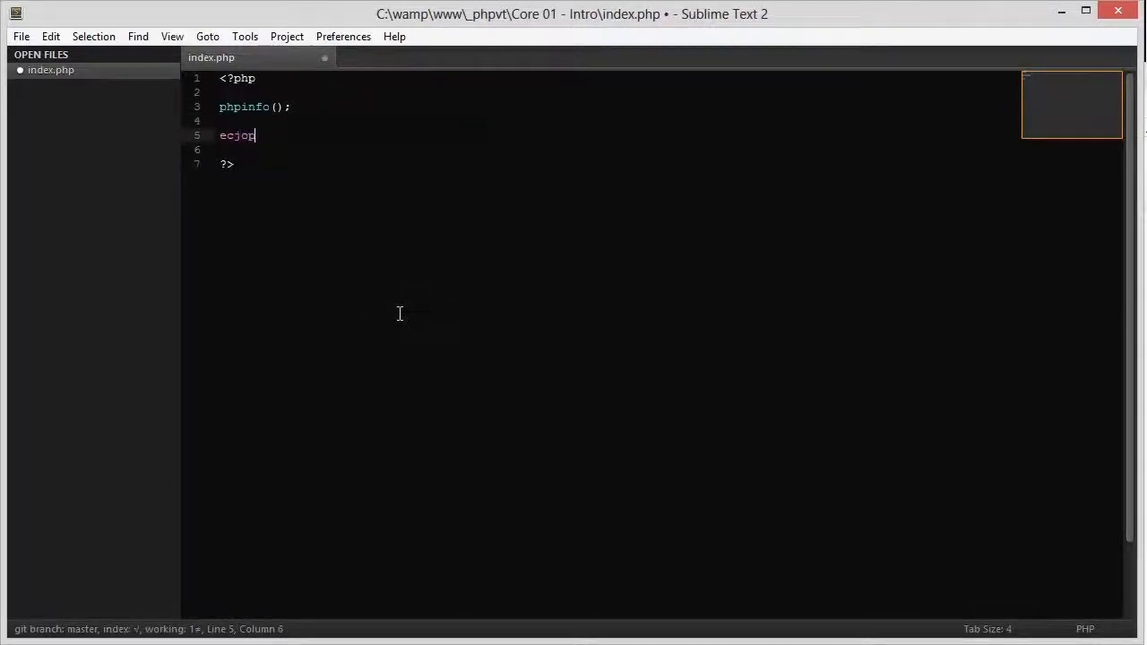
type("echo 'J")
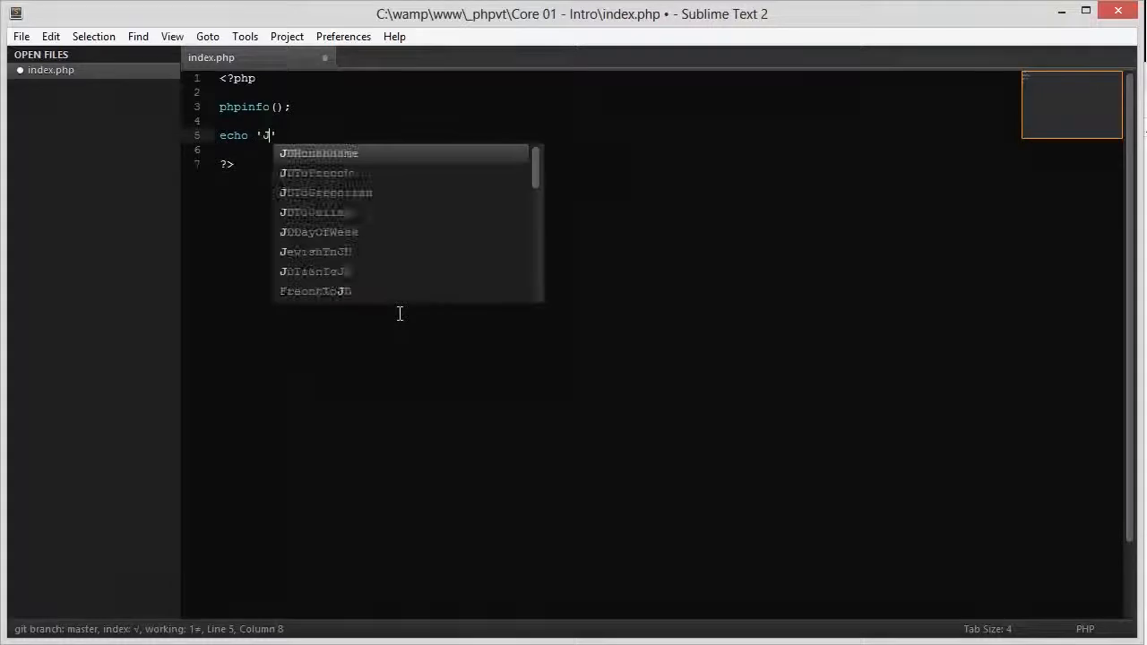
type("Hello, World")
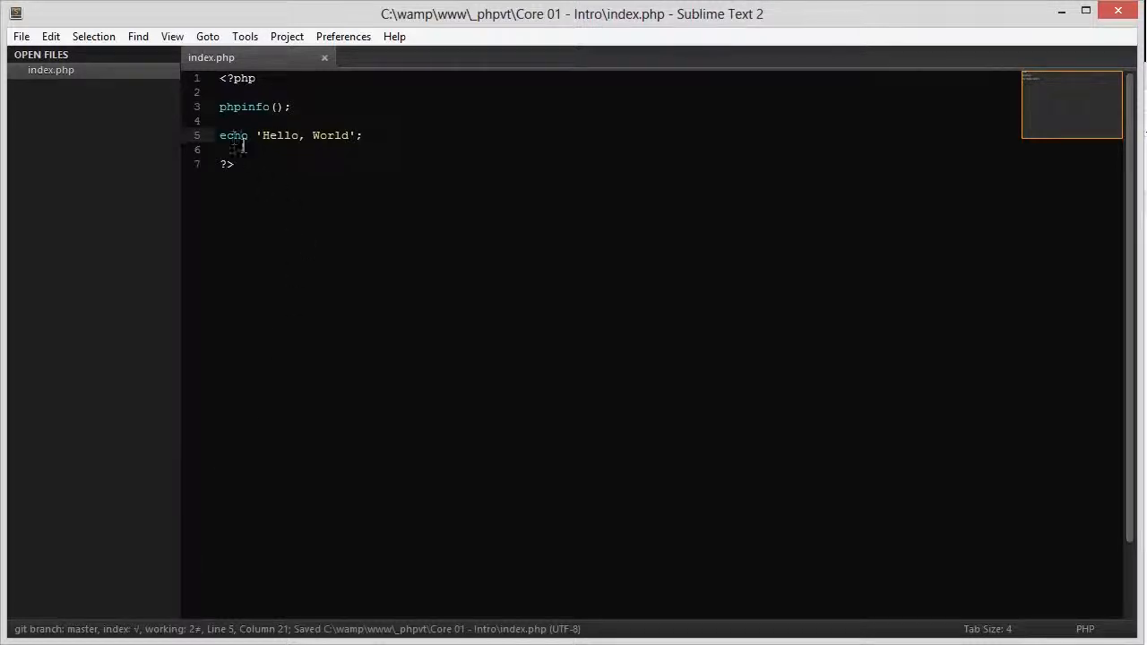
double_click(233, 135)
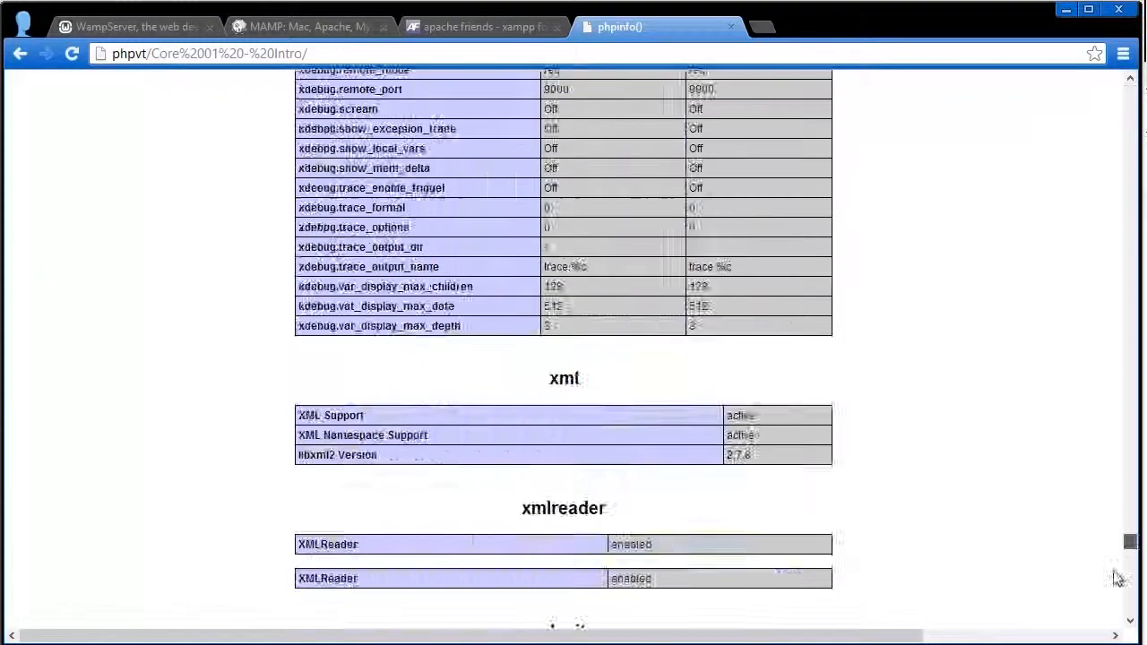
- Reload the Core 01 - Intro page and scroll down to see 'Hello, World'
scroll("down", 3)
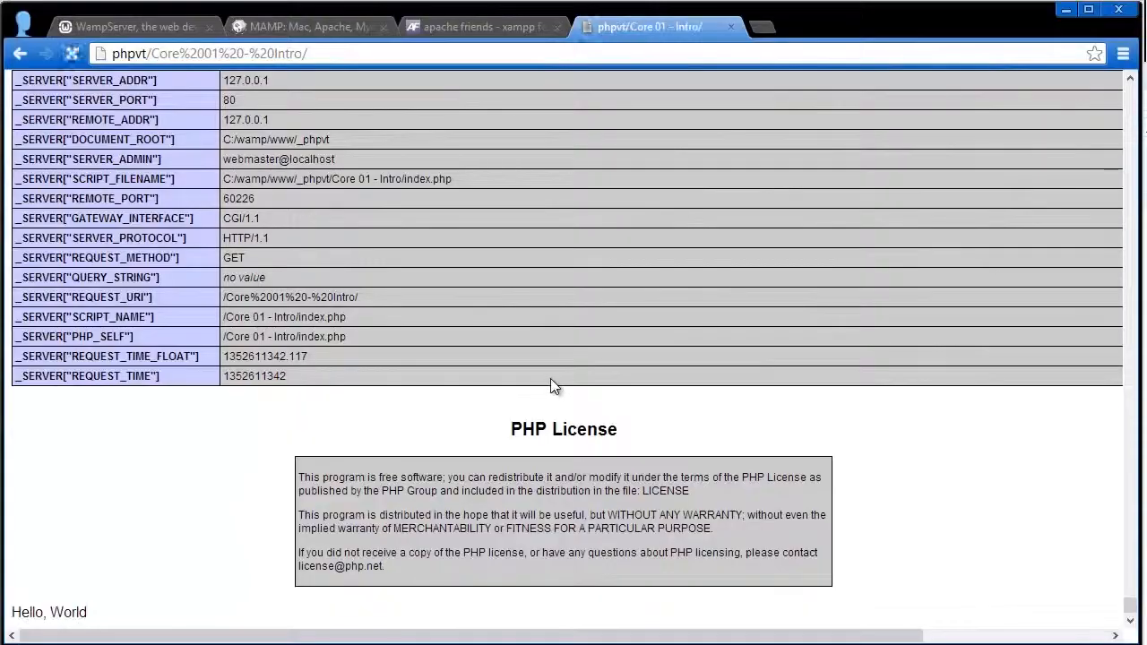
left_click(73, 51)
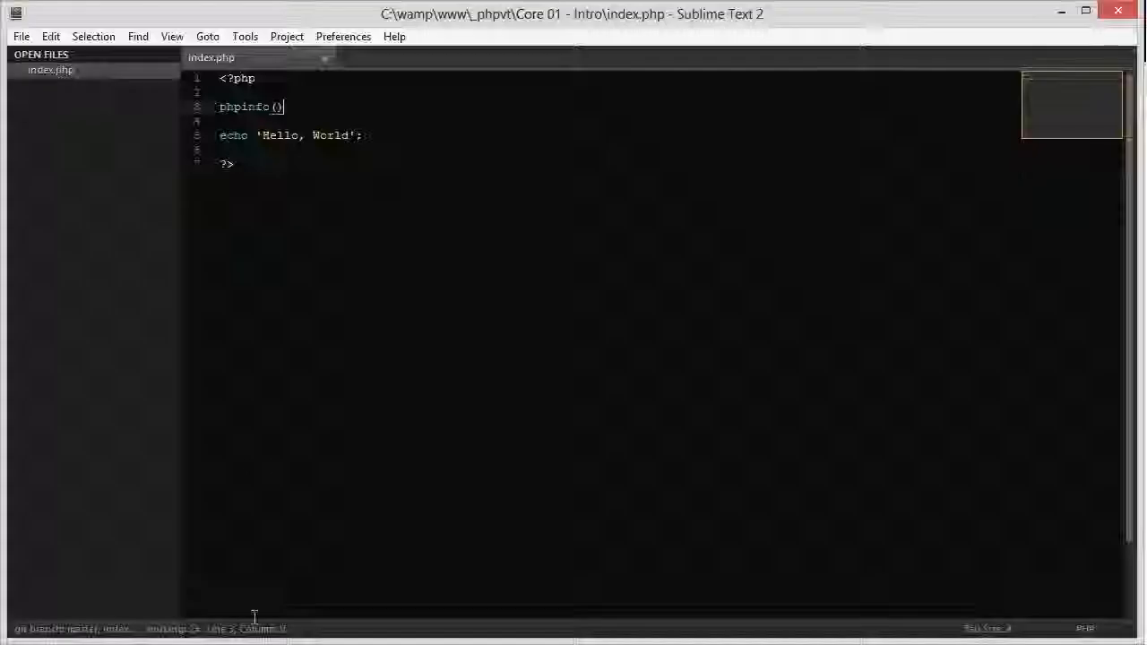
- Add the semicolon after phpinfo() and save index.php
type(";")
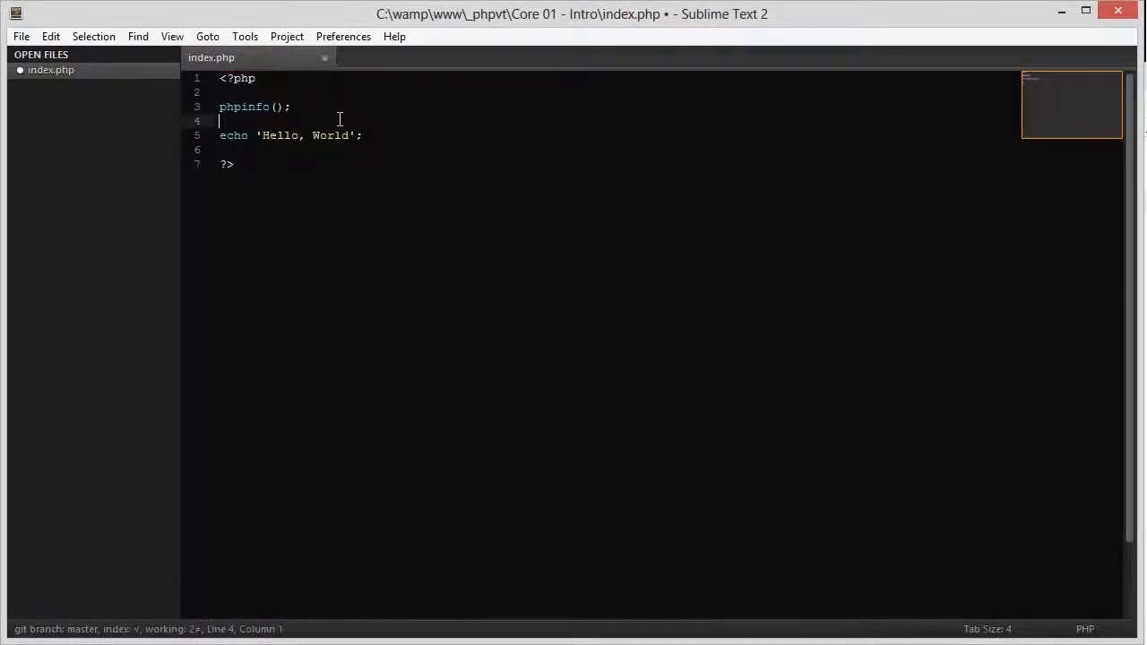
key("ctrl+s")
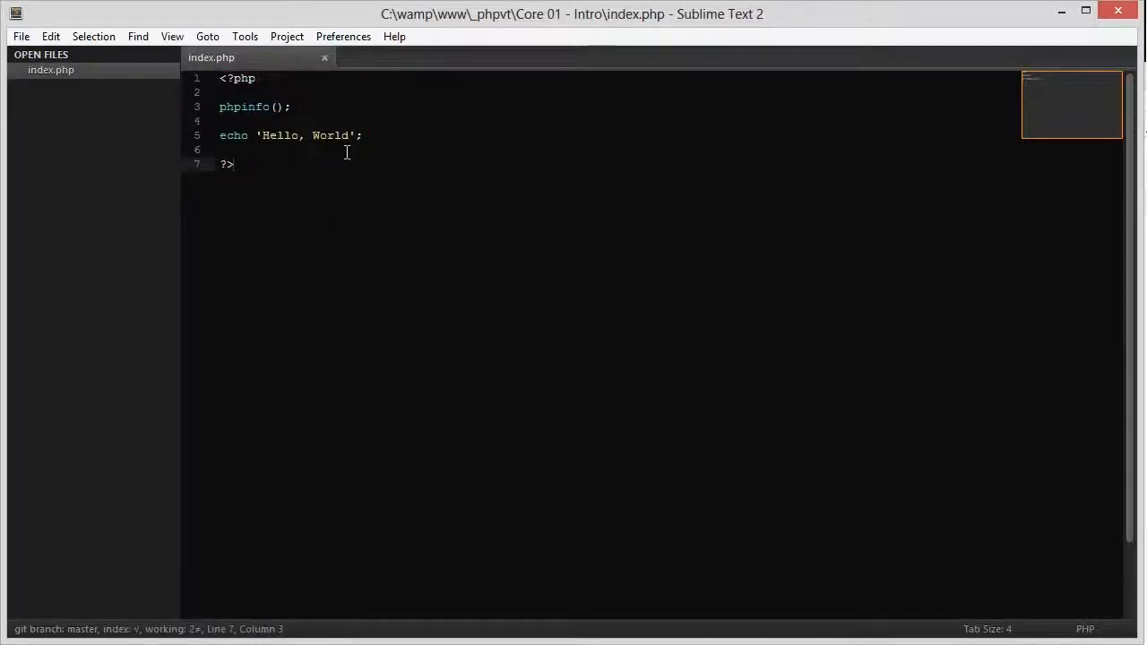
mouse_move(316, 163)
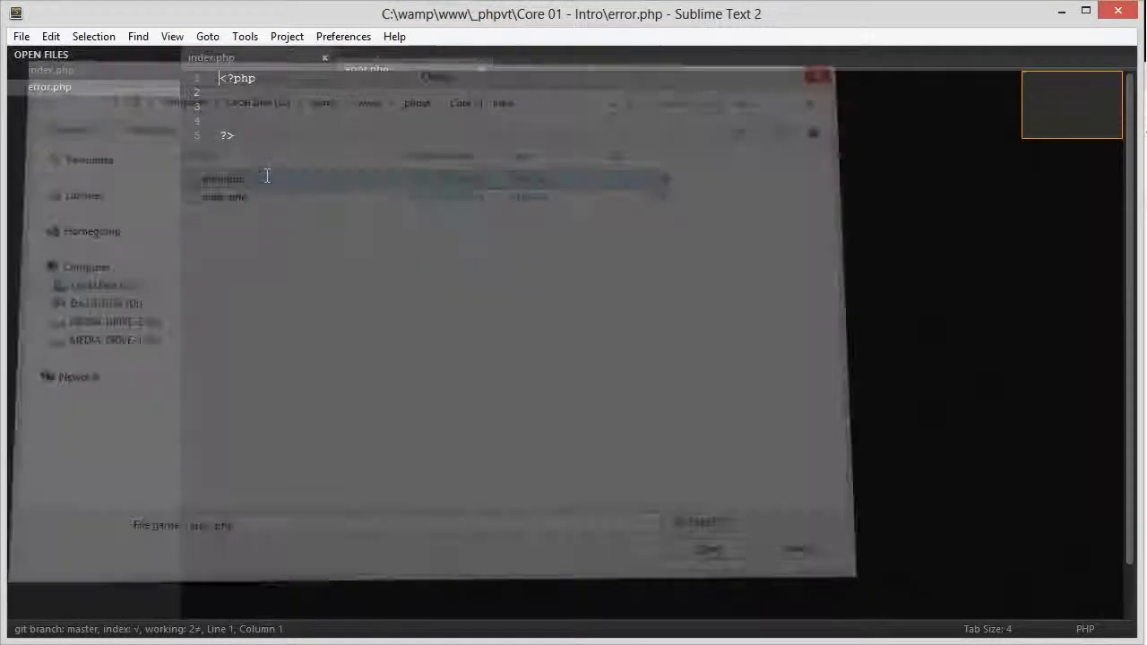
- Add the undefined constant aswawdeadada2 inside the PHP tags of error.php
type("aswawdeadada2")
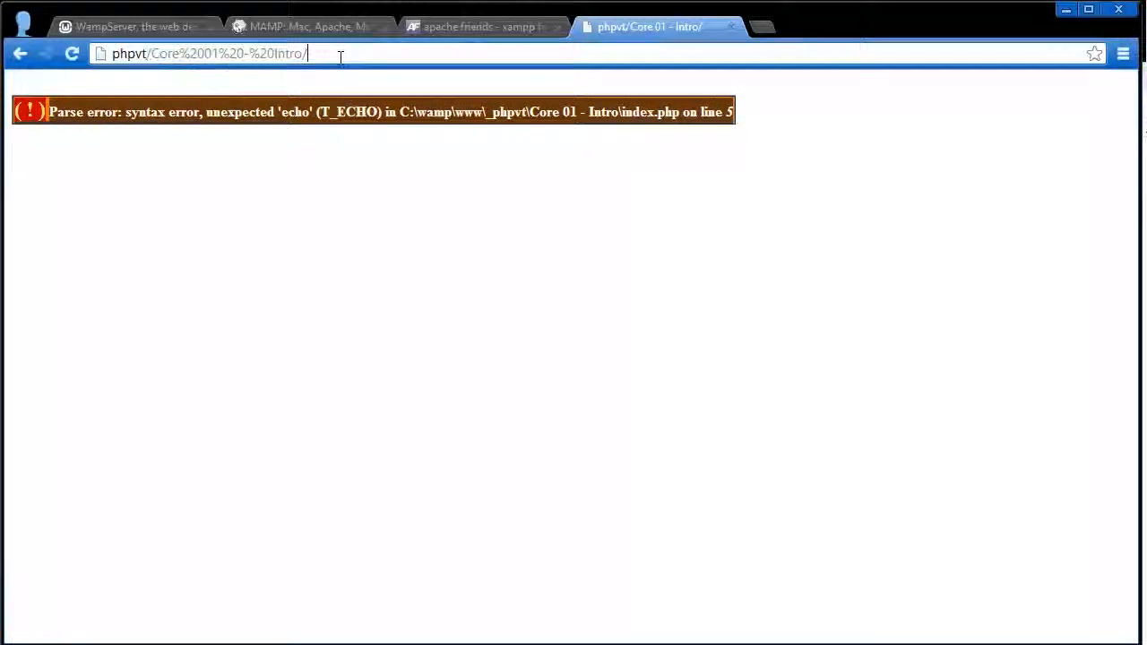
- Load error.php in Chrome and highlight 'Notice' and 'constant' in the Xdebug notice
type("error.php")
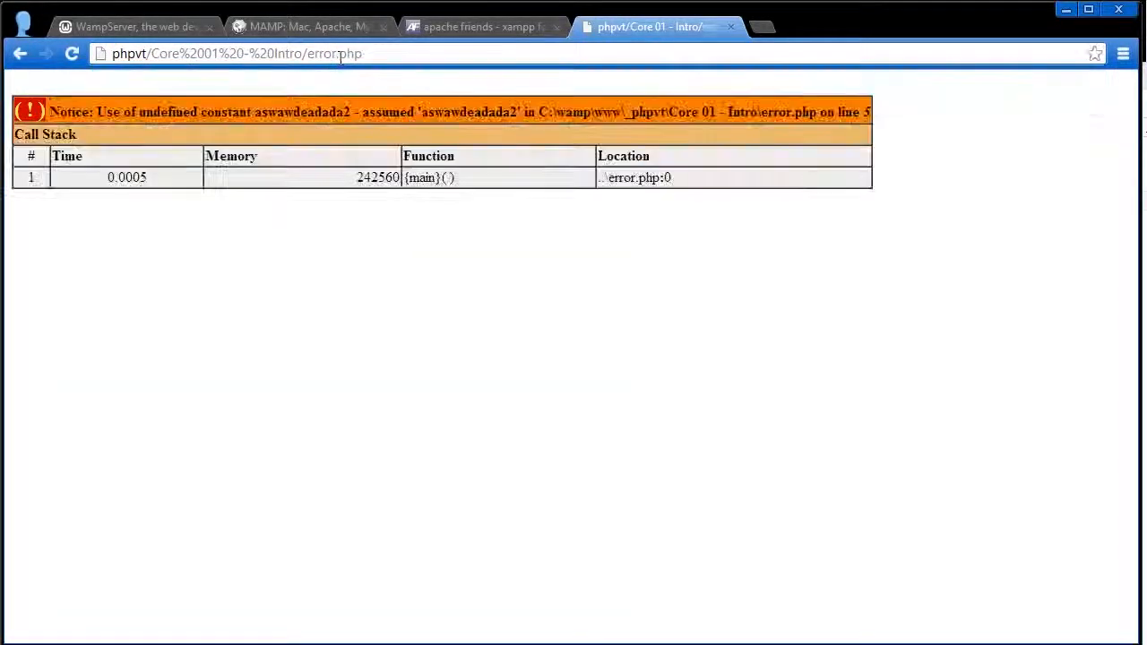
double_click(70, 111)
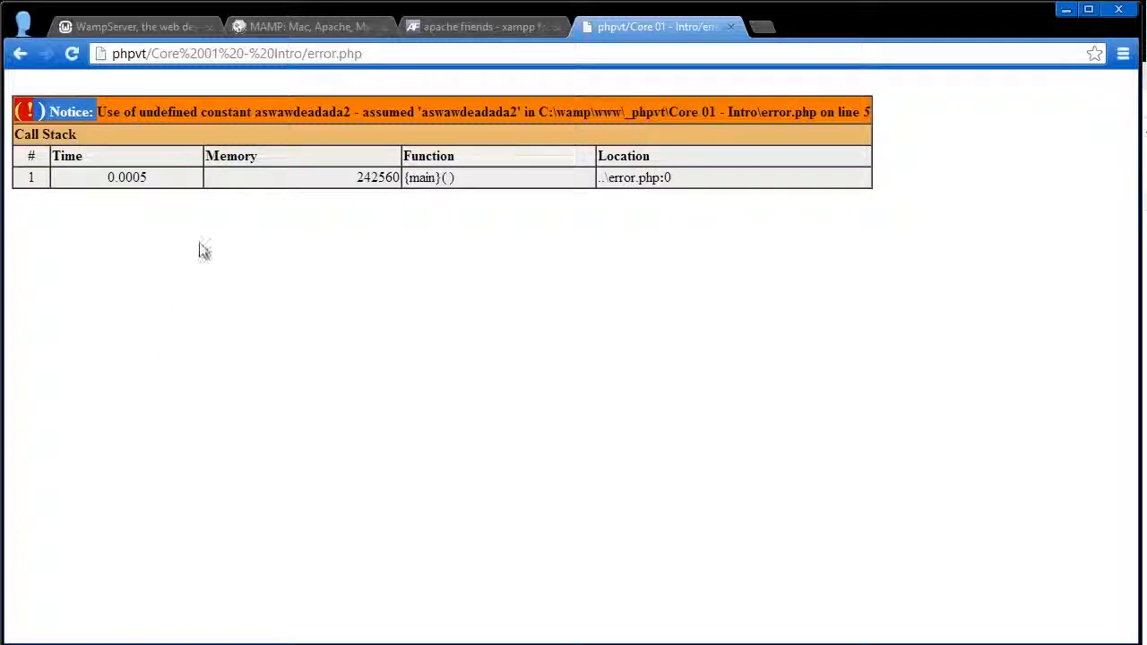
mouse_move(176, 235)
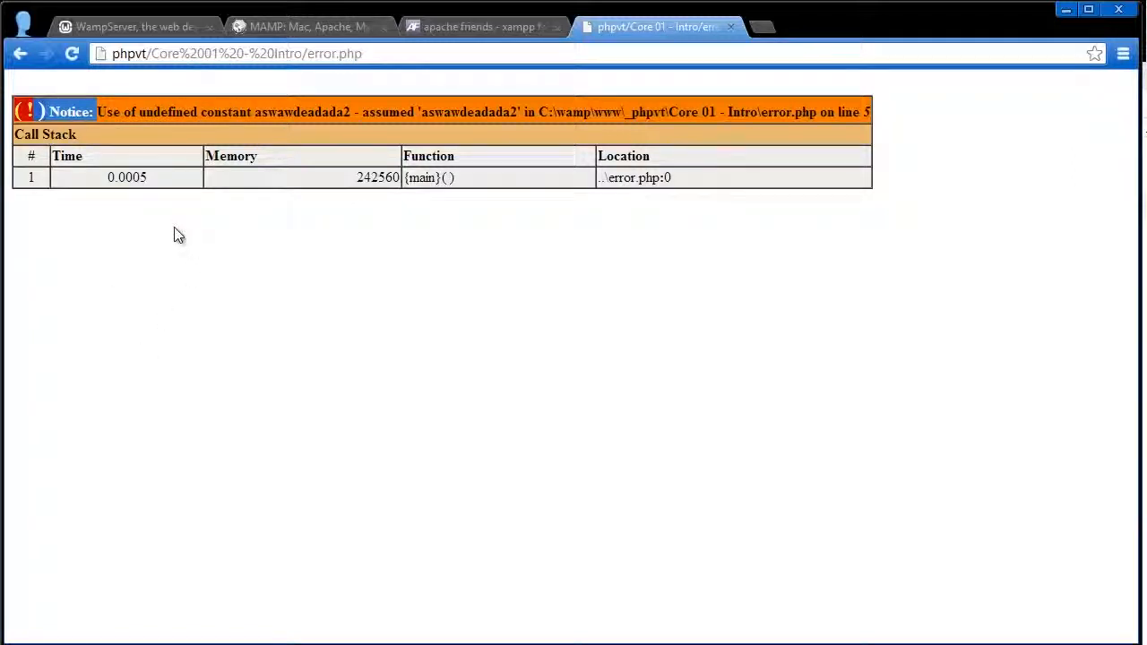
mouse_move(182, 217)
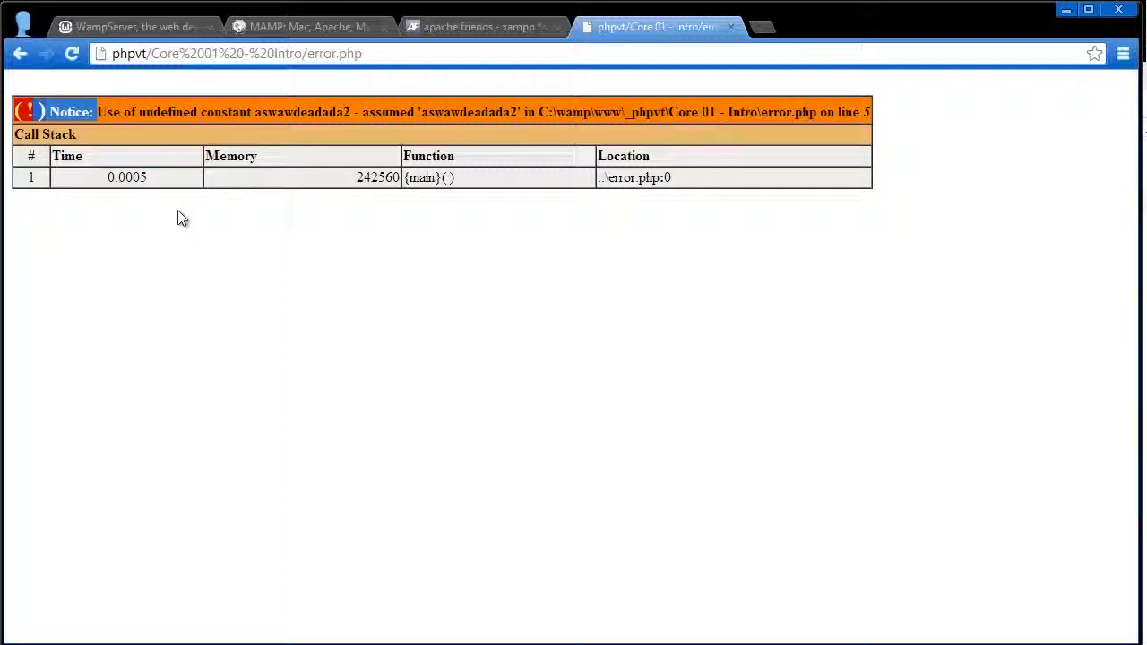
mouse_move(206, 111)
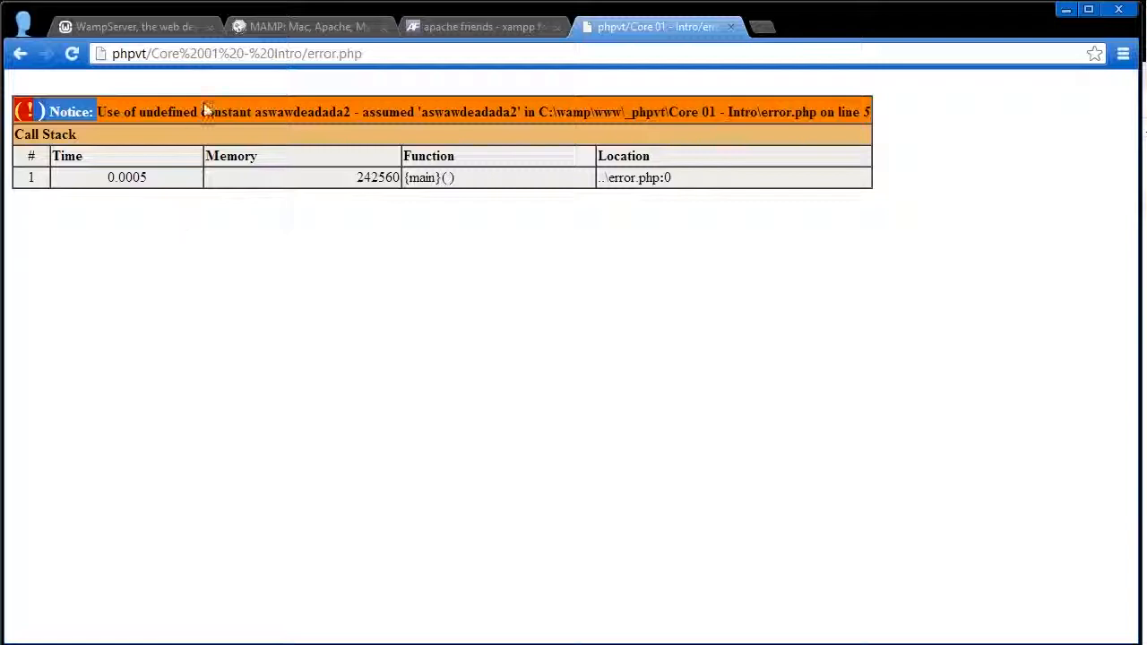
double_click(463, 111)
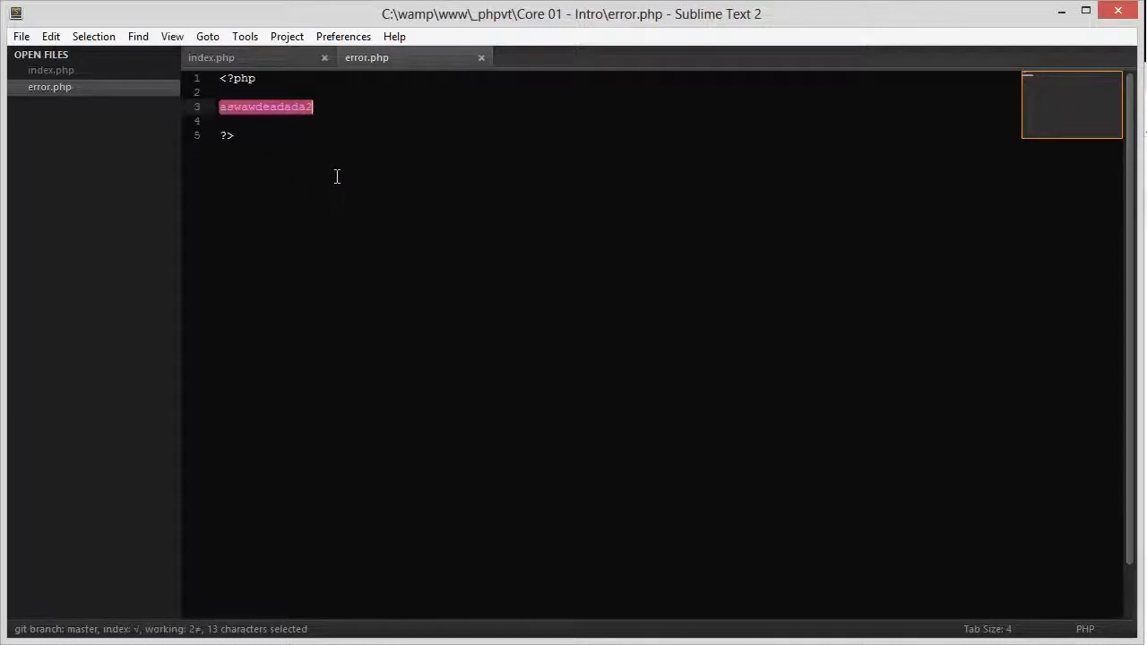
mouse_move(350, 217)
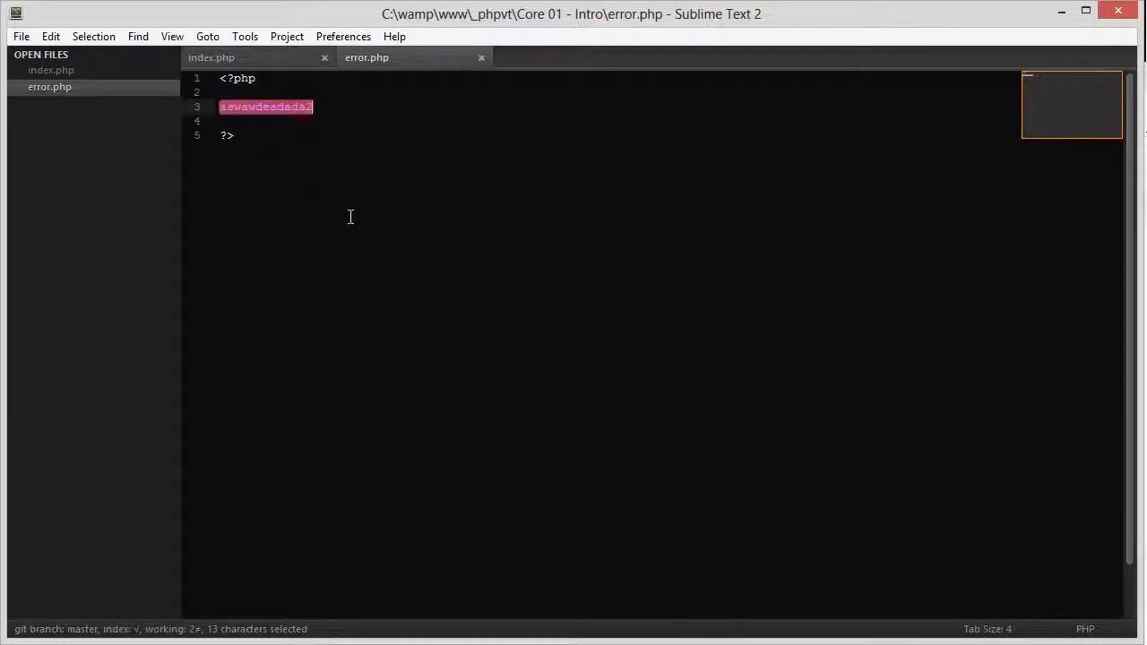
mouse_move(177, 107)
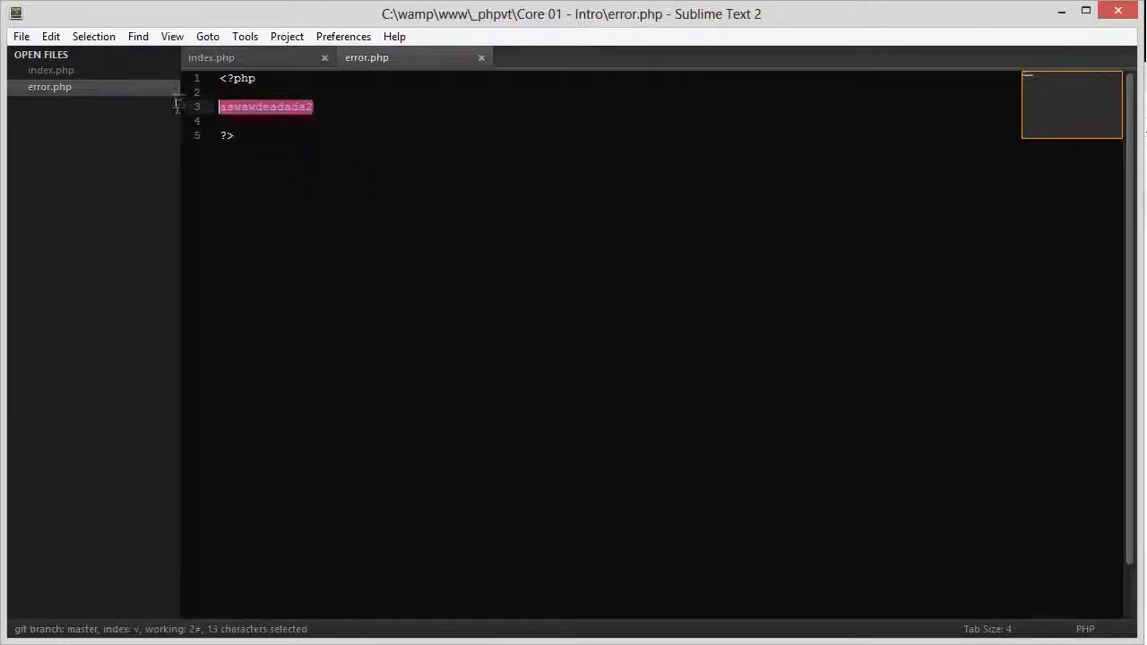
- Terminate aswawdeadada2 with a semicolon and add echo 'Hello, World'; on the next line
left_click(220, 106)
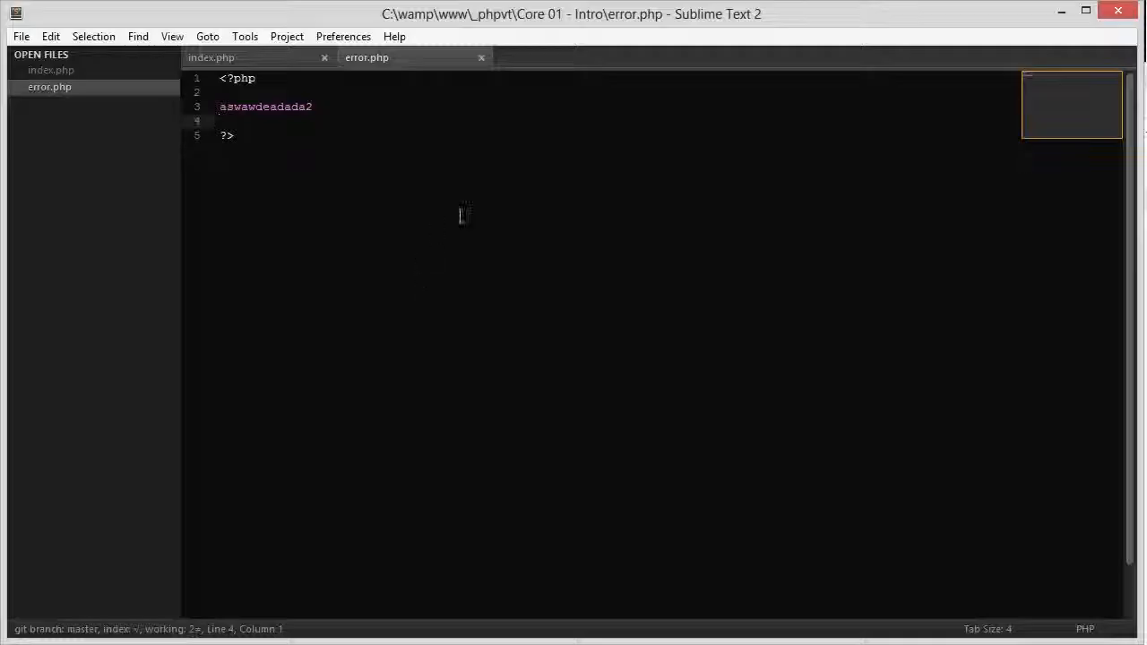
left_click(312, 106)
type("echo 'H")
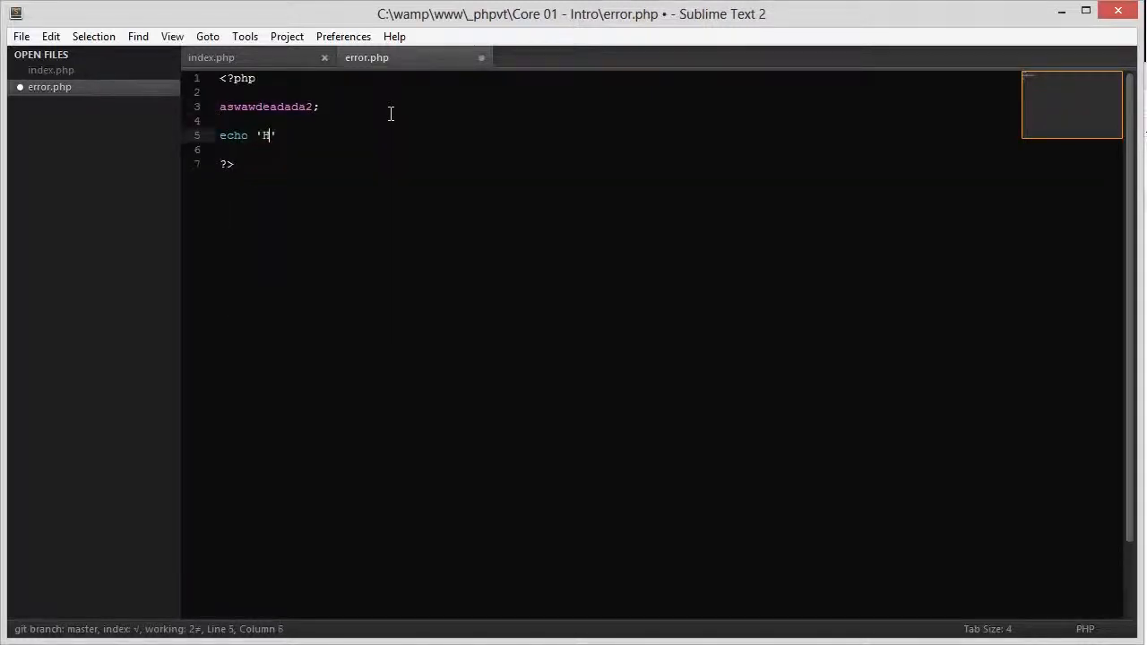
type("ello, World';")
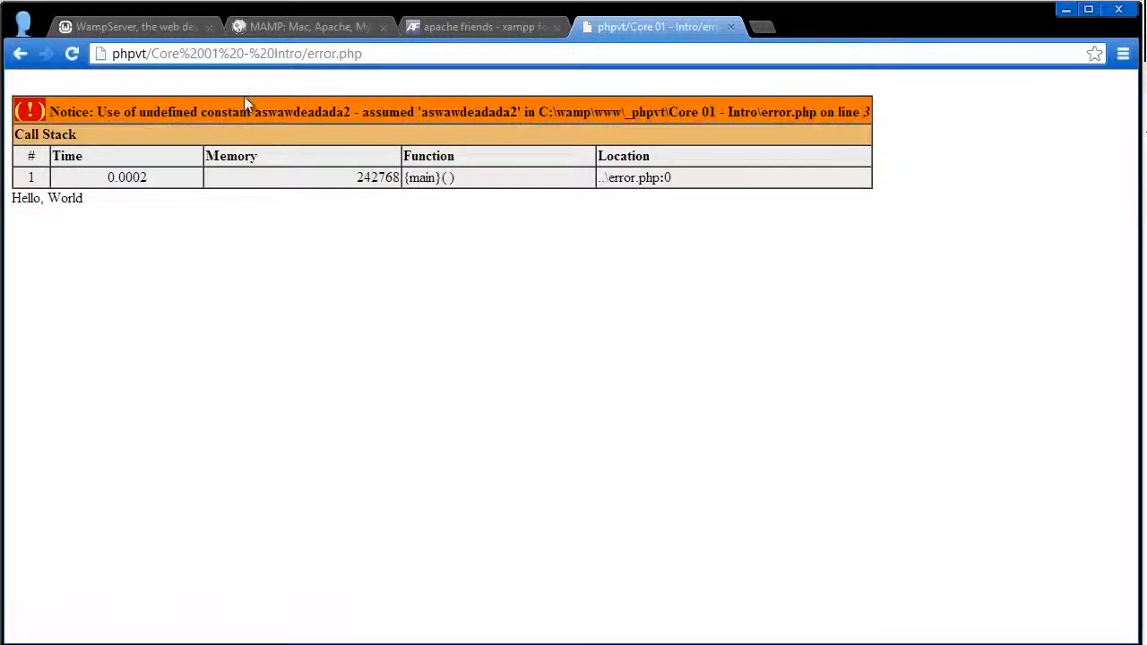
left_click_drag(54, 156, 885, 188)
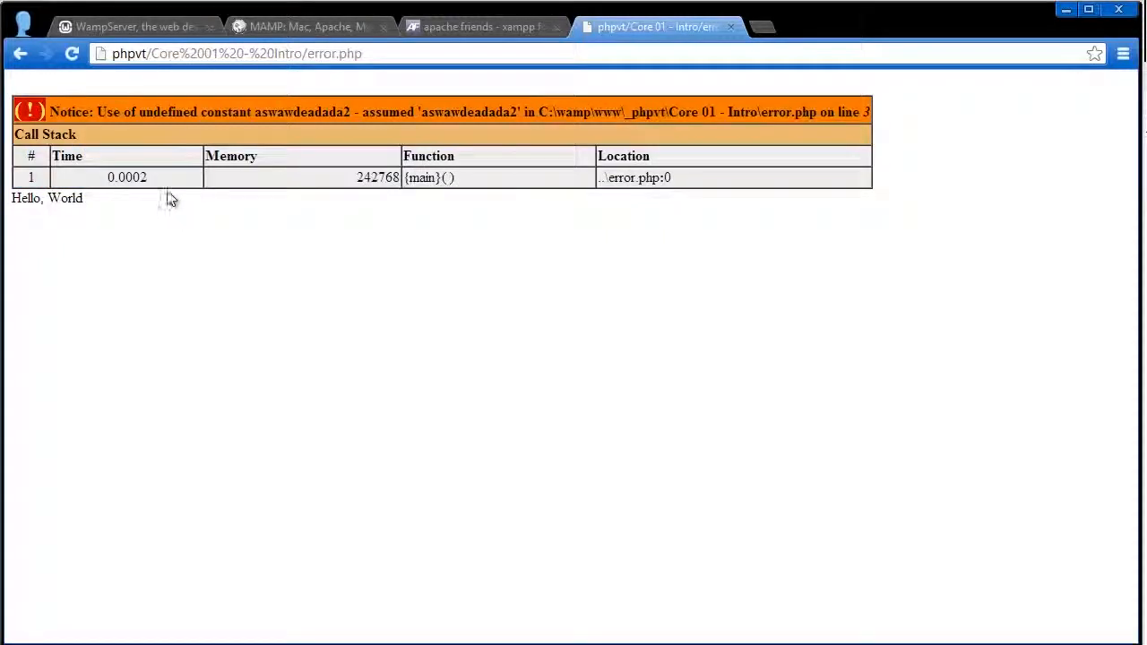
mouse_move(634, 191)
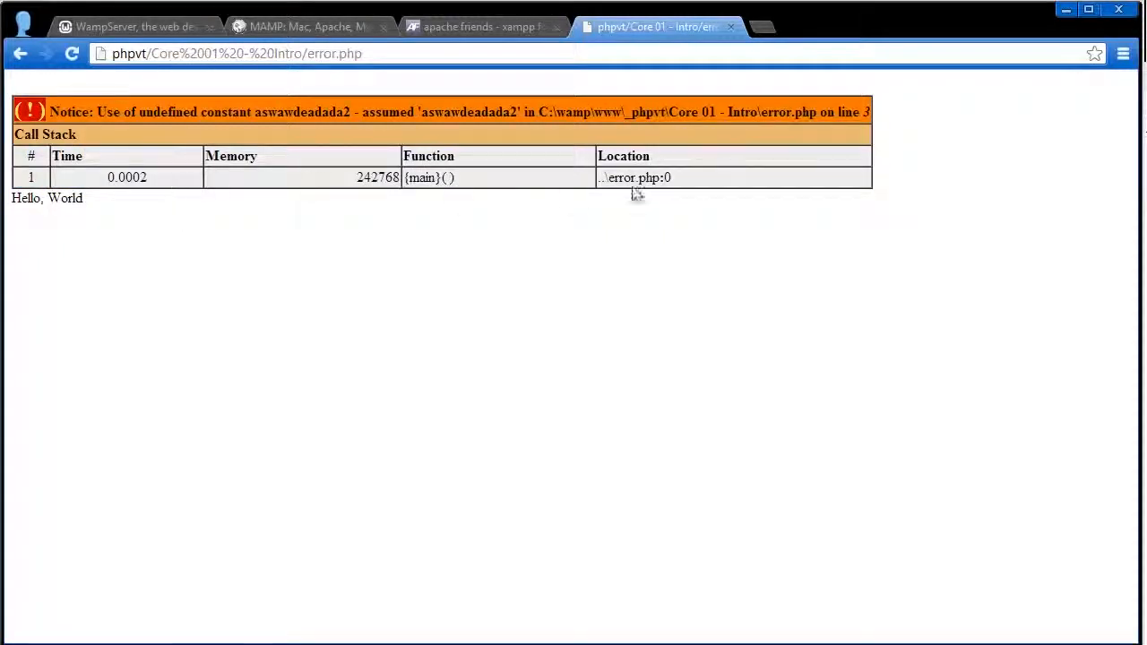
mouse_move(659, 178)
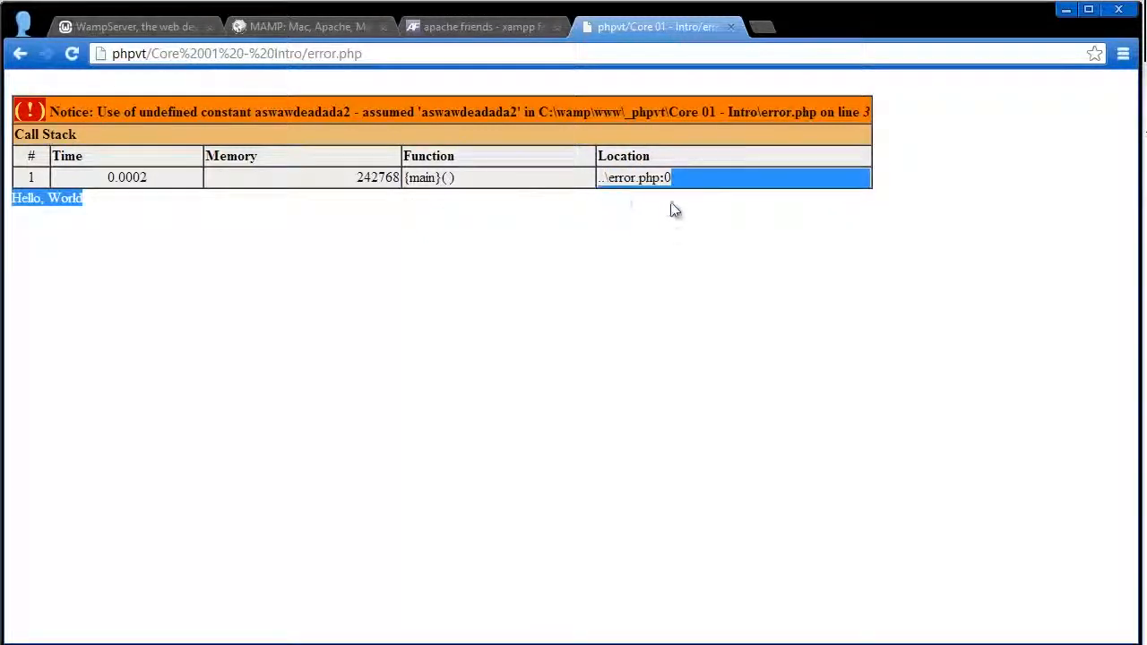
mouse_move(695, 212)
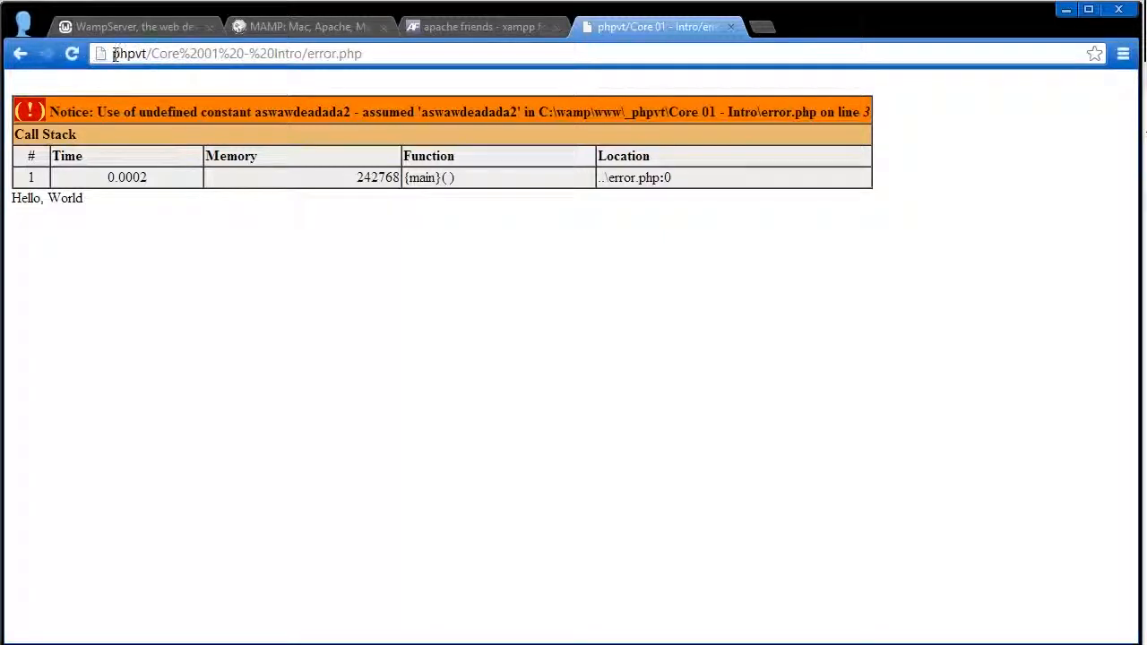
left_click(193, 53)
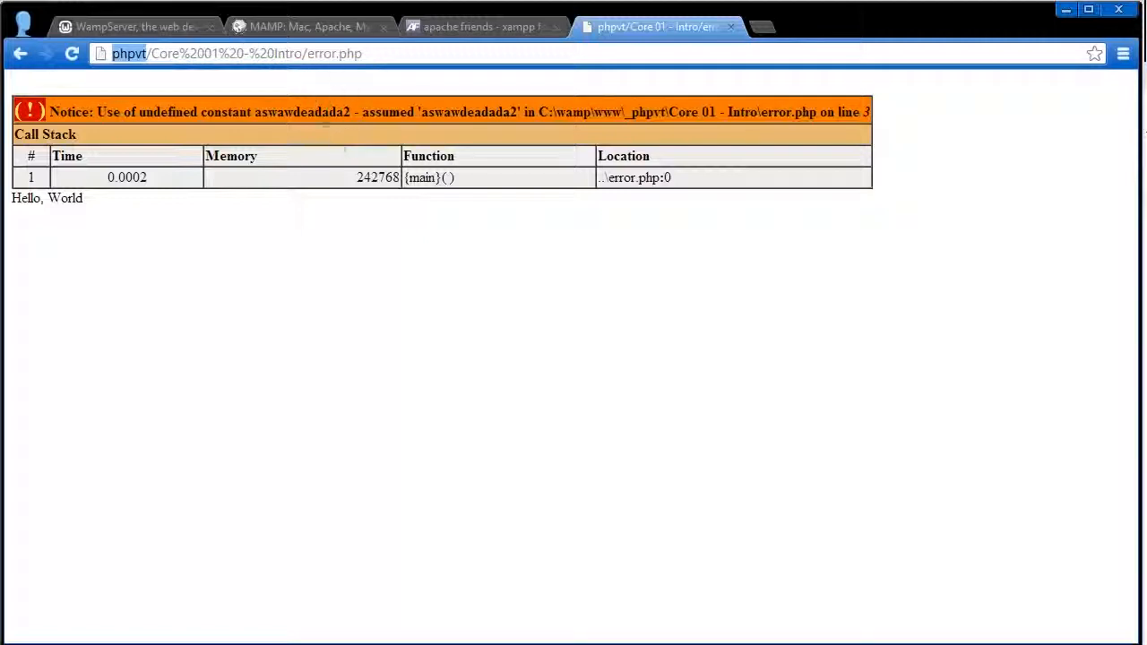
mouse_move(320, 170)
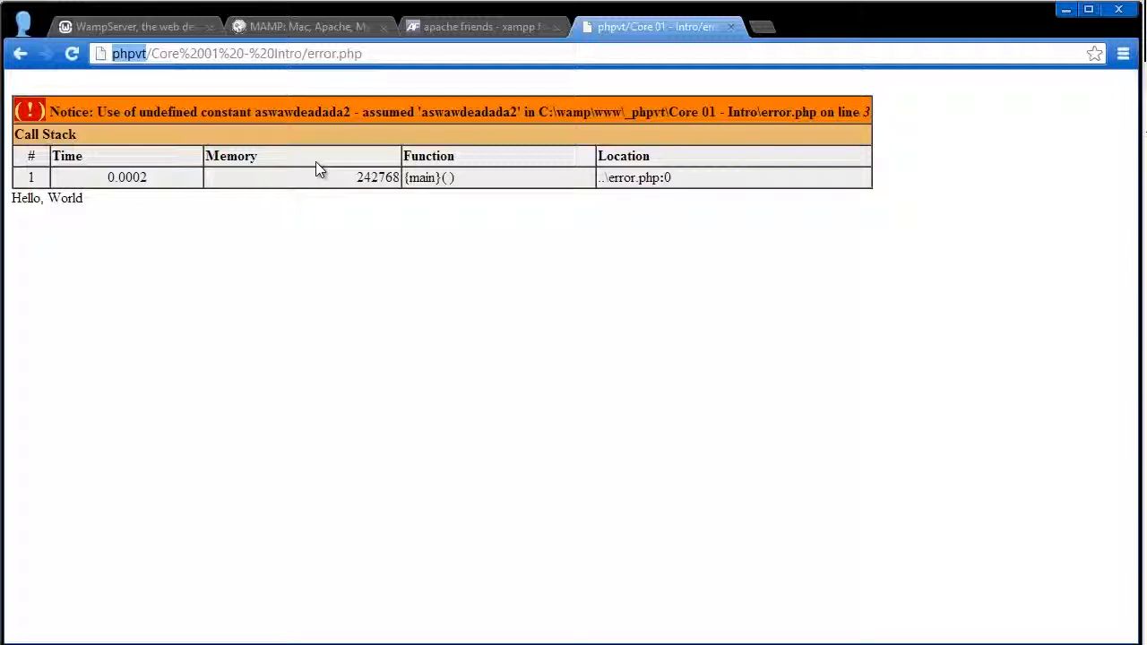
mouse_move(309, 167)
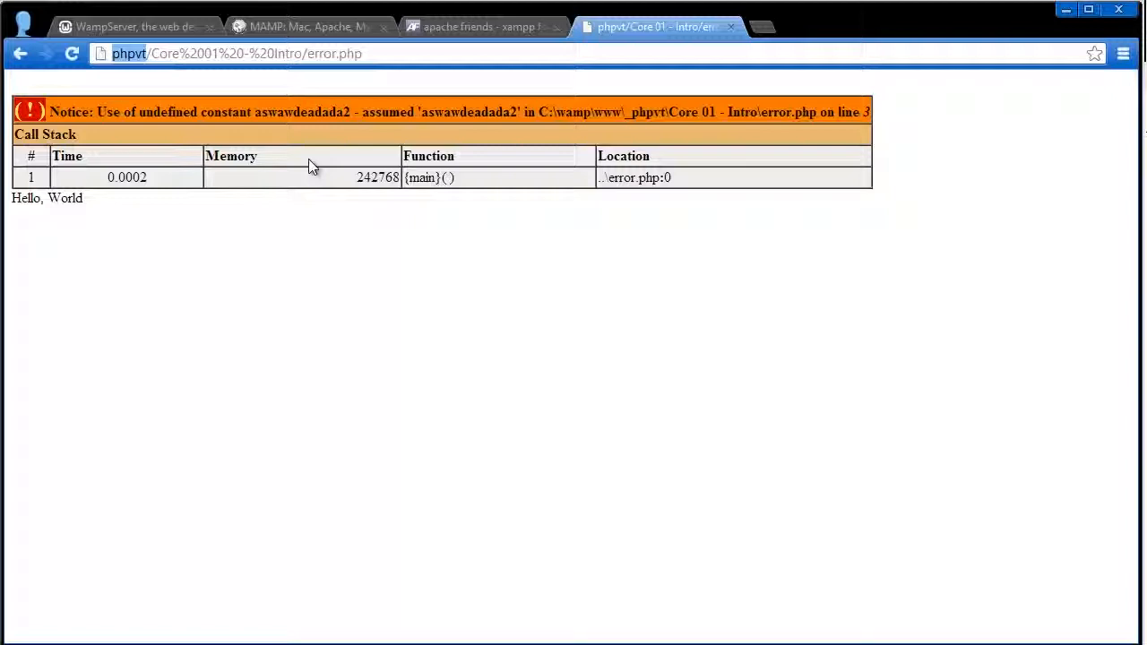
mouse_move(299, 167)
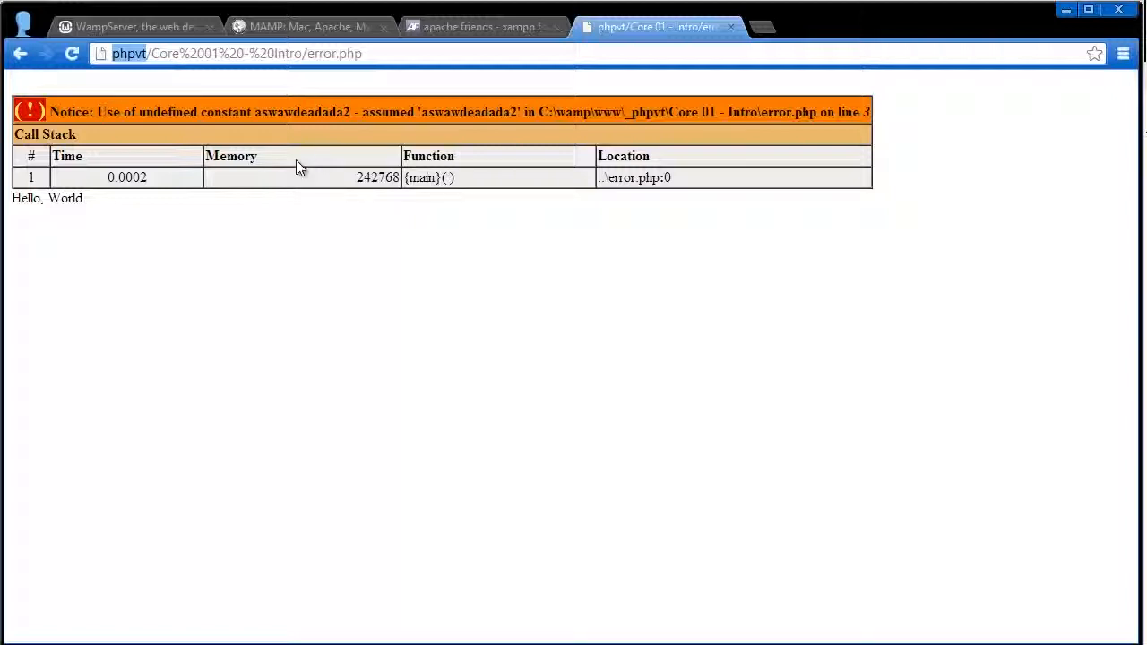
mouse_move(301, 169)
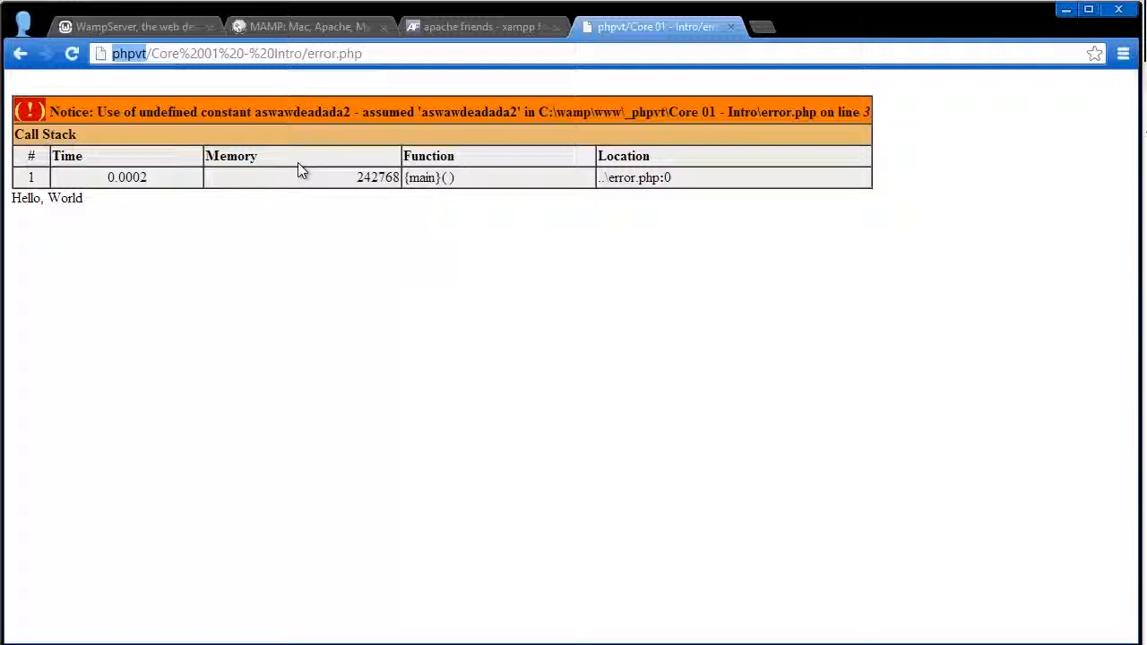
mouse_move(304, 154)
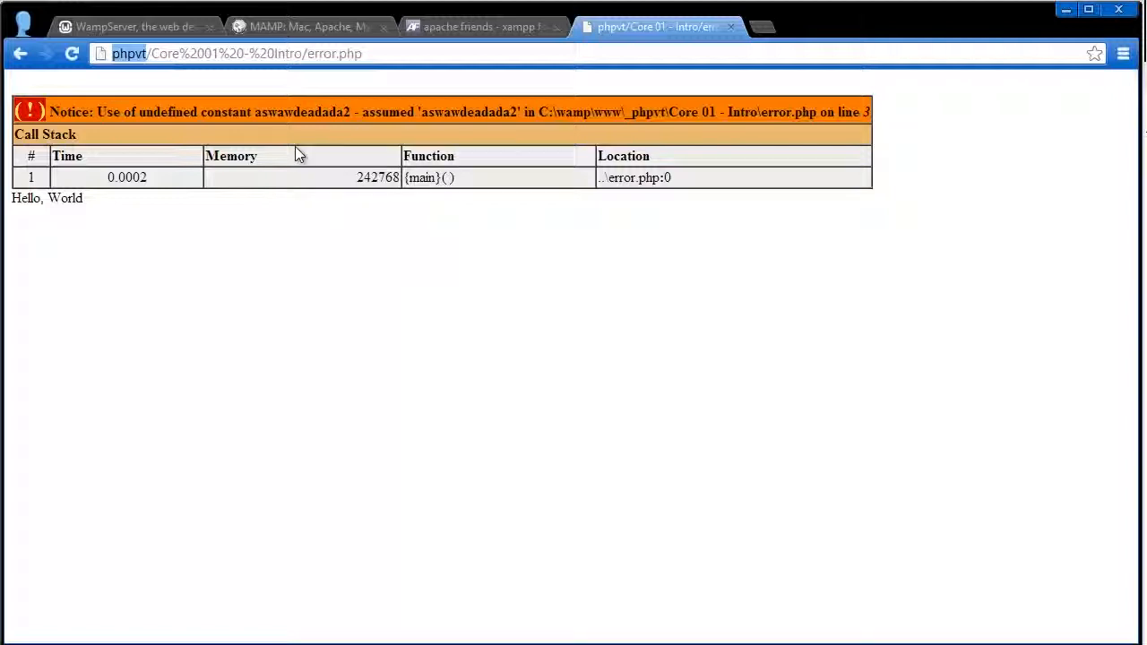
mouse_move(274, 165)
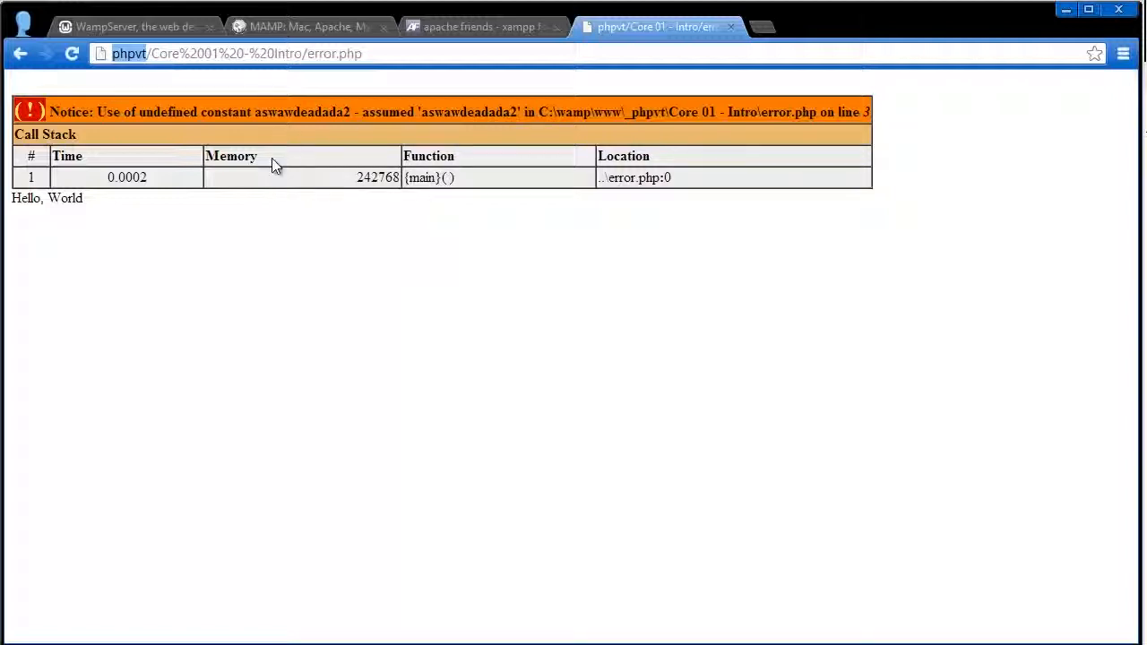
mouse_move(275, 198)
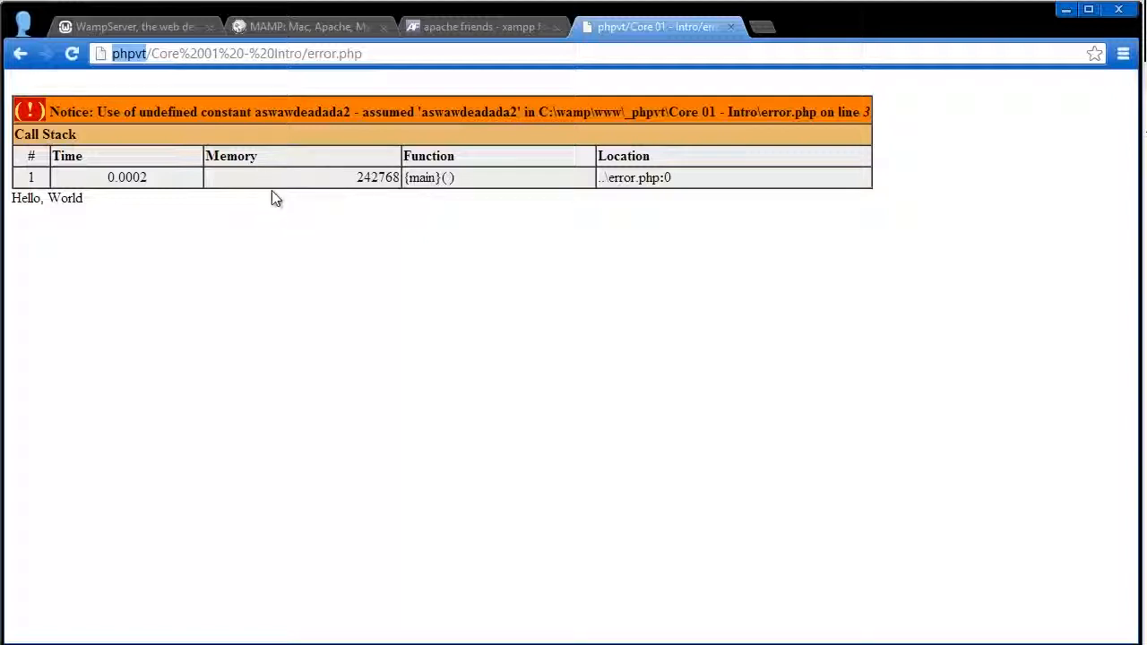
mouse_move(271, 202)
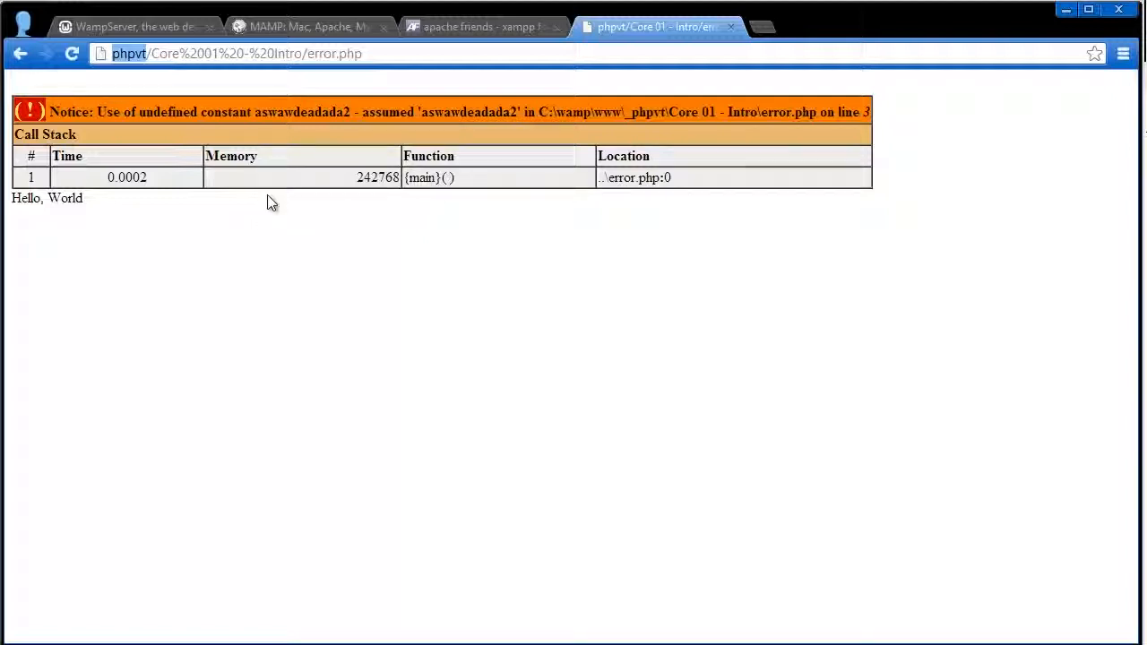
mouse_move(263, 177)
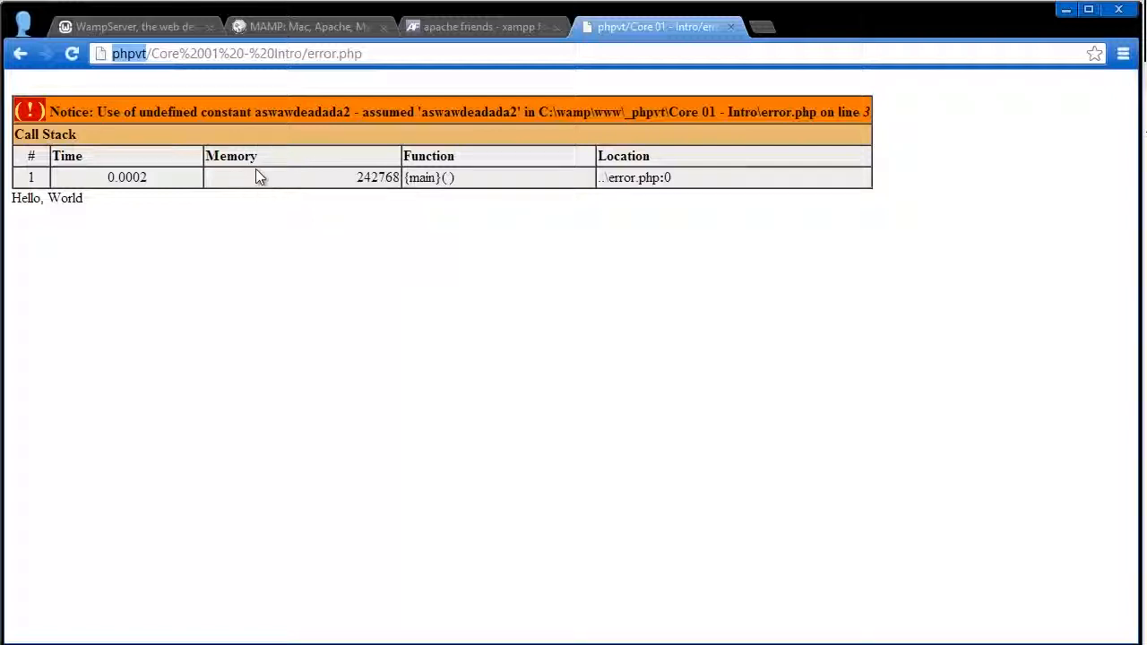
mouse_move(249, 172)
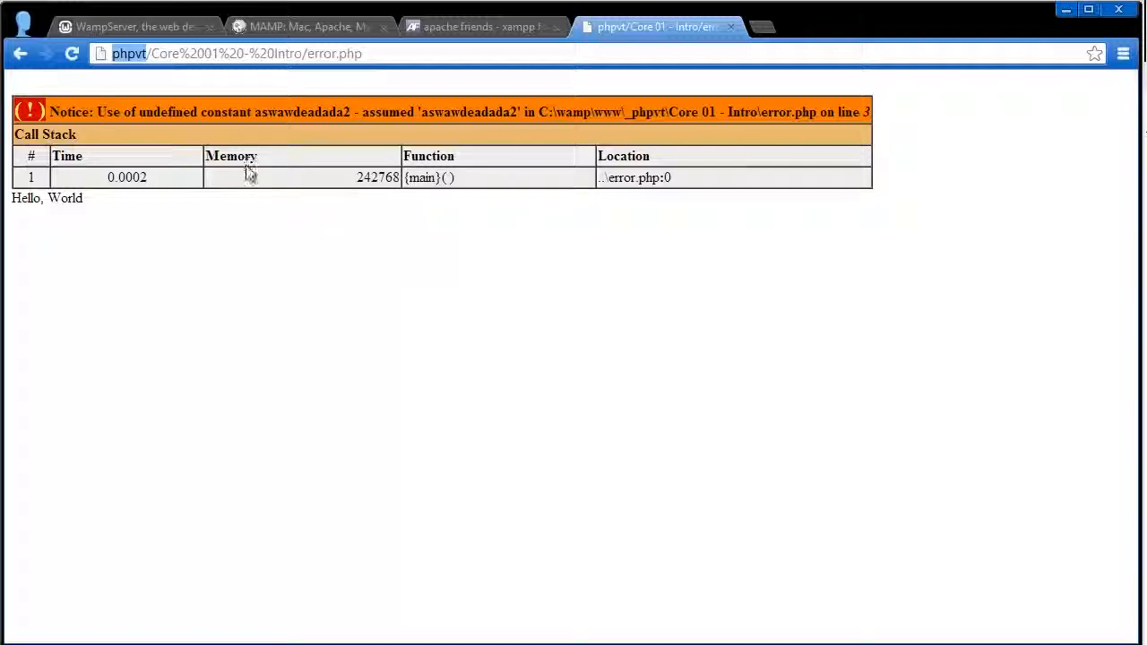